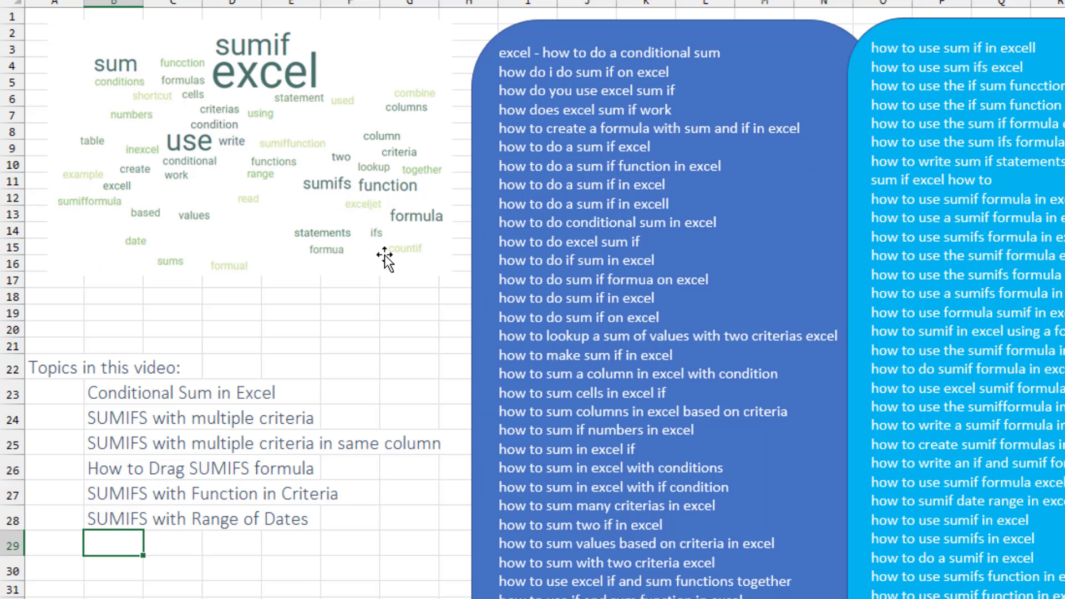
pyautogui.moveTo(226, 335)
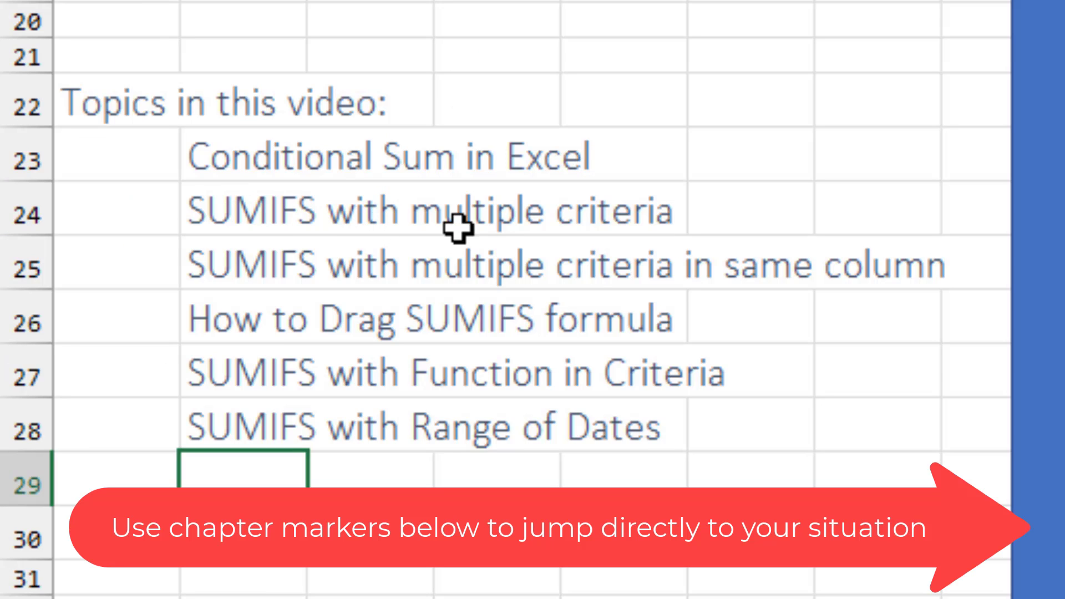
pyautogui.moveTo(658, 242)
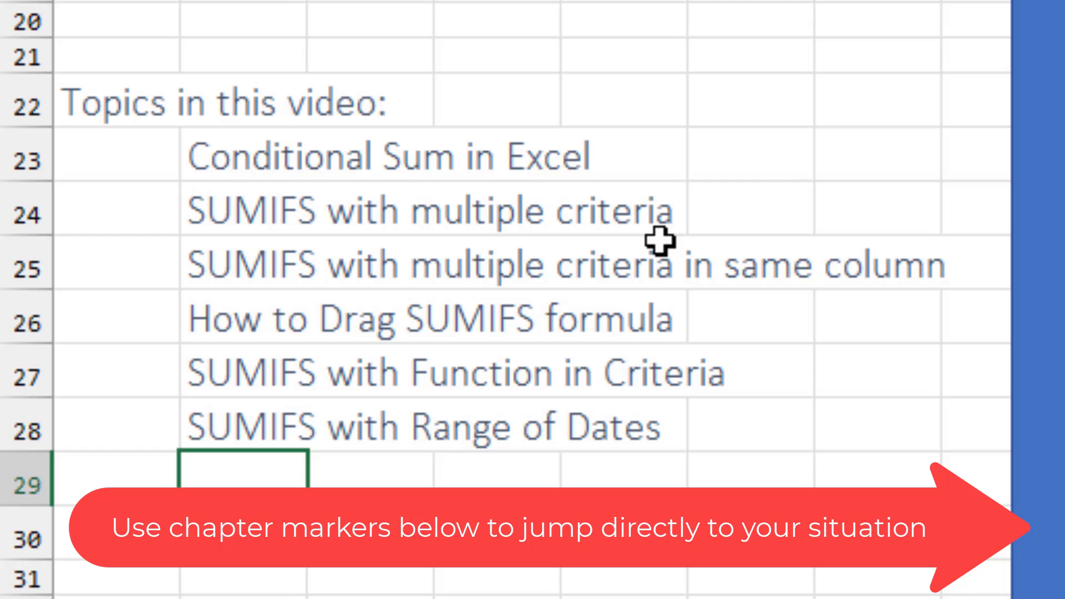
pyautogui.moveTo(899, 261)
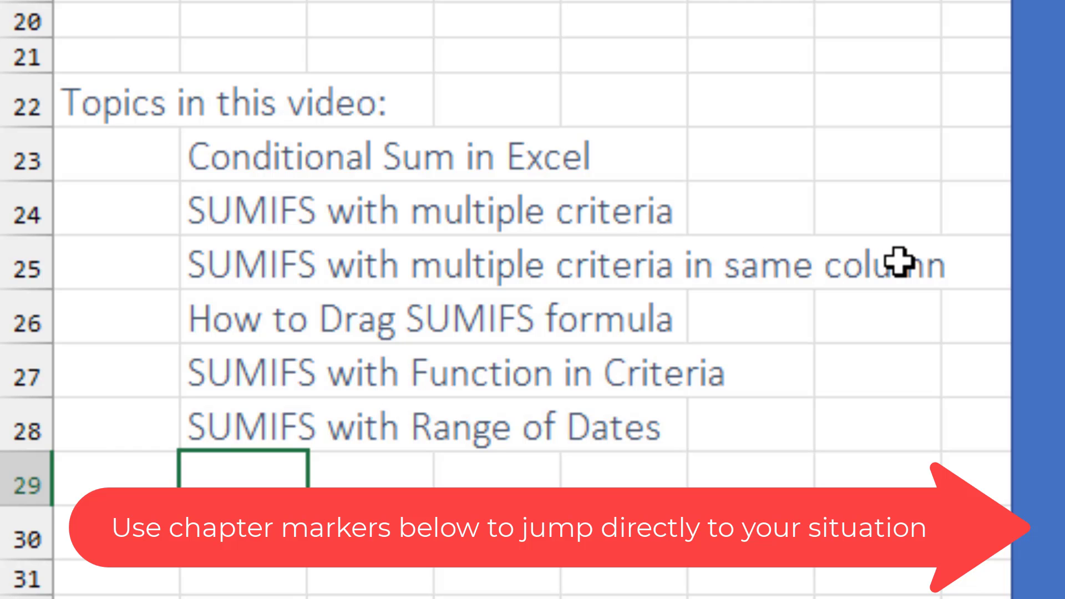
pyautogui.moveTo(484, 321)
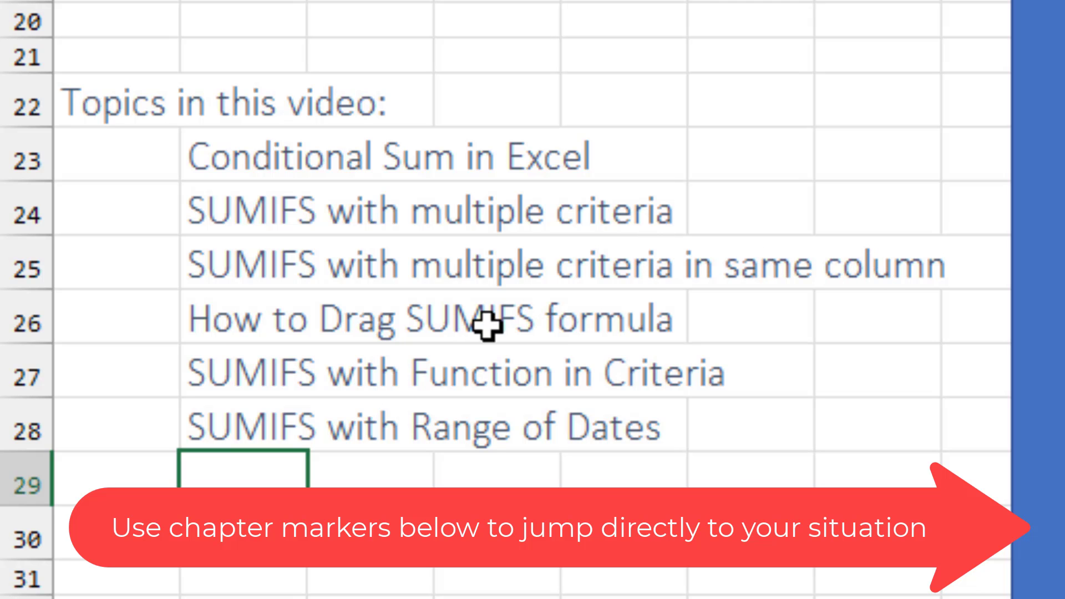
pyautogui.moveTo(556, 379)
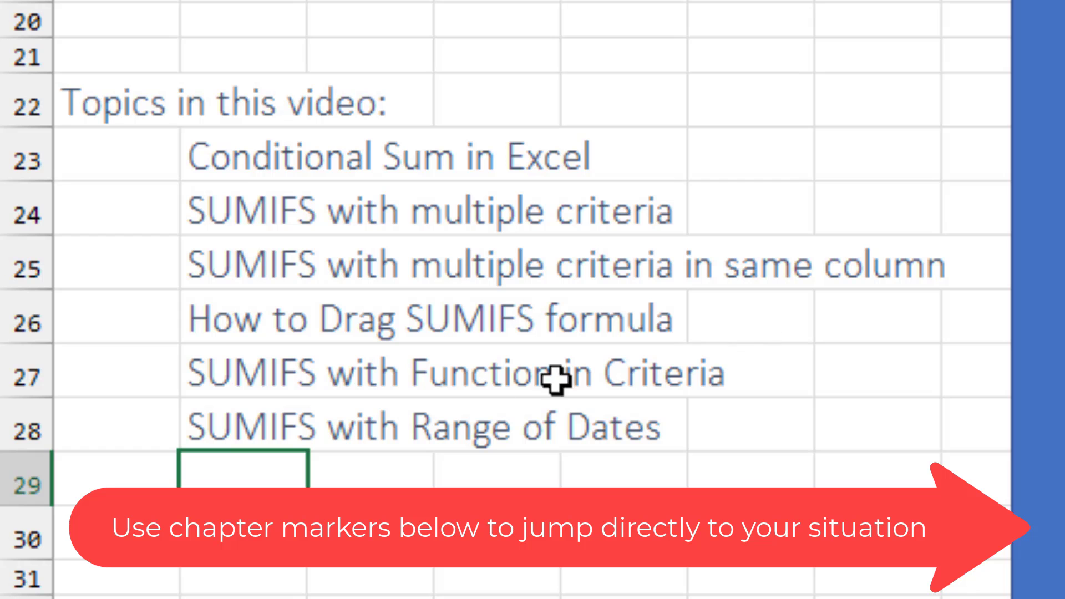
pyautogui.moveTo(653, 375)
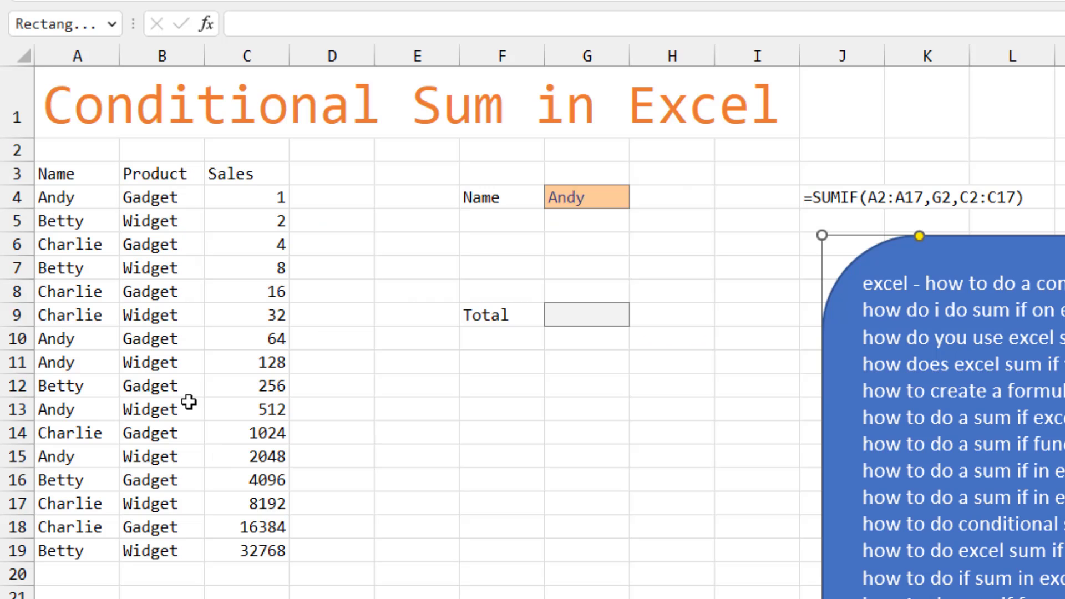
pyautogui.moveTo(261, 205)
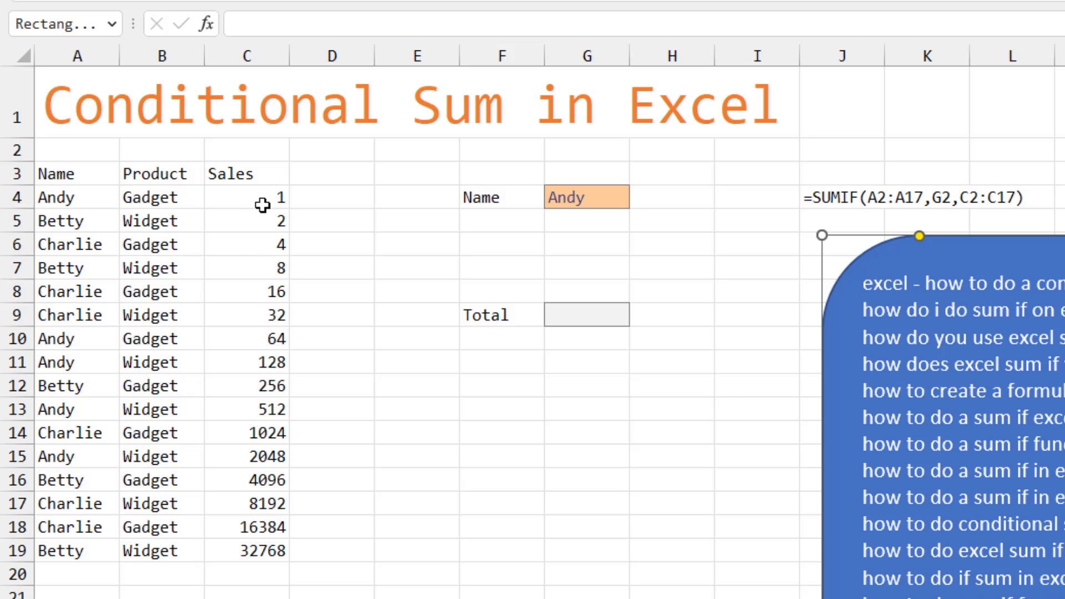
pyautogui.moveTo(48, 232)
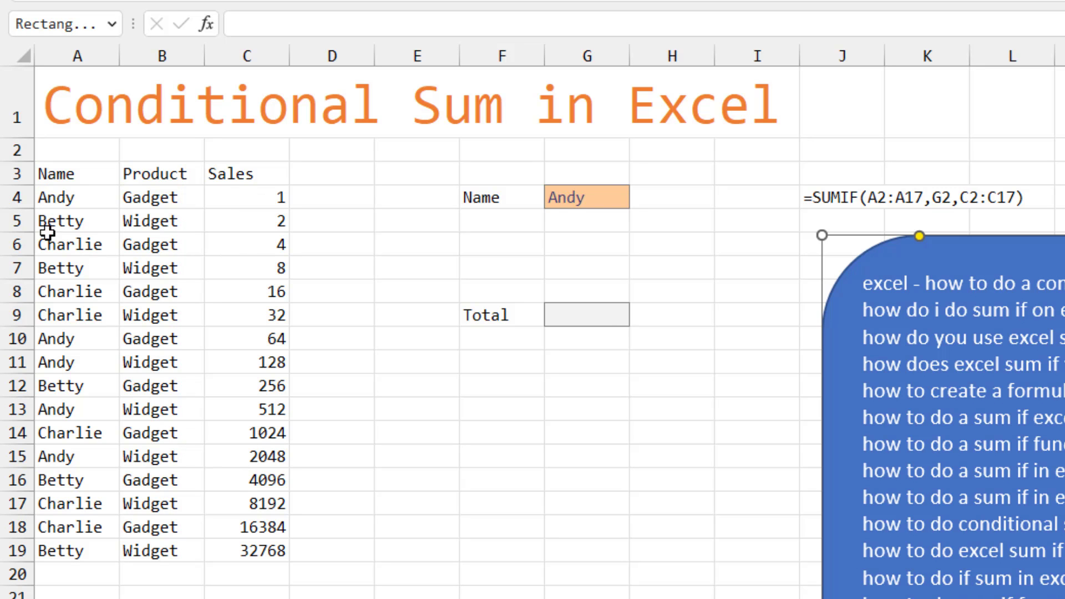
# Pick Betty from the G4 Name dropdown in place of Andy
pyautogui.click(586, 197)
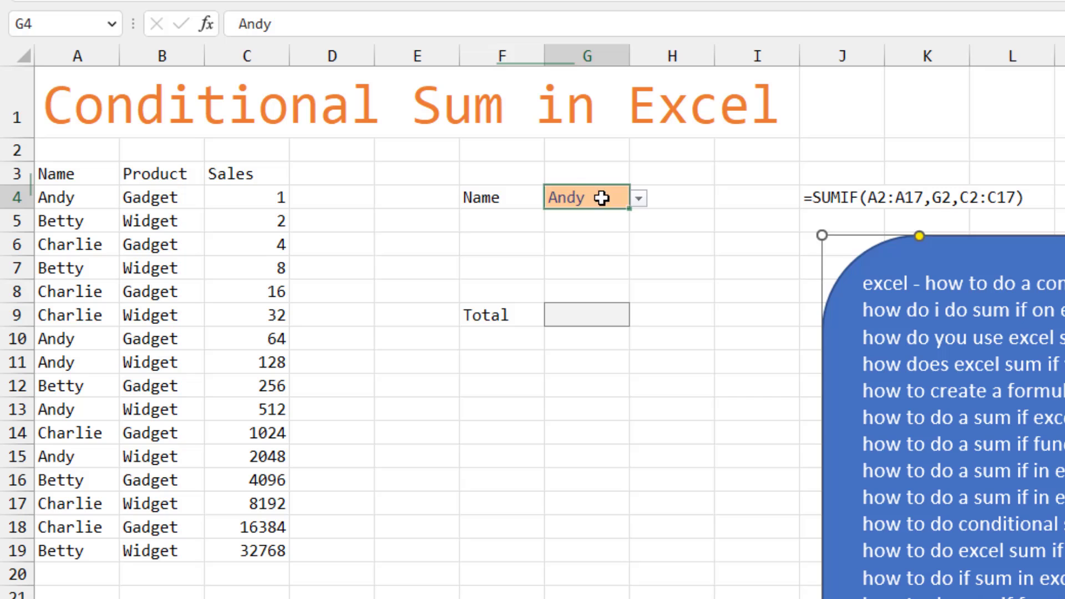
pyautogui.click(637, 197)
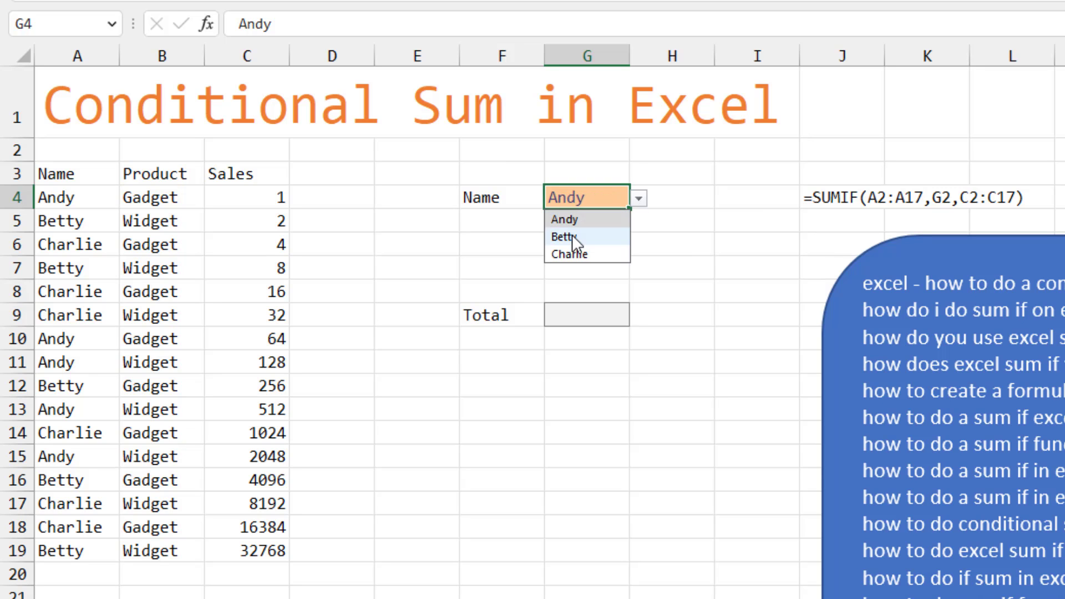
pyautogui.click(565, 236)
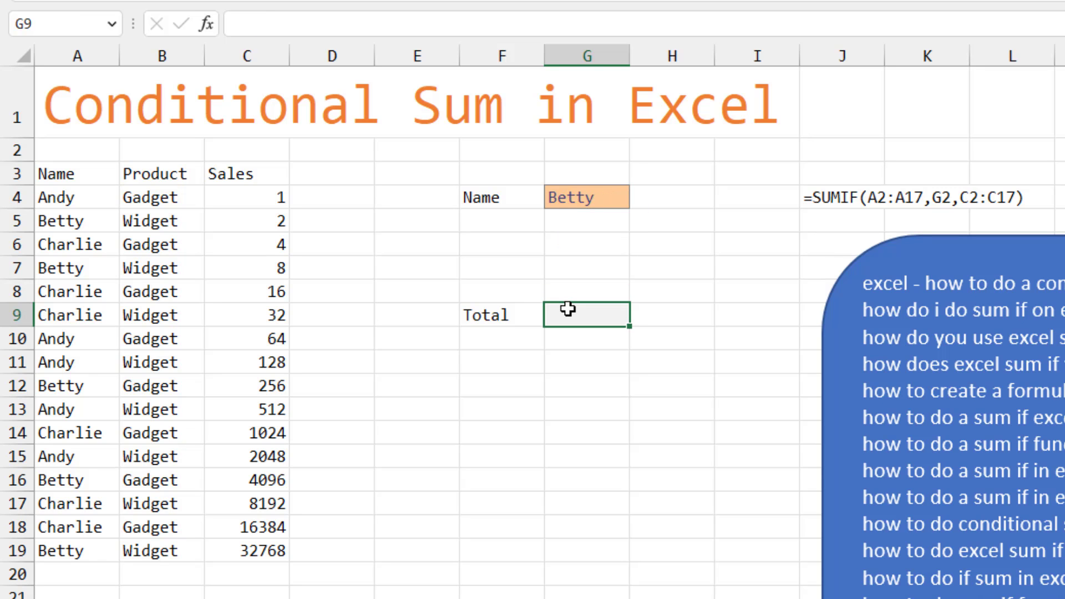
# Total Betty's sales in G9 with =SUMIF(A4:A19,G4,C4:C19), giving 37130, then pick another name
pyautogui.write('=SUMIF(A4:A19,')
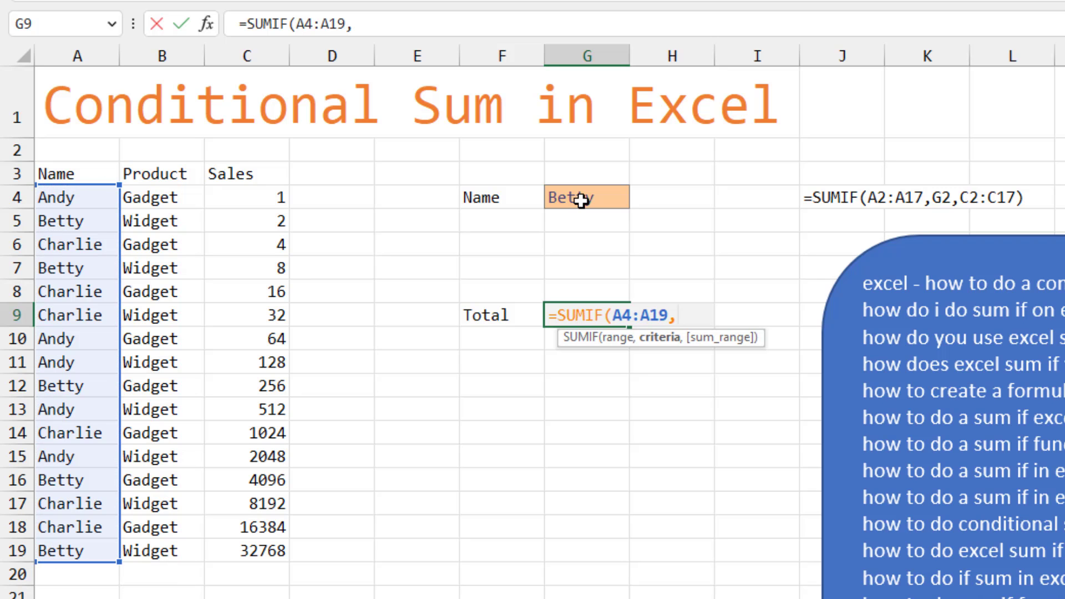
pyautogui.click(585, 197)
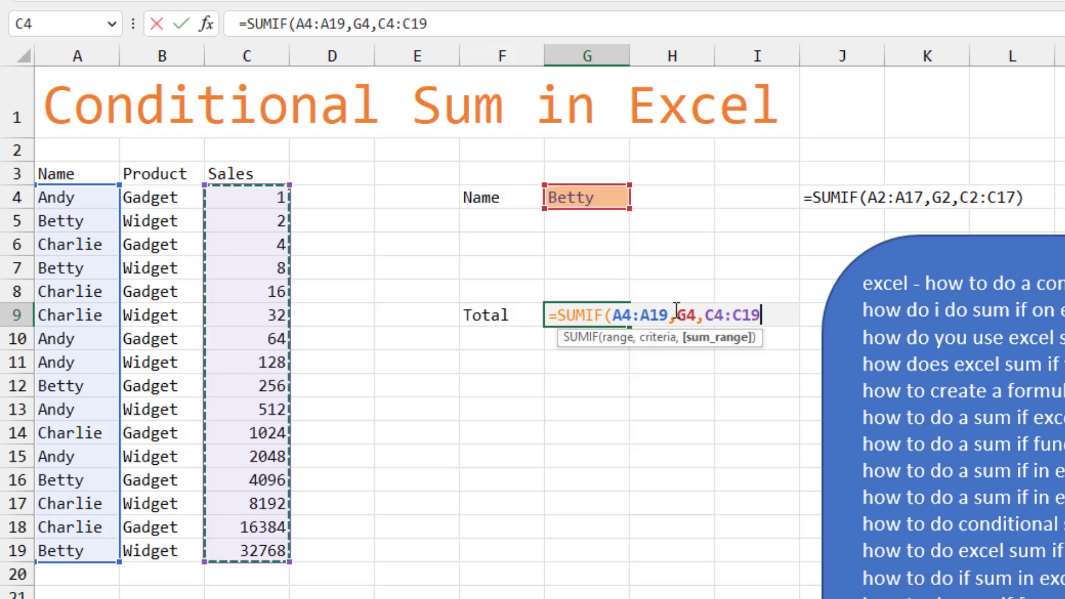
pyautogui.moveTo(793, 431)
pyautogui.write(')')
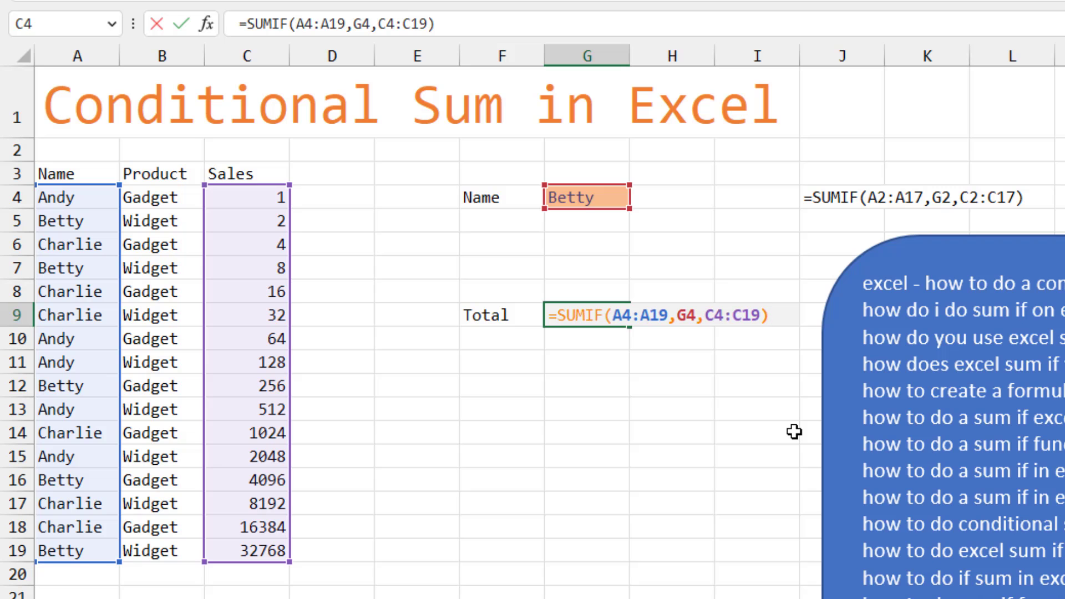
pyautogui.press('Return')
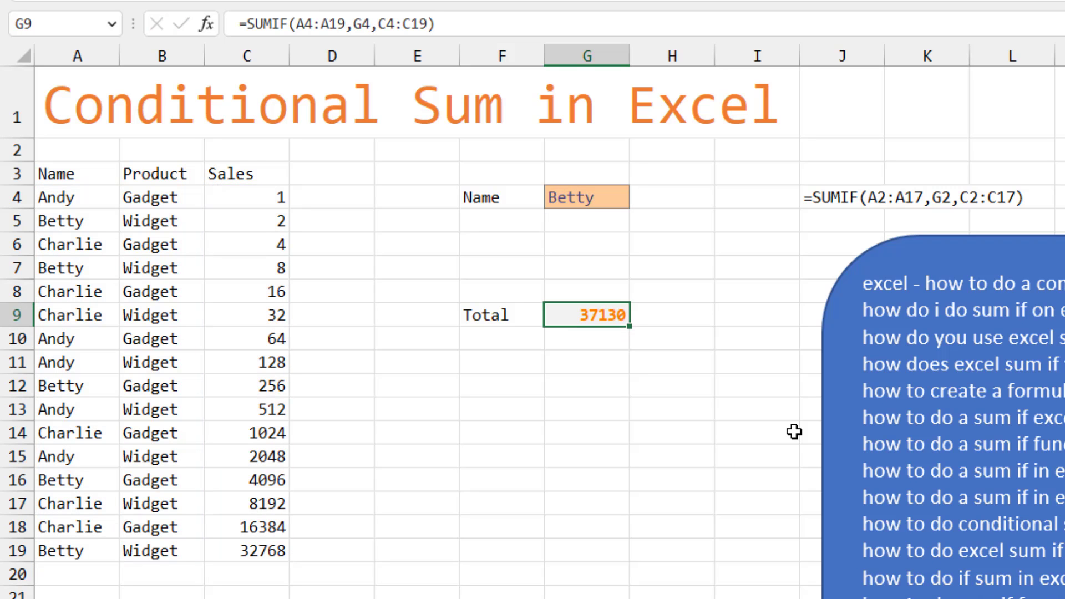
pyautogui.moveTo(608, 197)
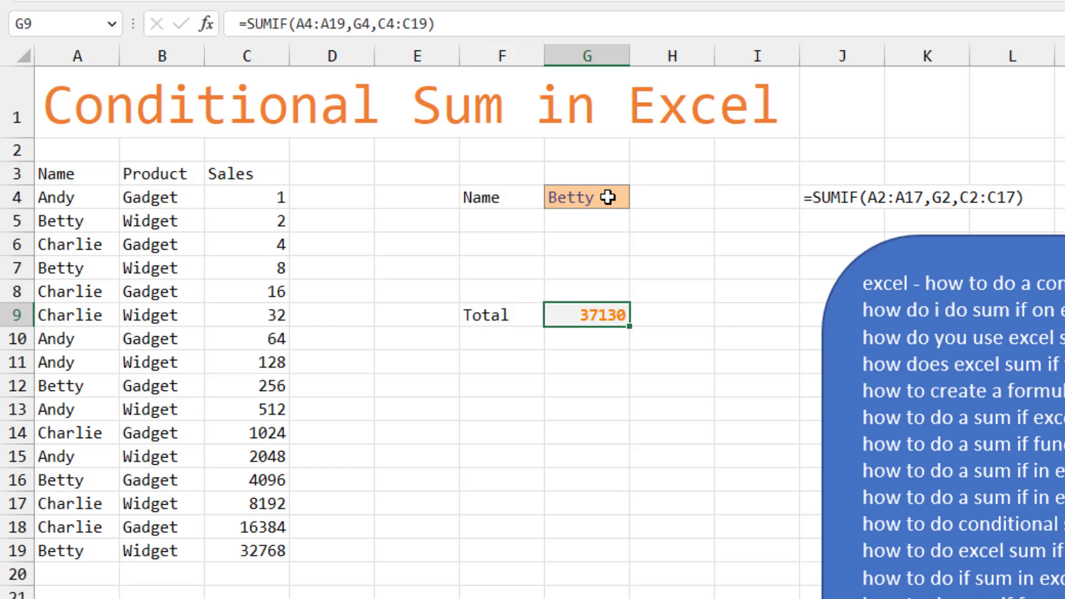
pyautogui.click(638, 197)
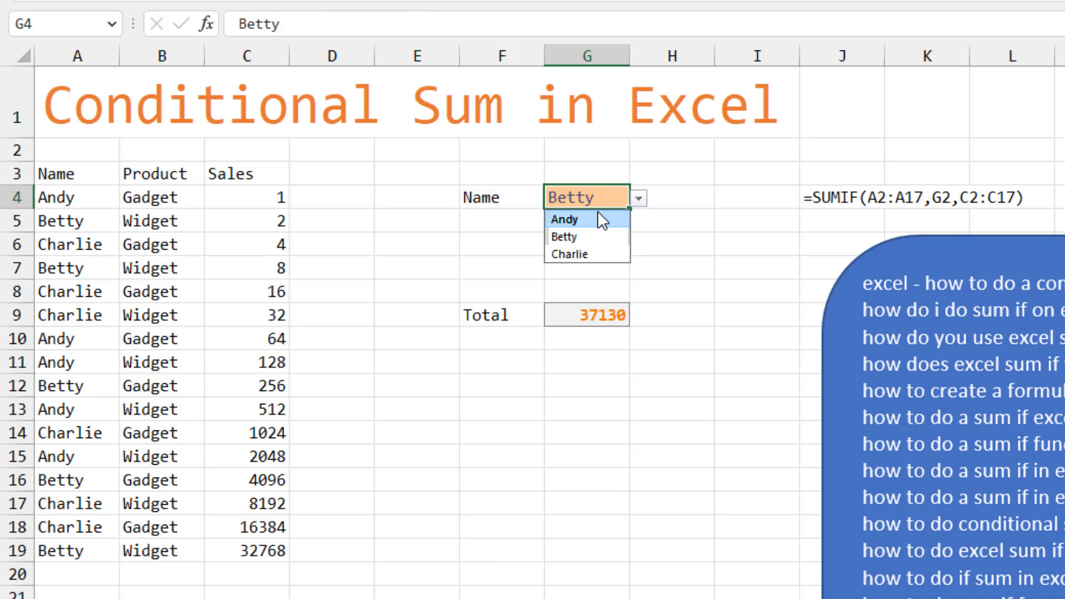
pyautogui.click(564, 219)
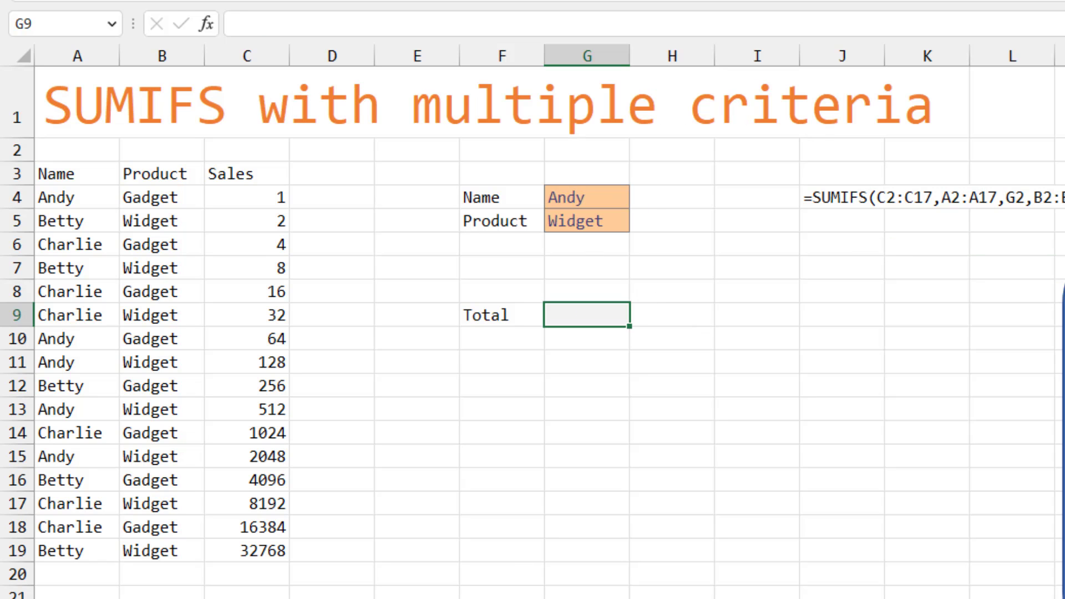
pyautogui.moveTo(572, 433)
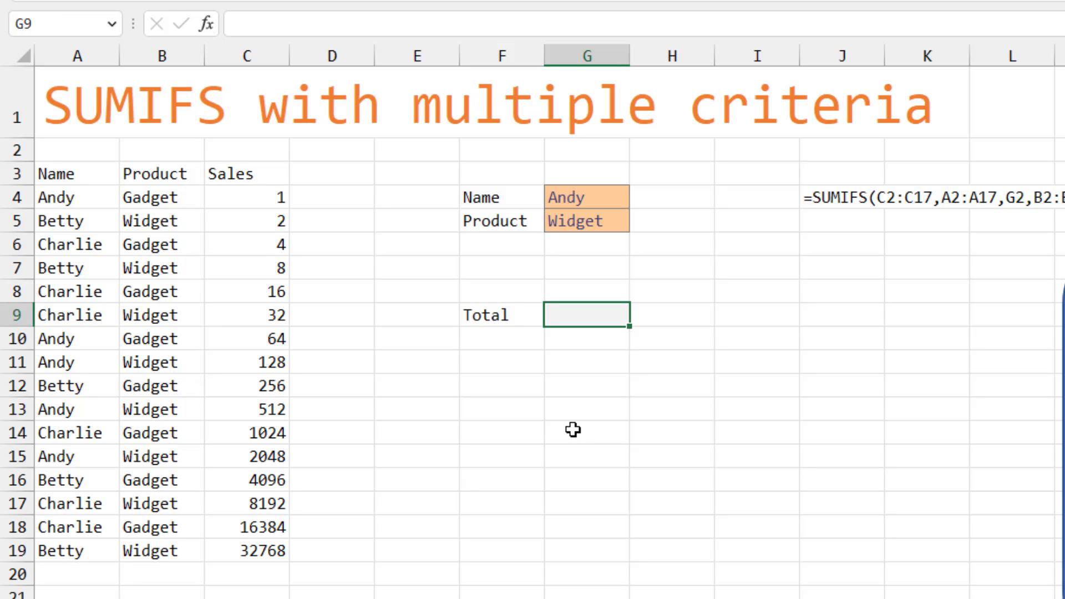
# Build a SUMIFS total using Name cell G4 and Product cell G5 as criteria
pyautogui.write('=')
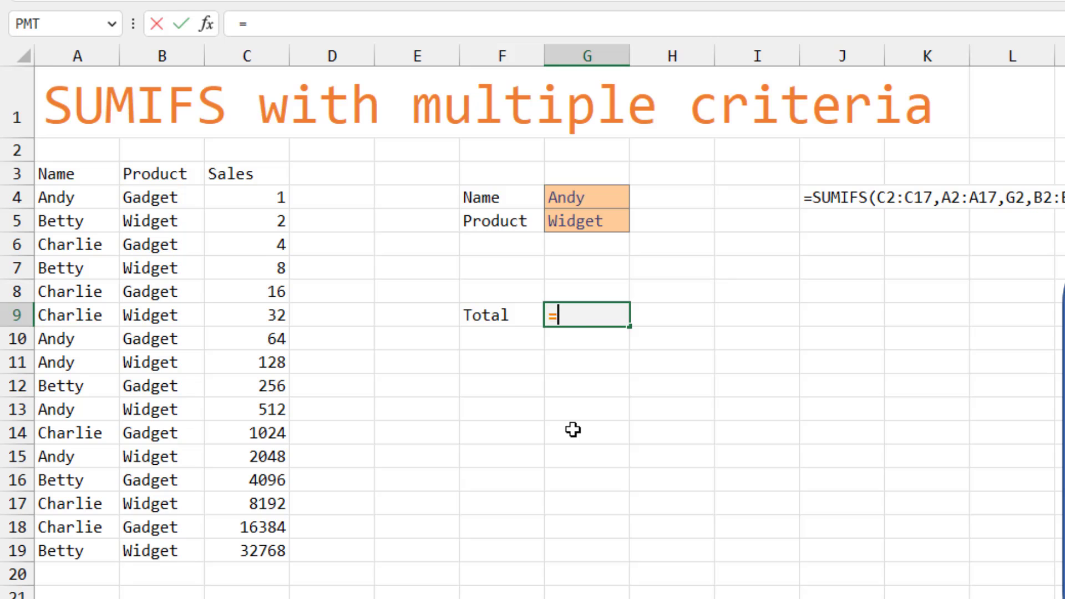
pyautogui.write('SUMIFS(C4:C19')
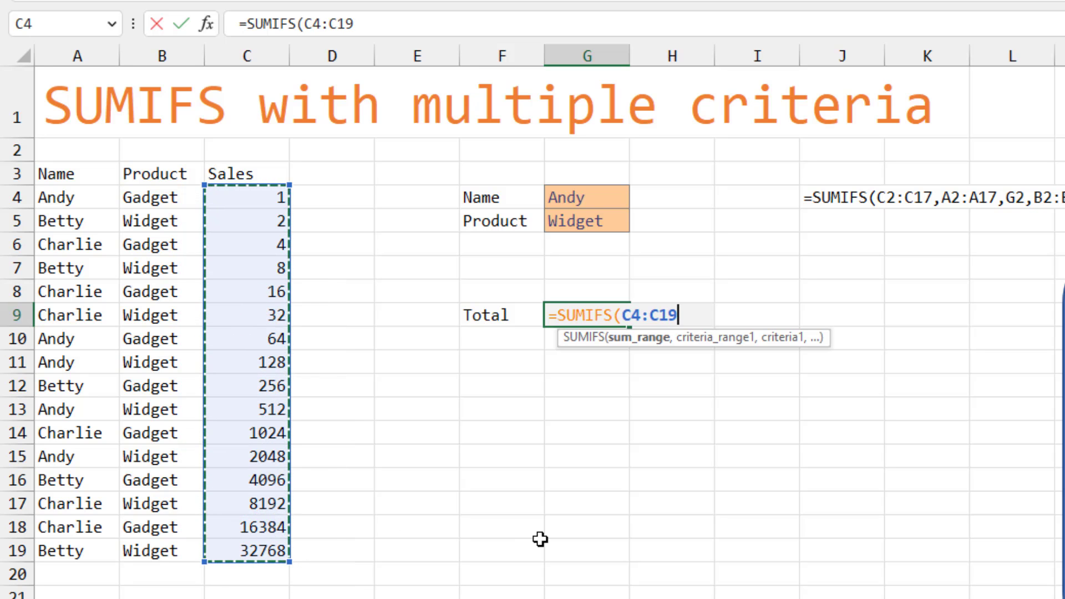
pyautogui.write(',A4:A19,')
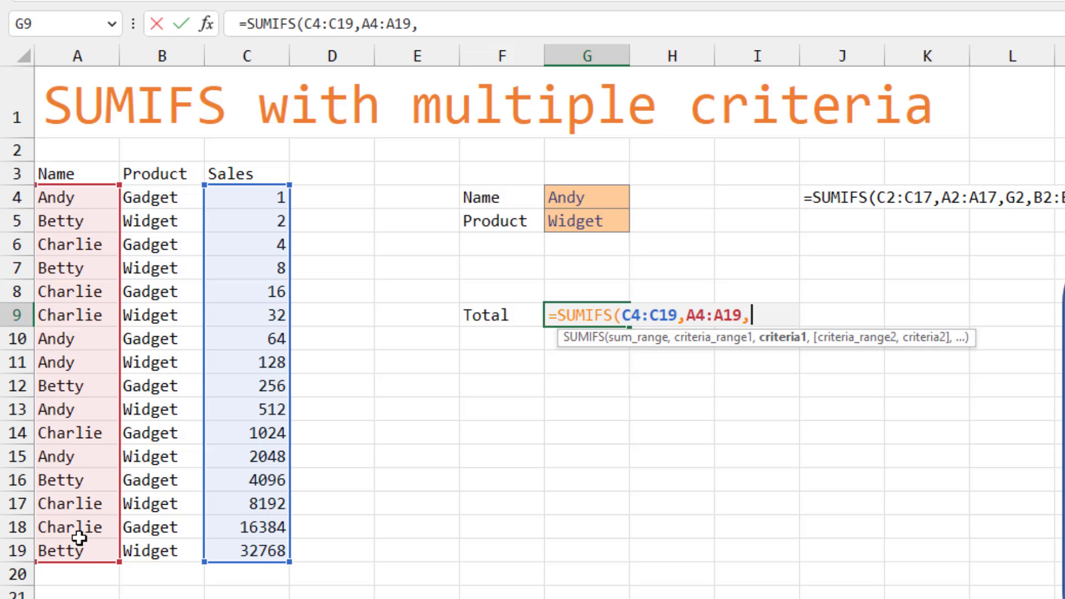
pyautogui.click(585, 197)
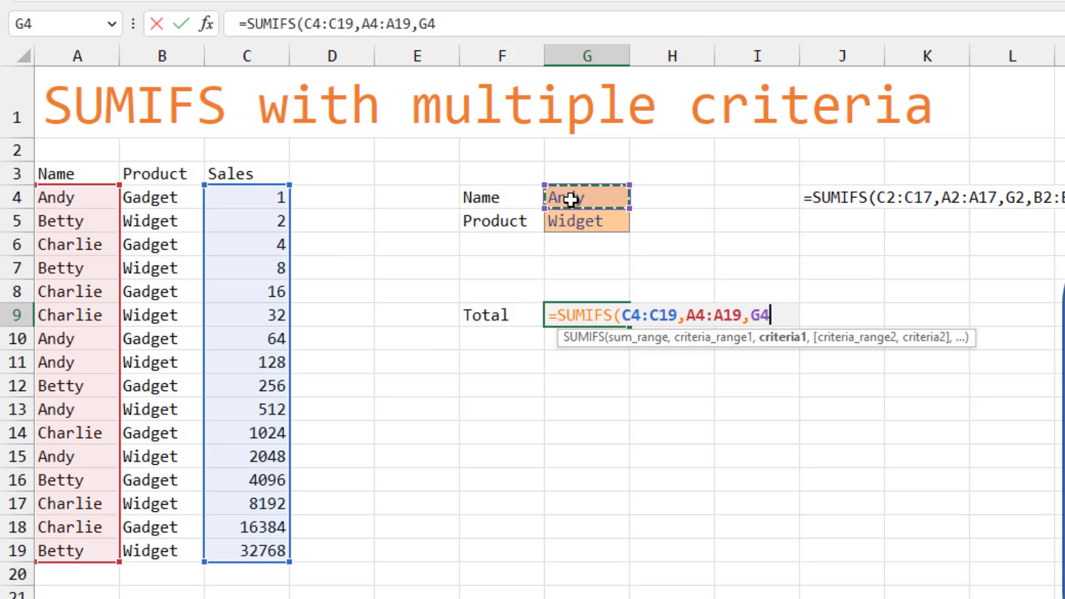
pyautogui.write(',B4:B19')
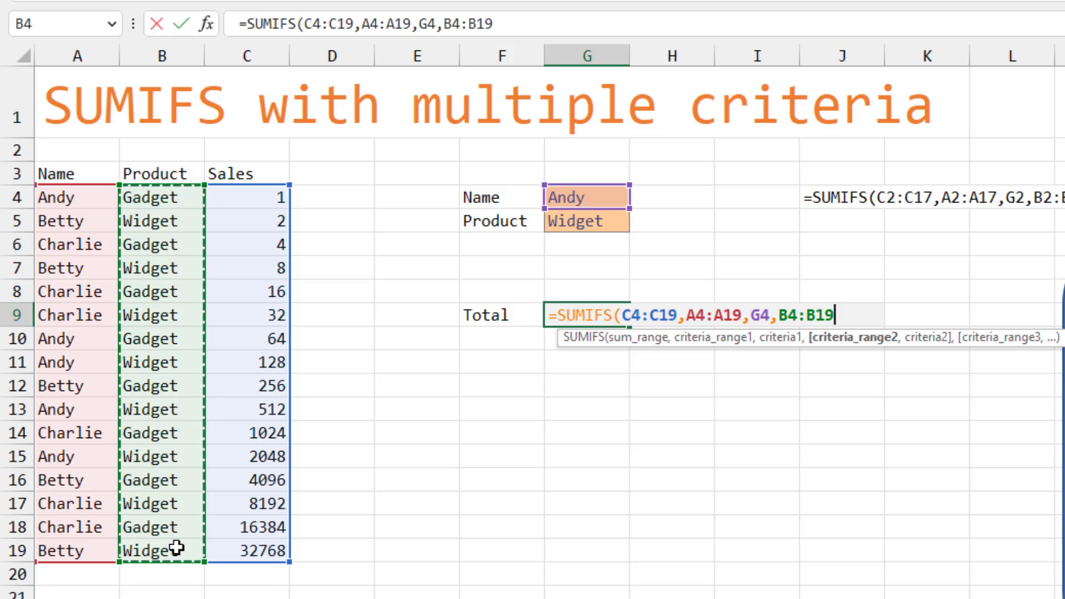
pyautogui.click(586, 221)
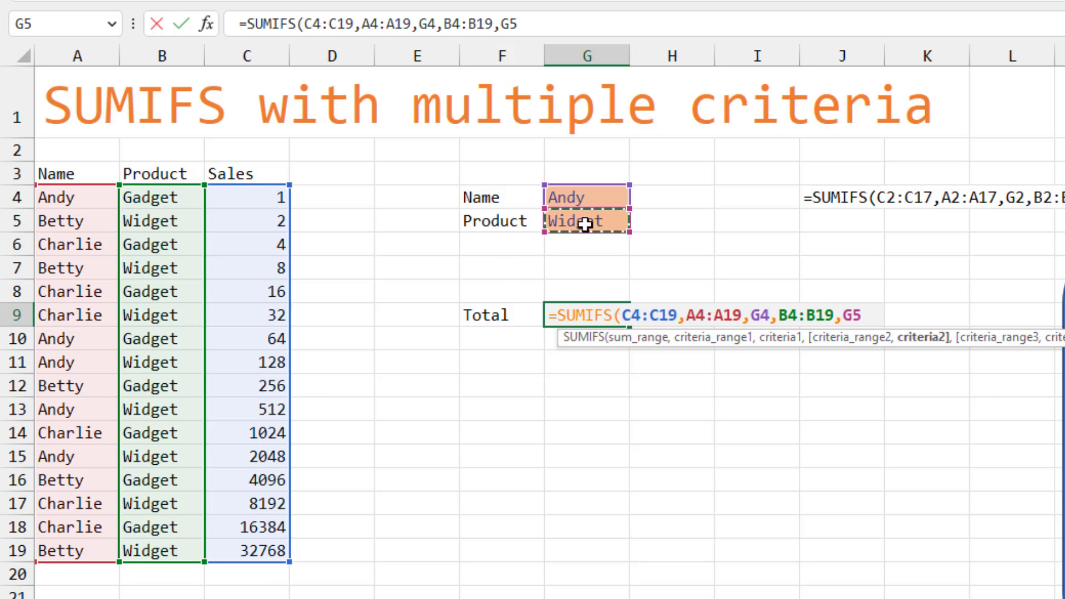
pyautogui.write(')')
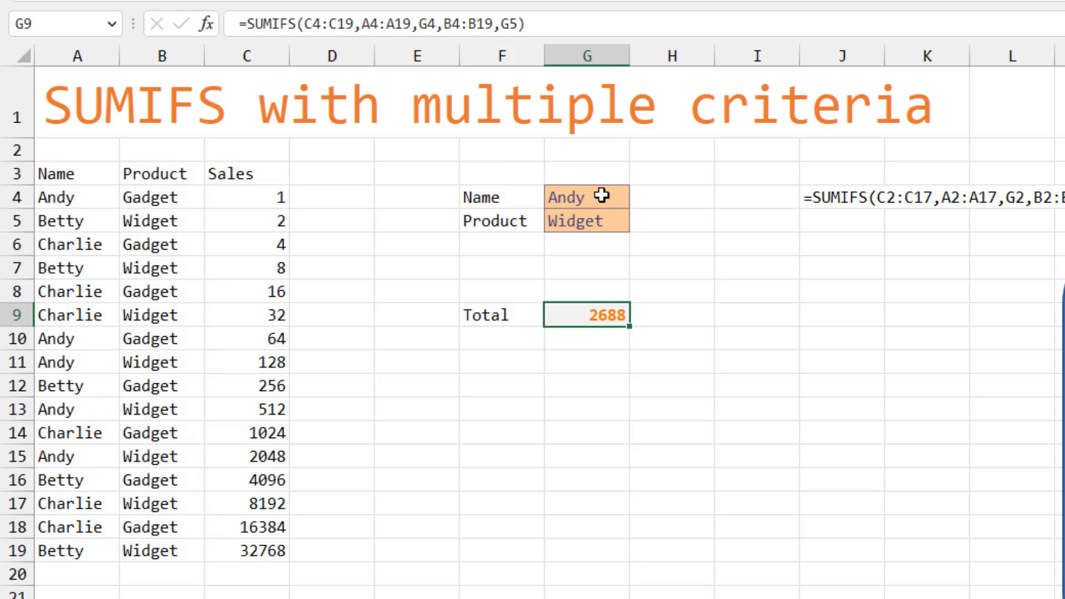
# Set the criteria to Betty and Widget so the total shows 32778
pyautogui.click(638, 197)
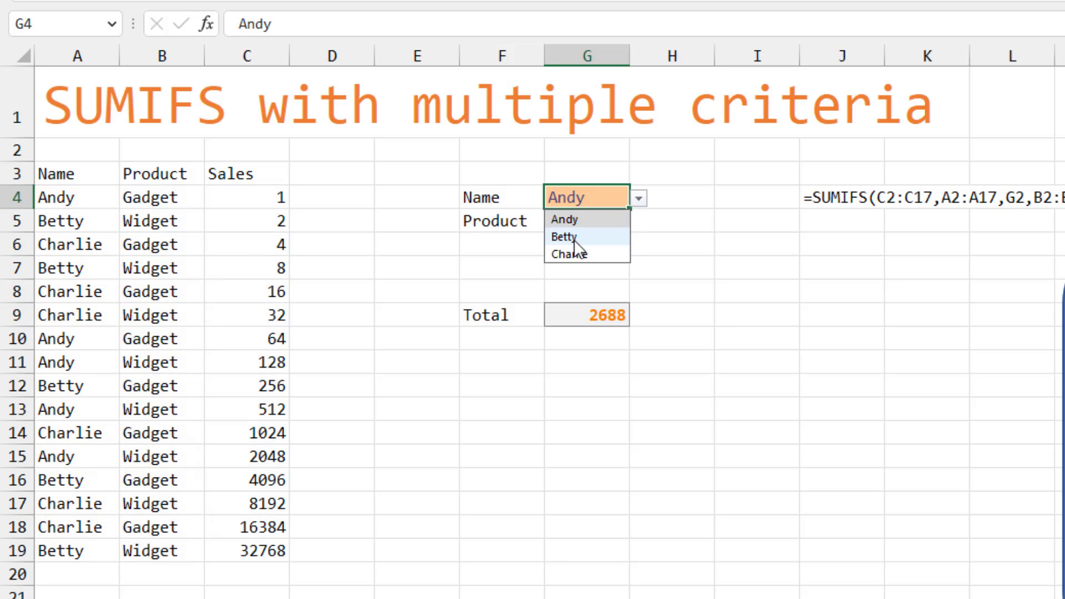
pyautogui.click(564, 237)
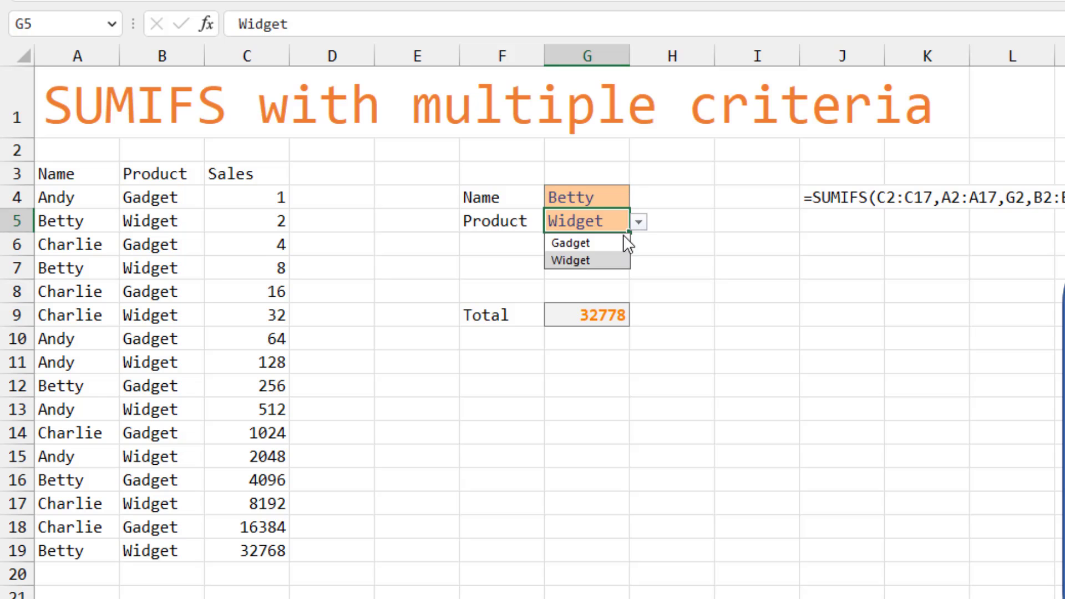
pyautogui.click(571, 243)
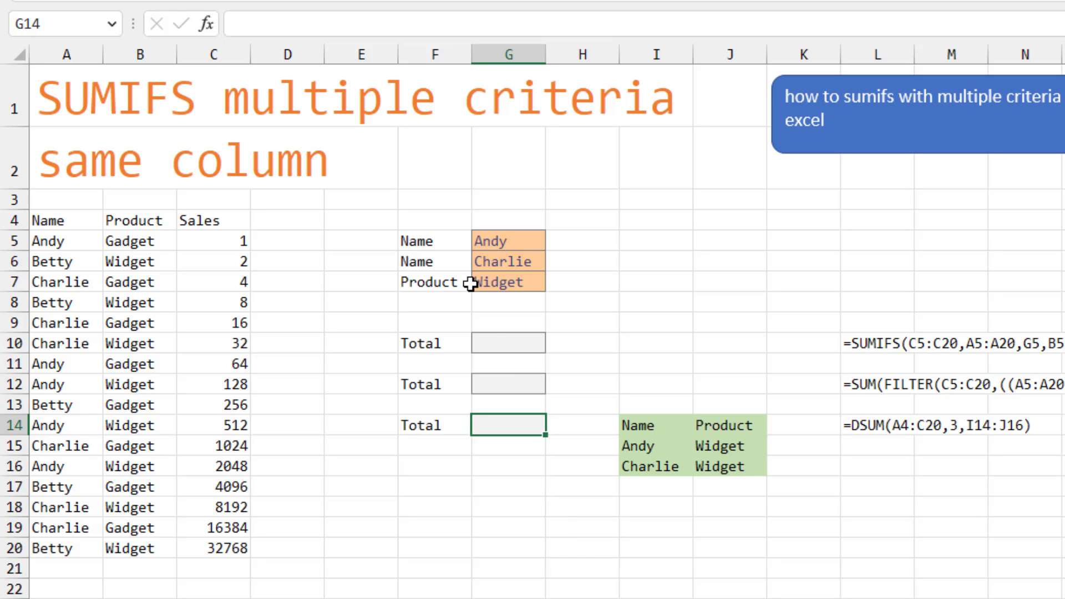
pyautogui.moveTo(490, 319)
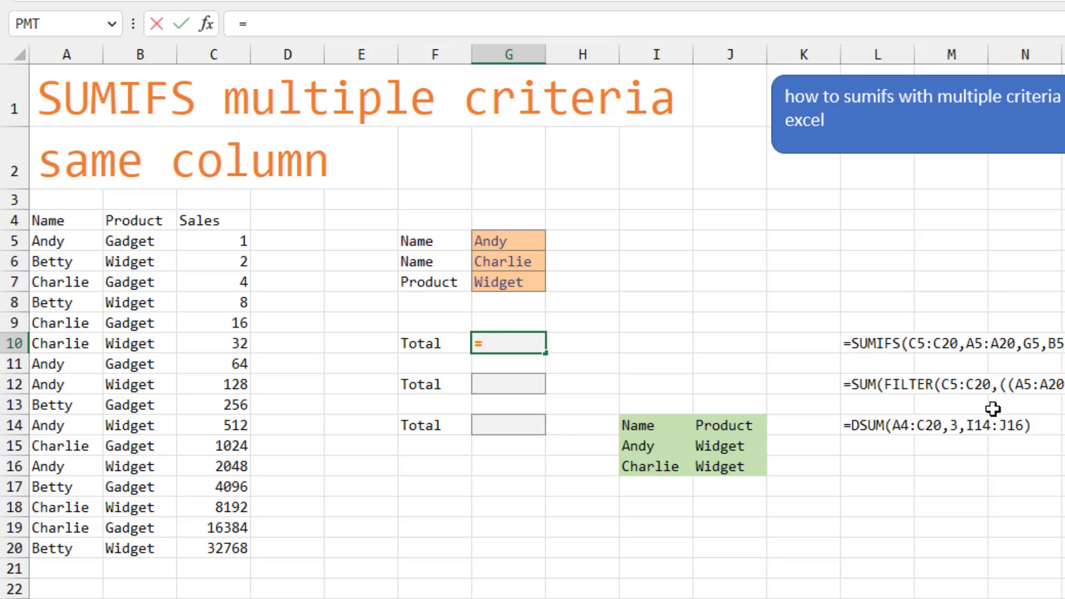
# Enter =SUMIFS(C5:C20,B5:B20,G7,A5:A20,G5) in G10 for Andy's Widget sales (2688)
pyautogui.write('=SUMIFS(C5:C20,B5:B20,')
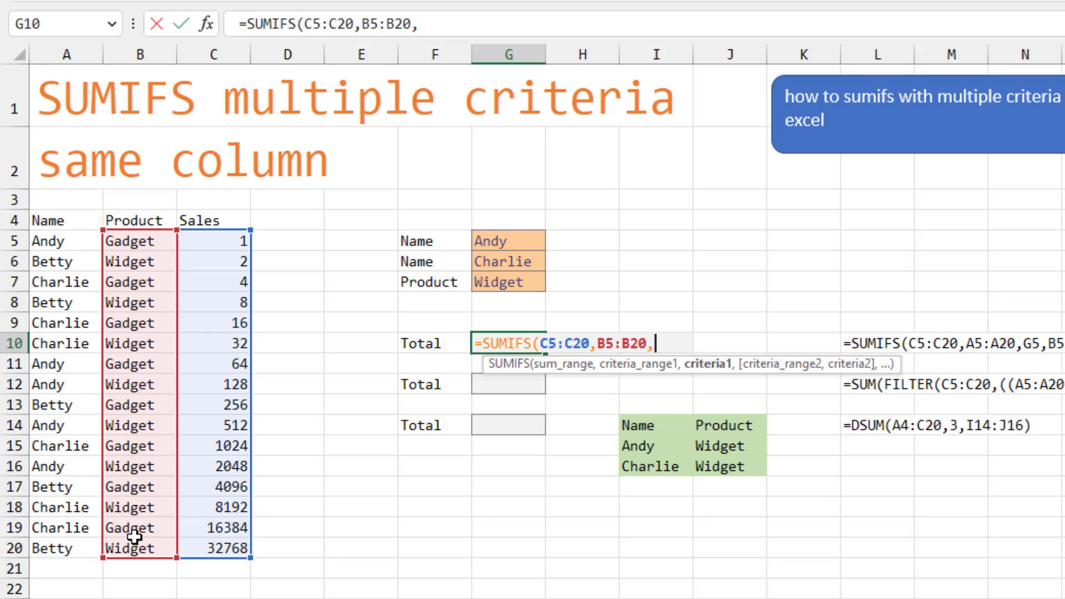
pyautogui.click(508, 281)
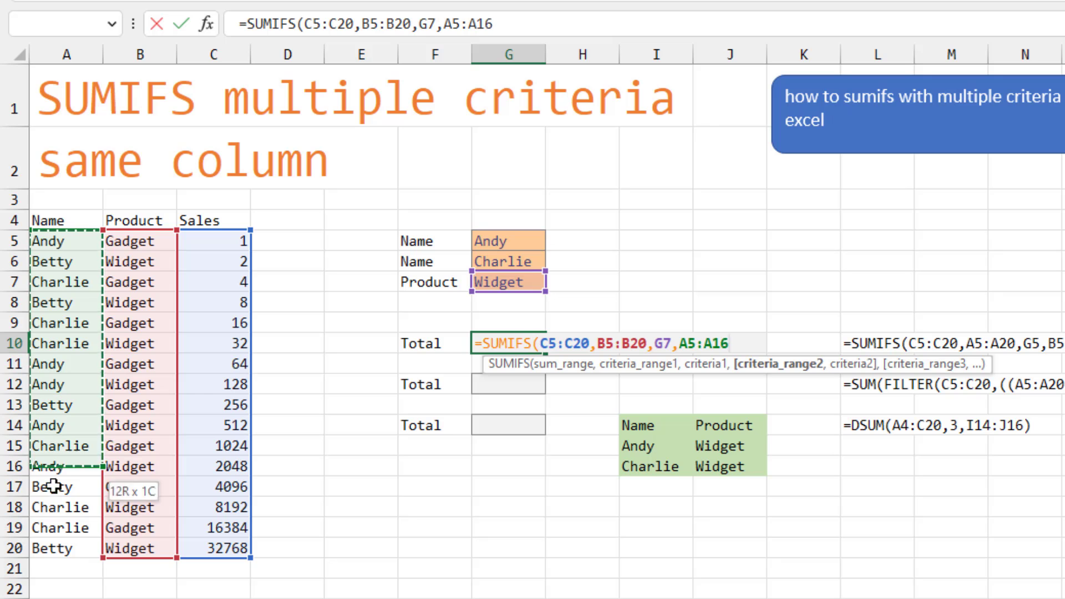
pyautogui.write(',')
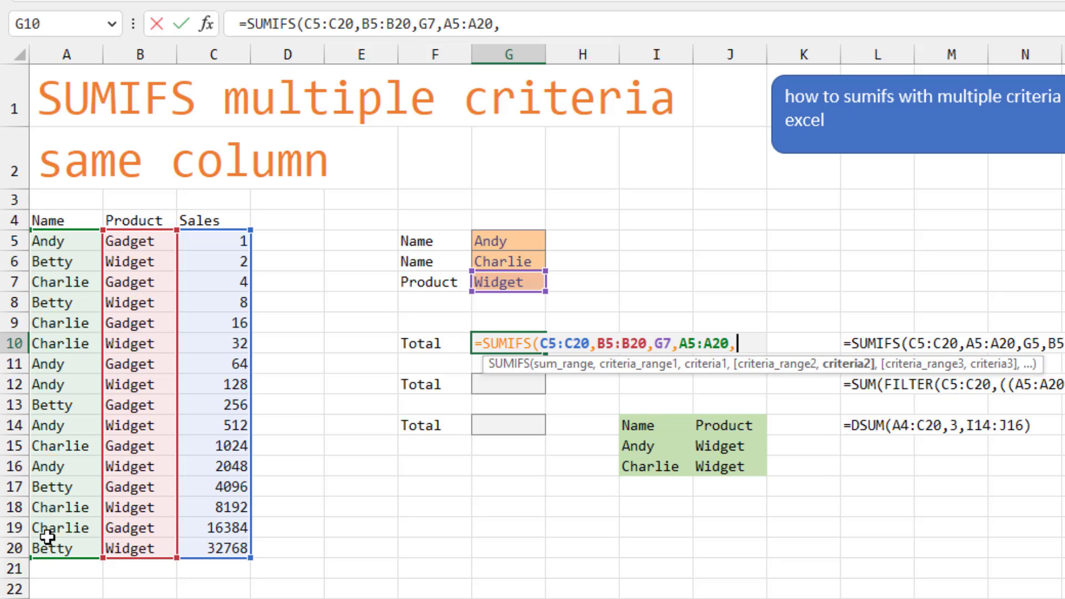
pyautogui.click(507, 240)
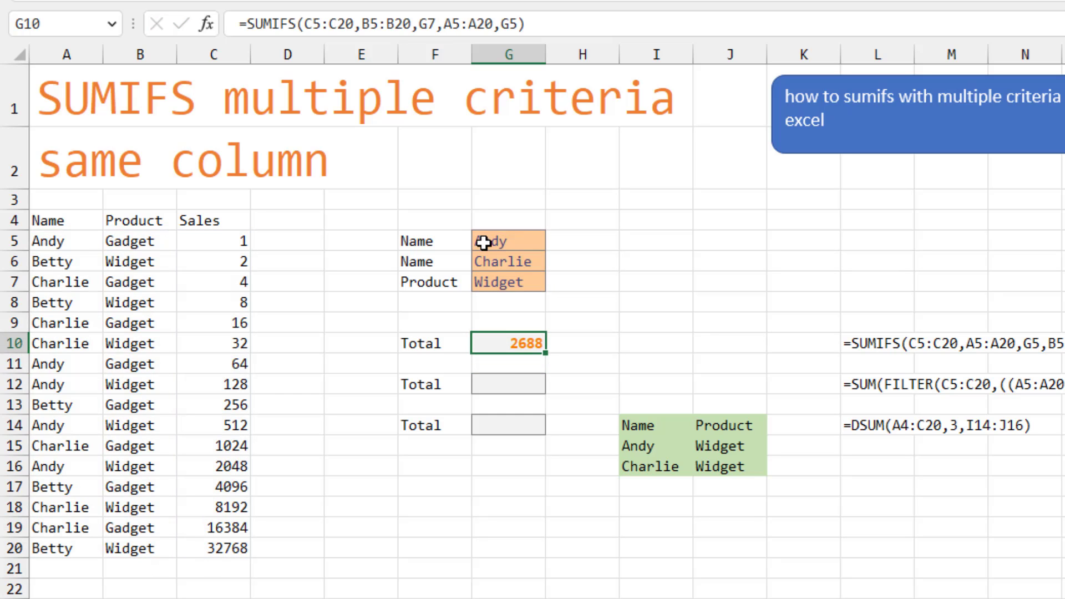
# Append a second SUMIFS for Charlie (G6) to G10, totaling 10912
pyautogui.doubleClick(508, 343)
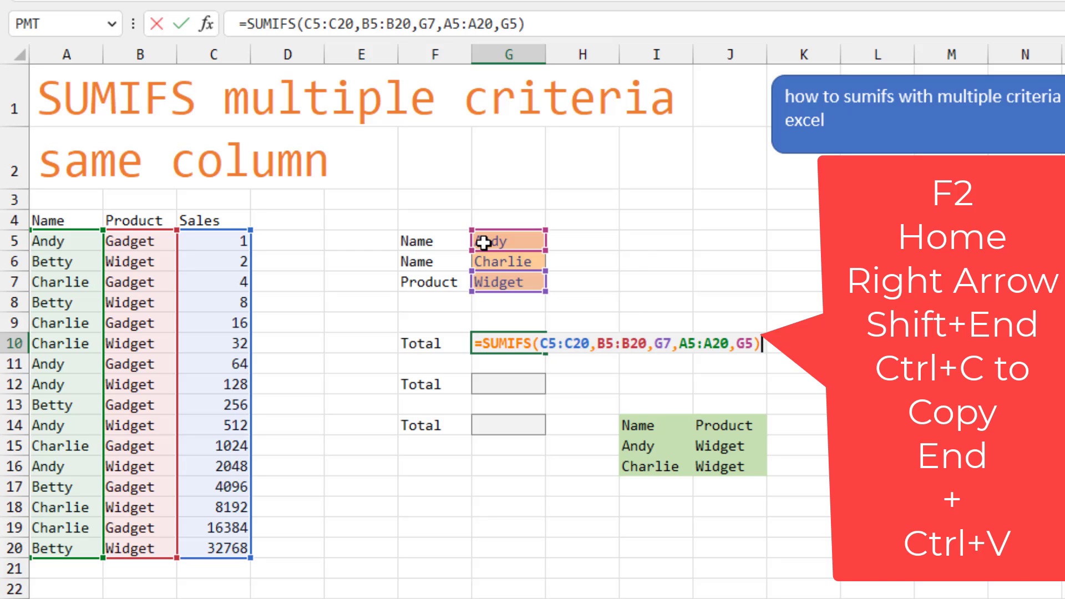
pyautogui.write('+')
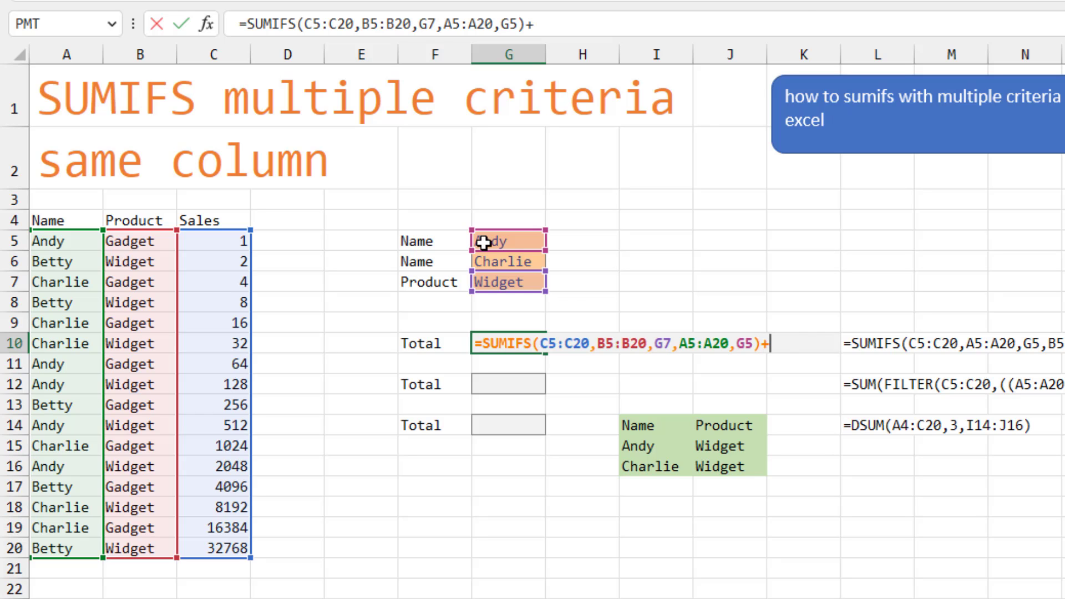
pyautogui.write('SUMIFS(C5:C20,B5:B20,G7,A5:A20,G5)')
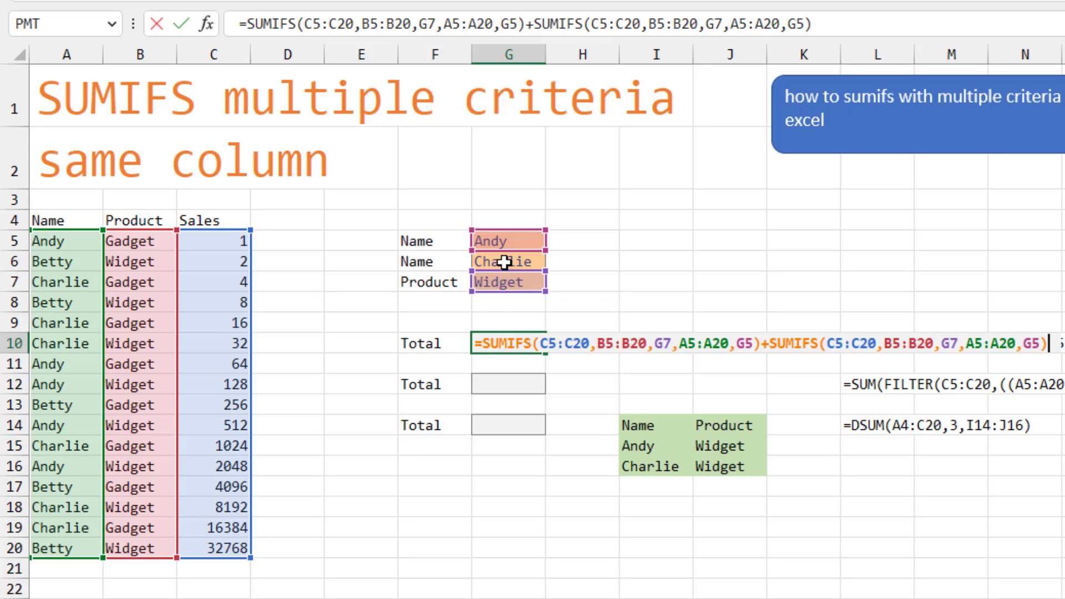
pyautogui.moveTo(1038, 327)
pyautogui.write('6')
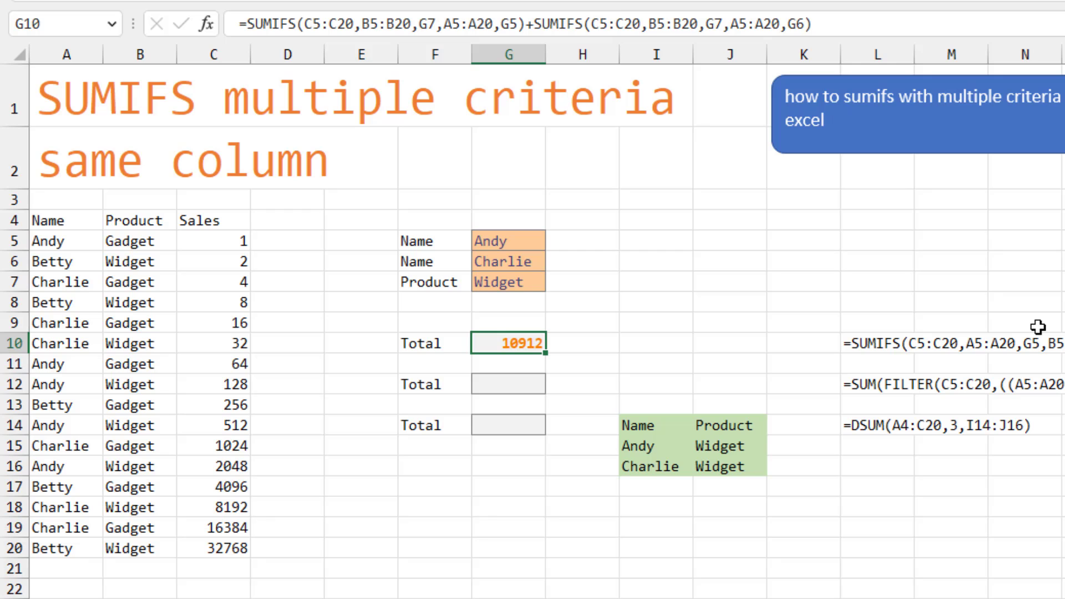
pyautogui.click(508, 363)
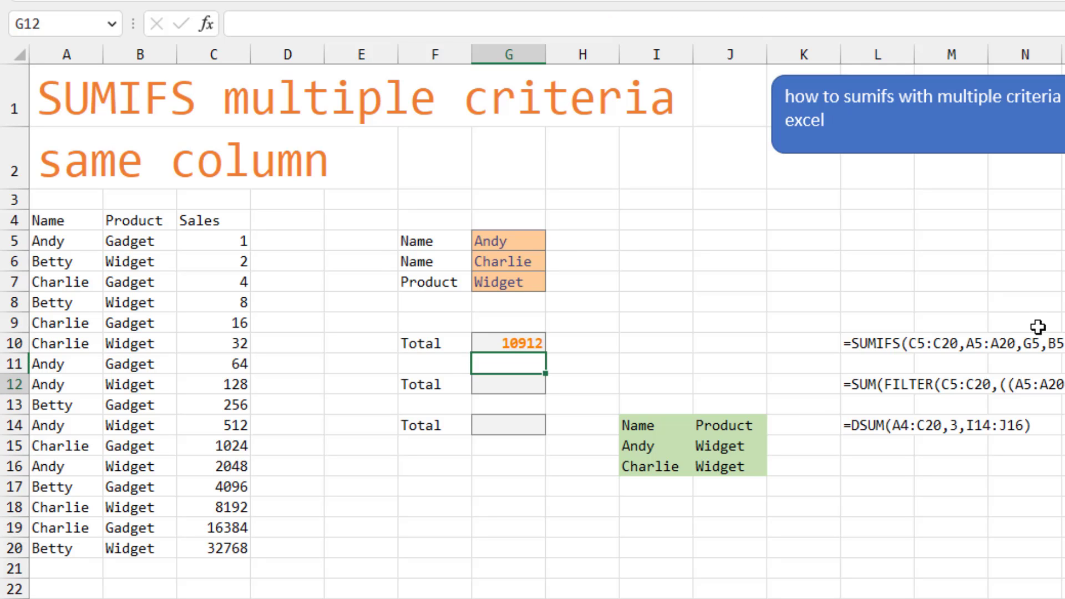
# Start a FILTER in G12 over Sales C5:C20, testing names against Andy in G5
pyautogui.click(509, 384)
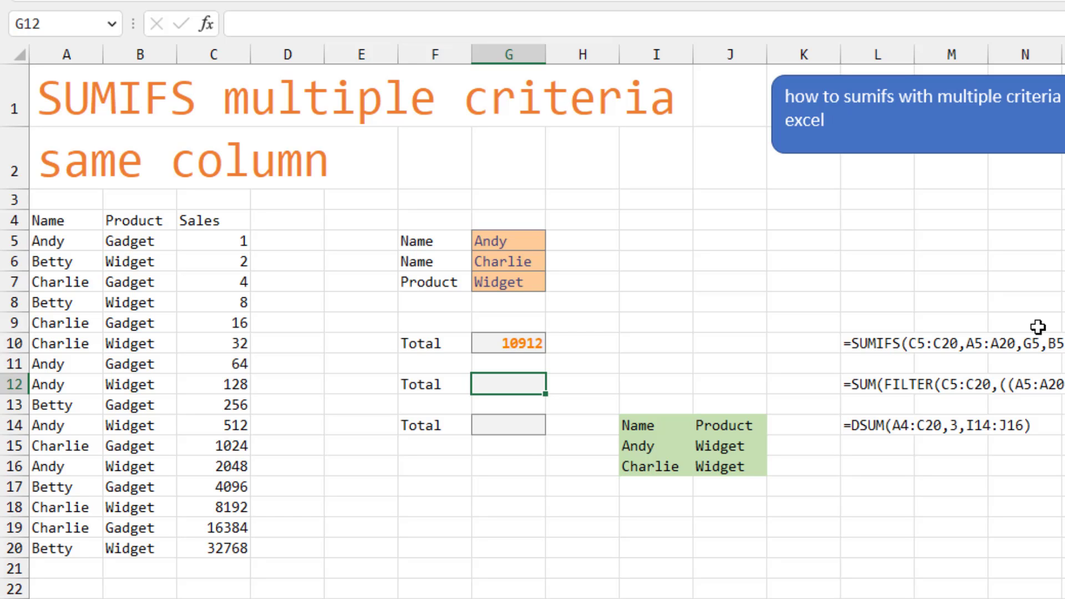
pyautogui.write('=')
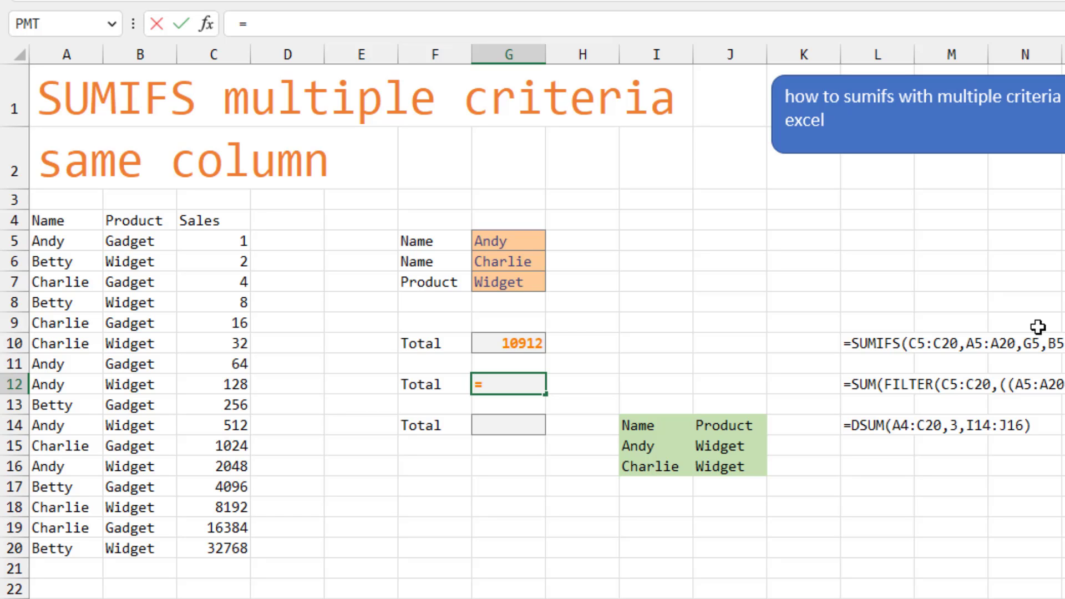
pyautogui.write('FILTER(')
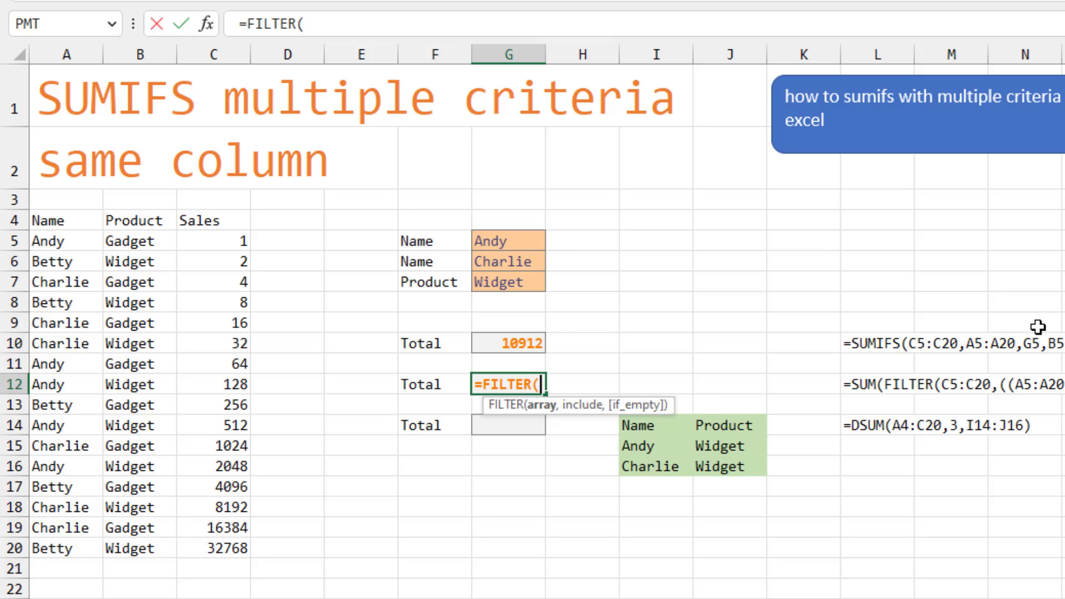
pyautogui.click(213, 241)
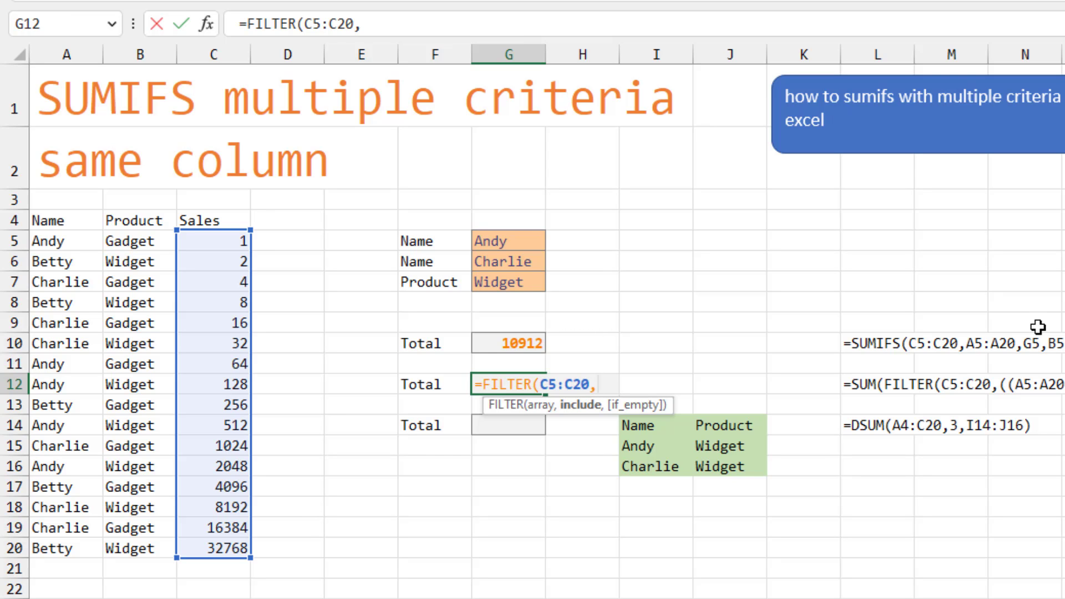
pyautogui.write('((A5:A20')
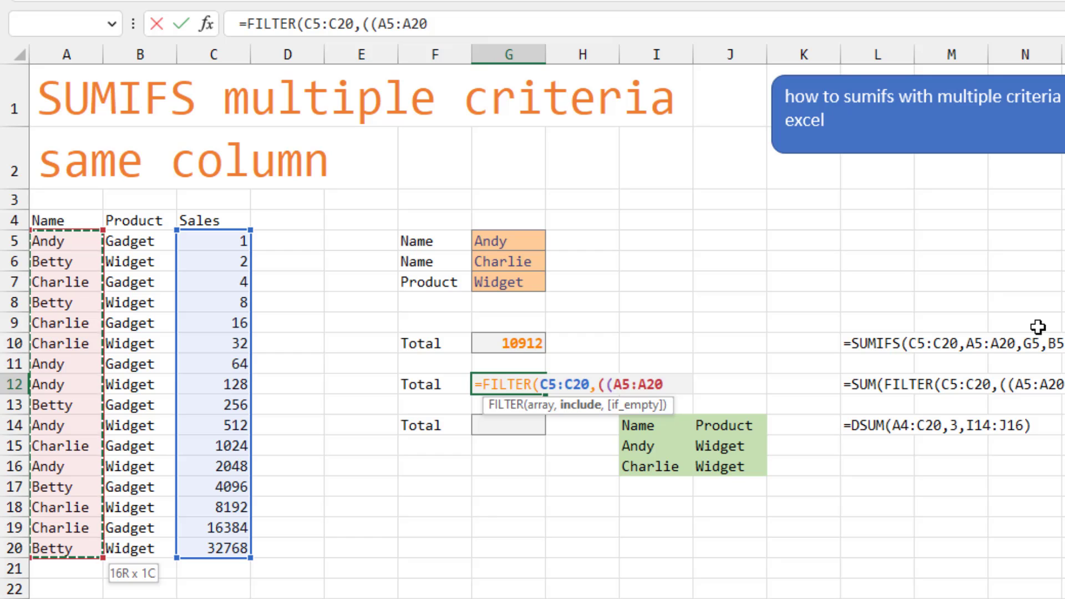
pyautogui.click(508, 363)
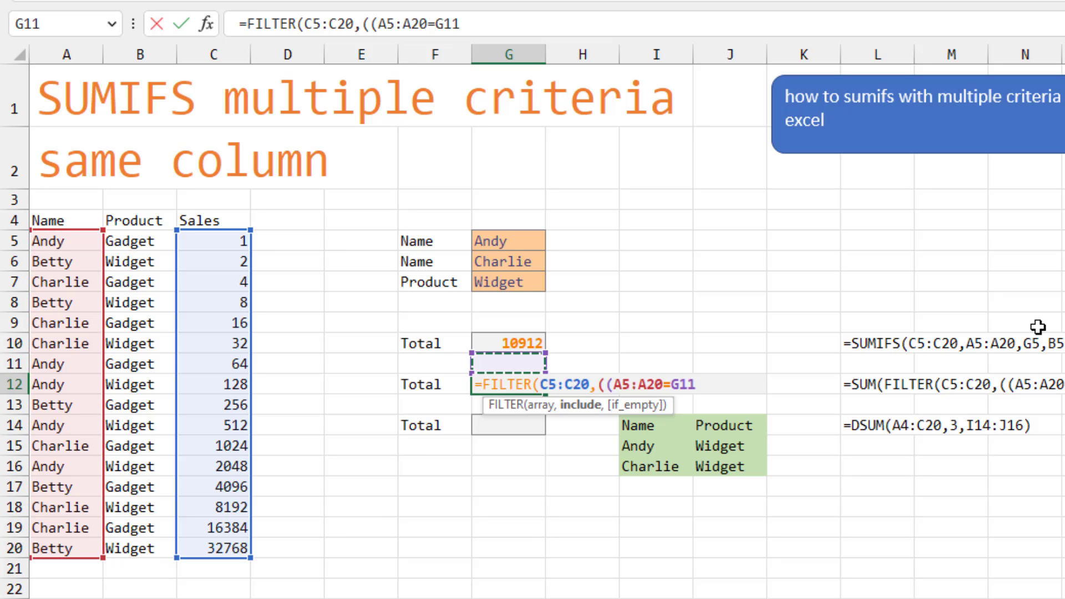
pyautogui.click(509, 241)
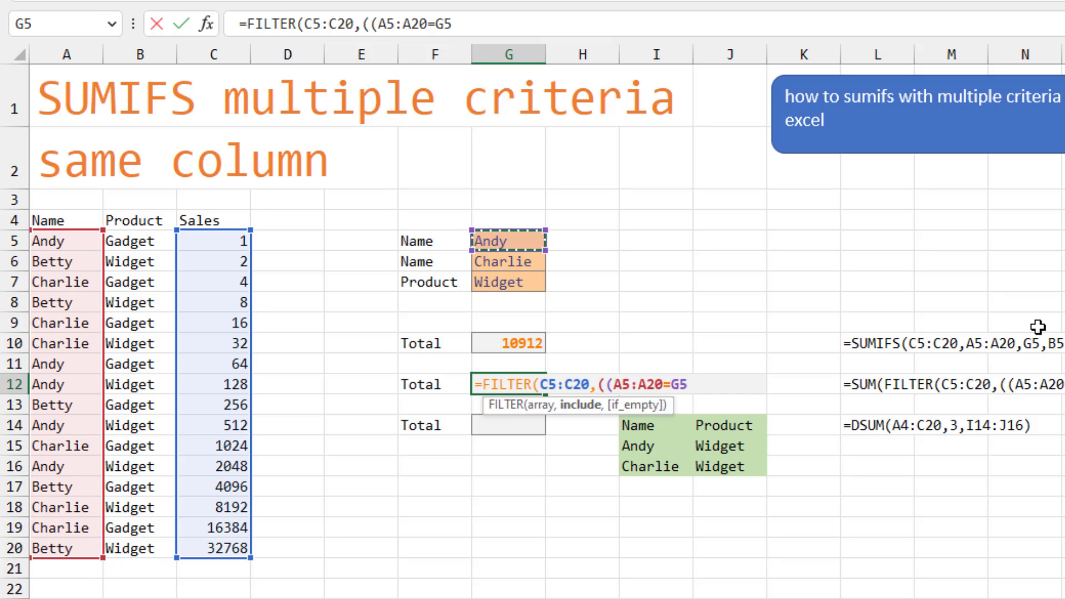
# Add the Charlie alternative and the Product B5:B20 = Widget (G7) condition
pyautogui.write(')+(A5:A20=G6')
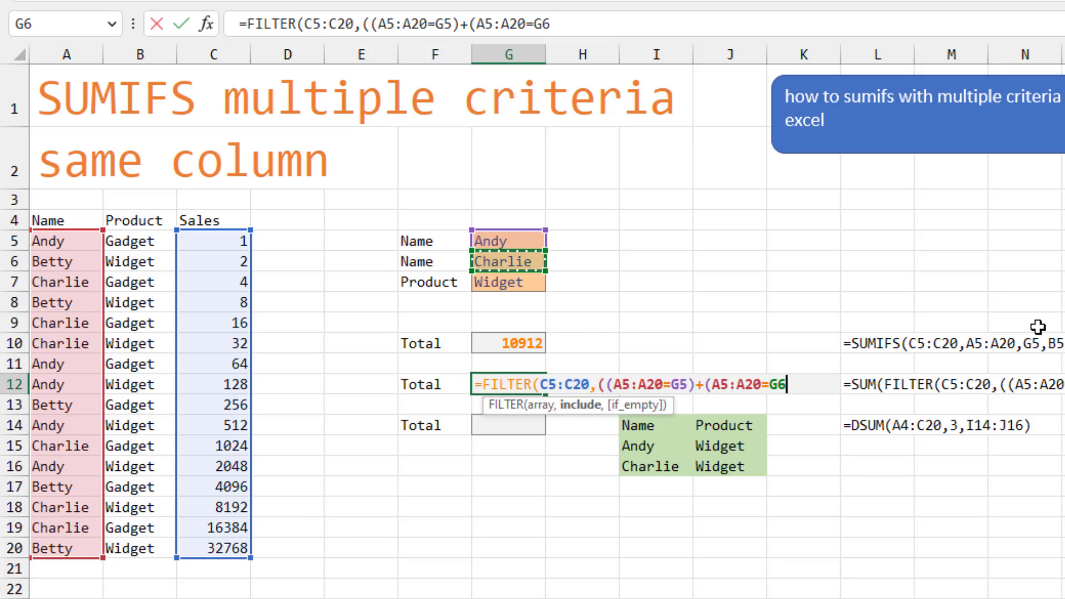
pyautogui.write(')')
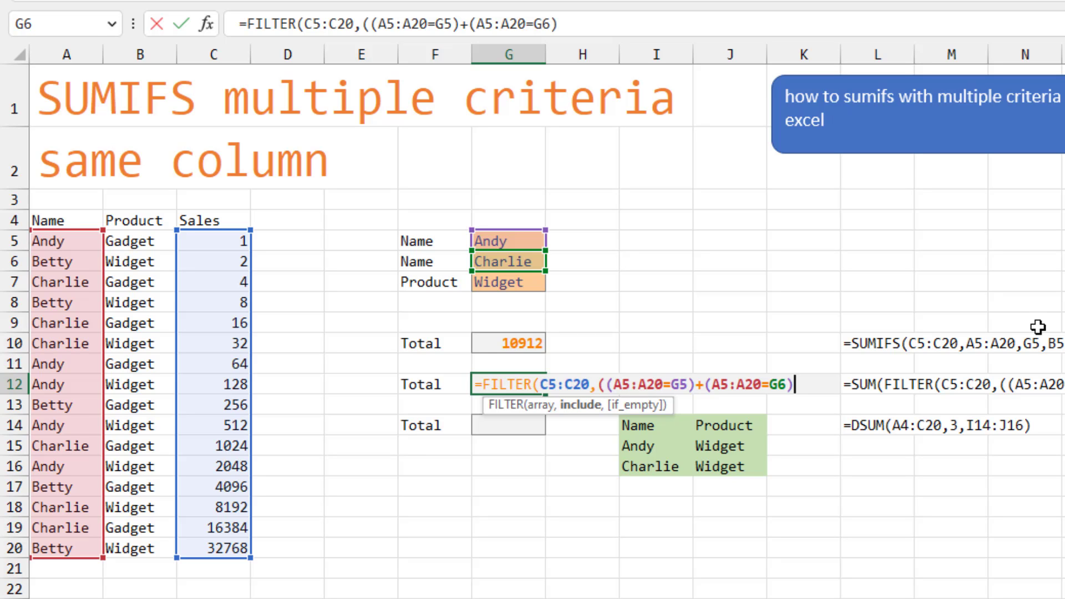
pyautogui.write(')')
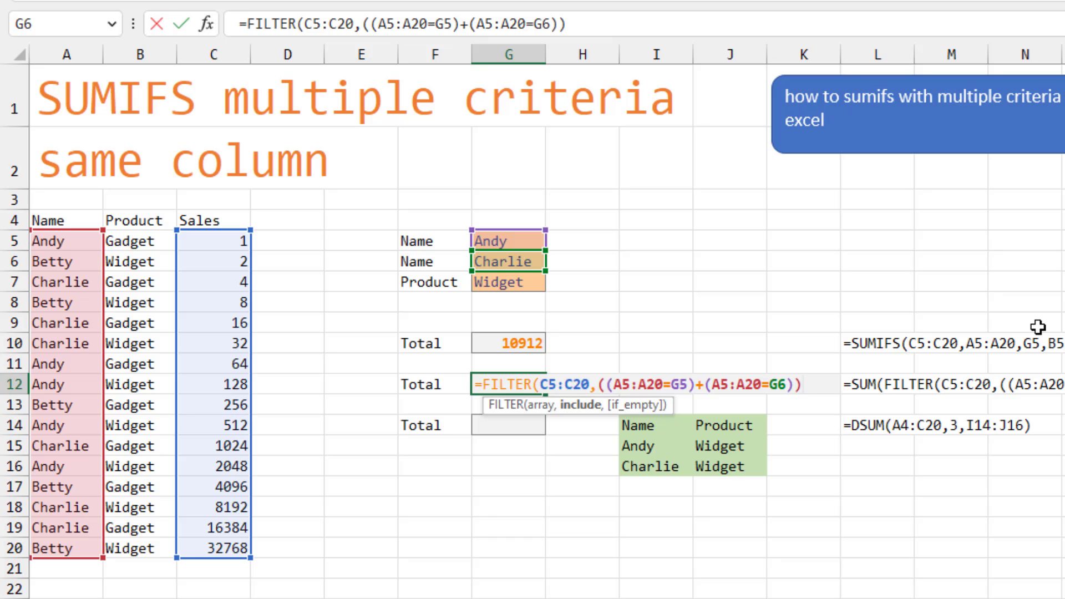
pyautogui.write('*(')
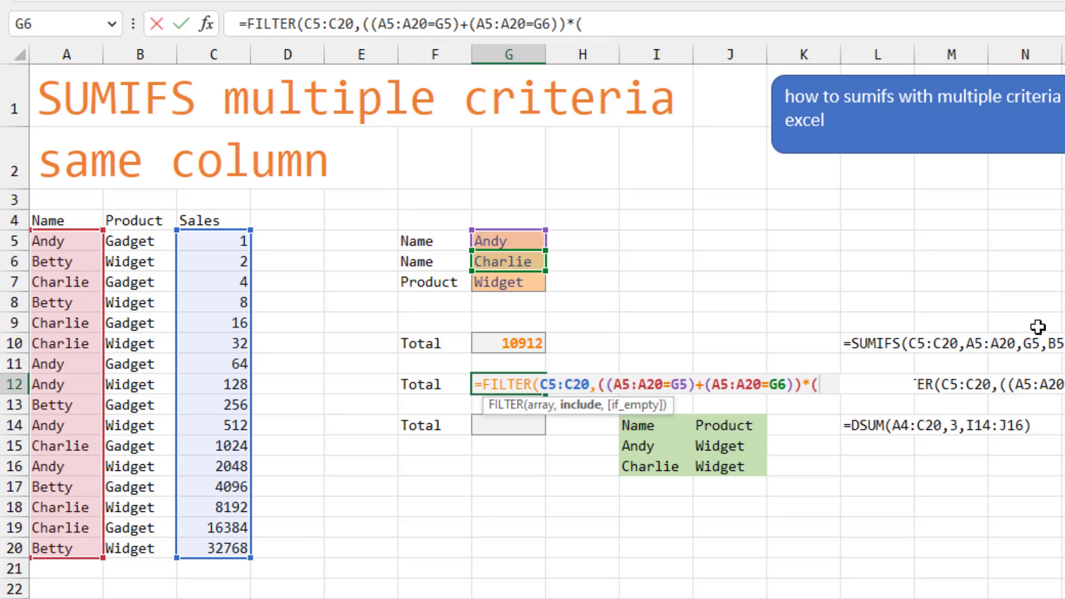
pyautogui.click(140, 241)
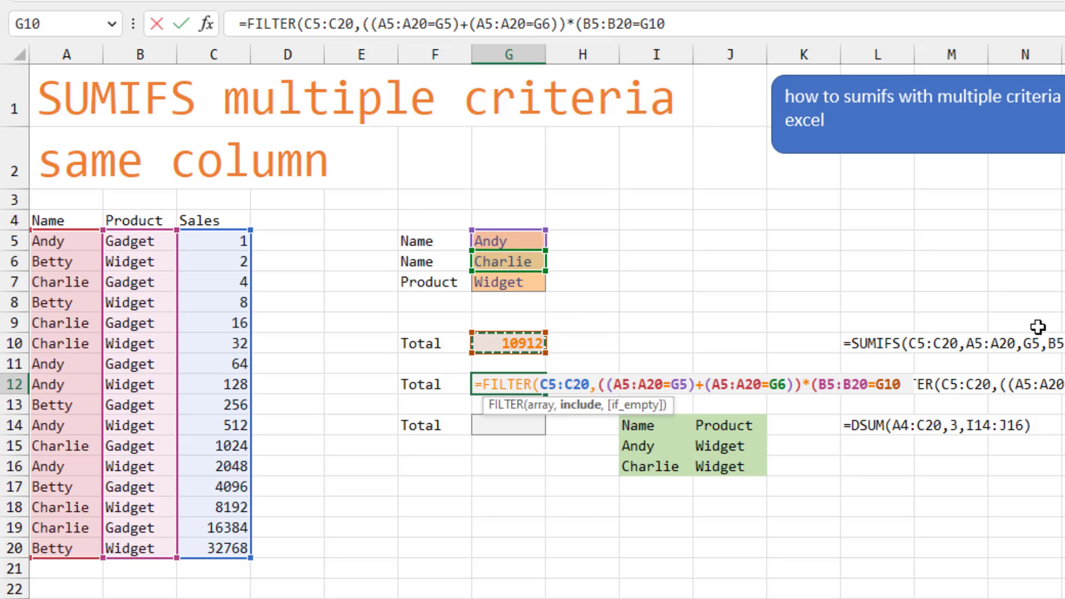
pyautogui.click(508, 282)
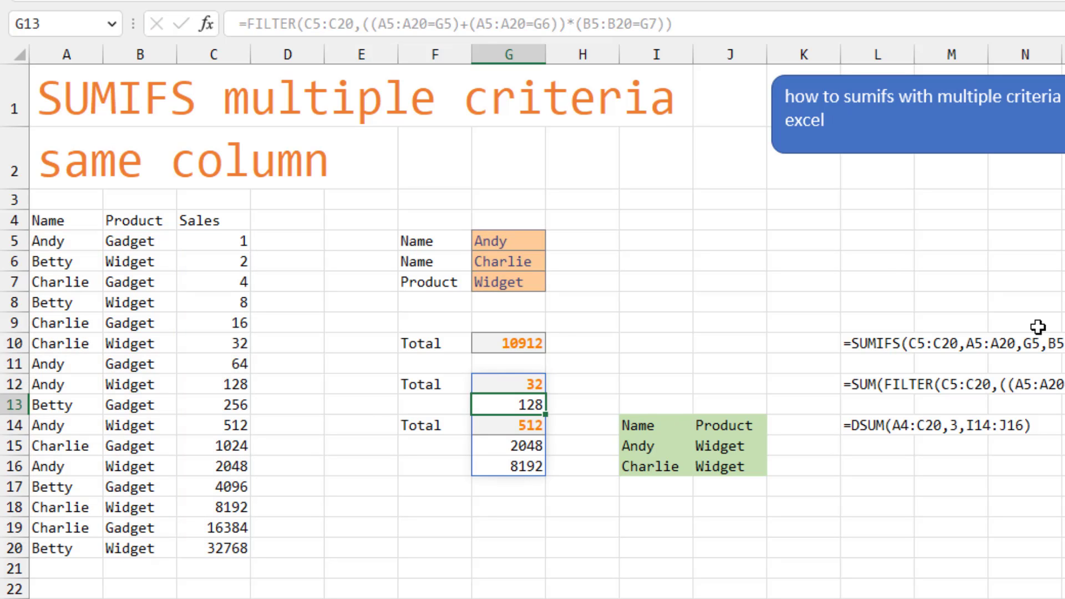
pyautogui.moveTo(405, 373)
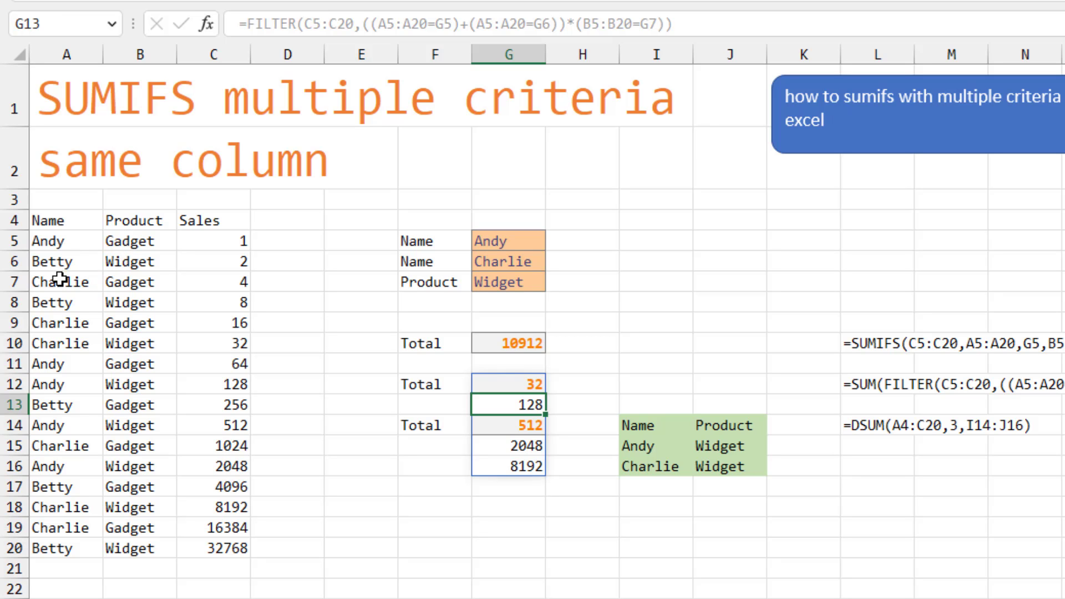
pyautogui.moveTo(136, 342)
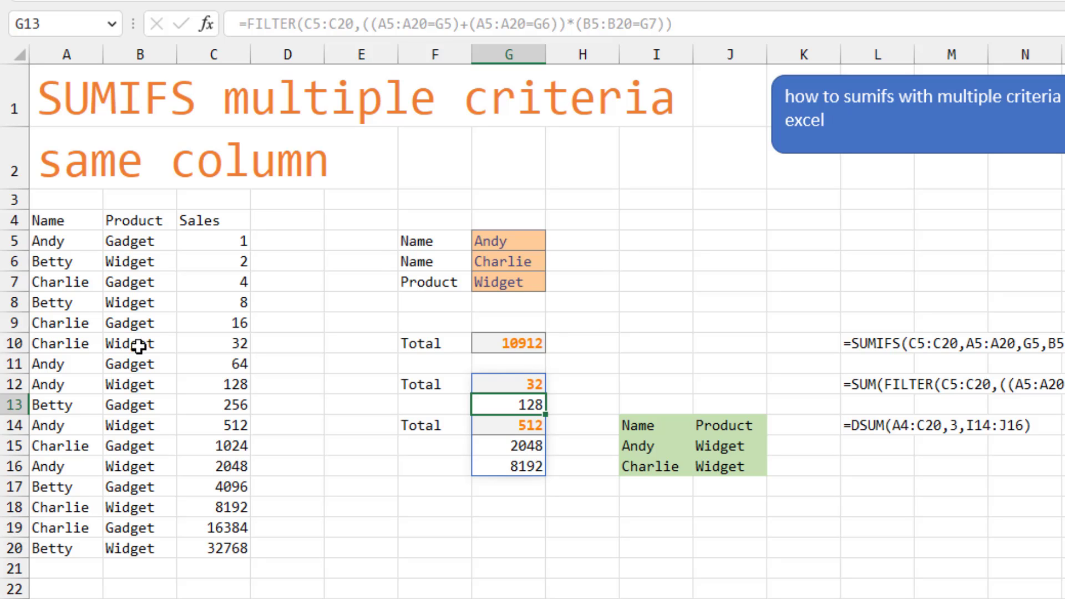
pyautogui.moveTo(143, 388)
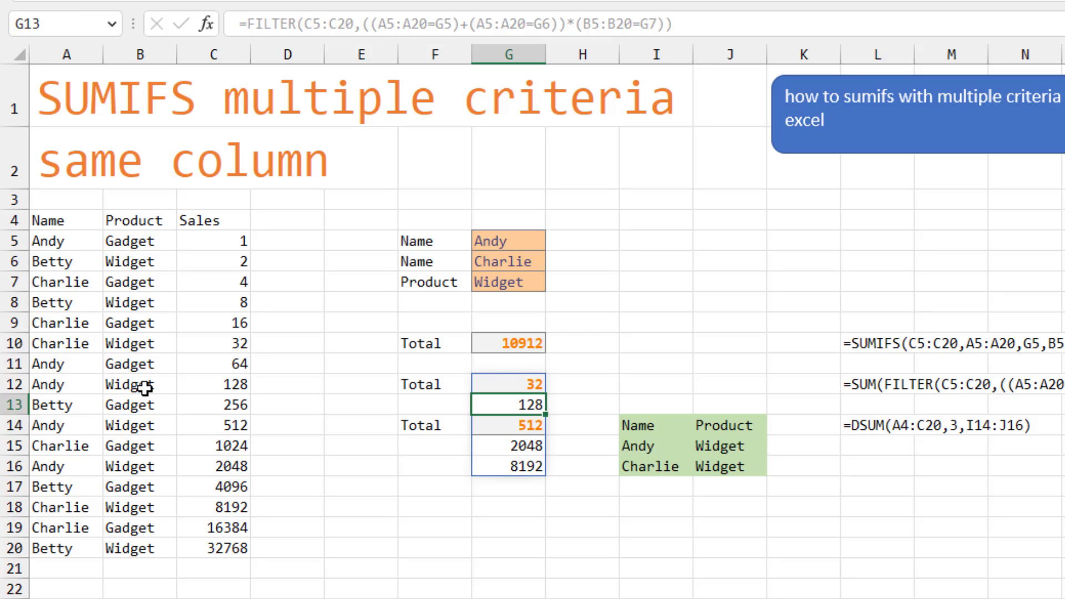
pyautogui.moveTo(535, 508)
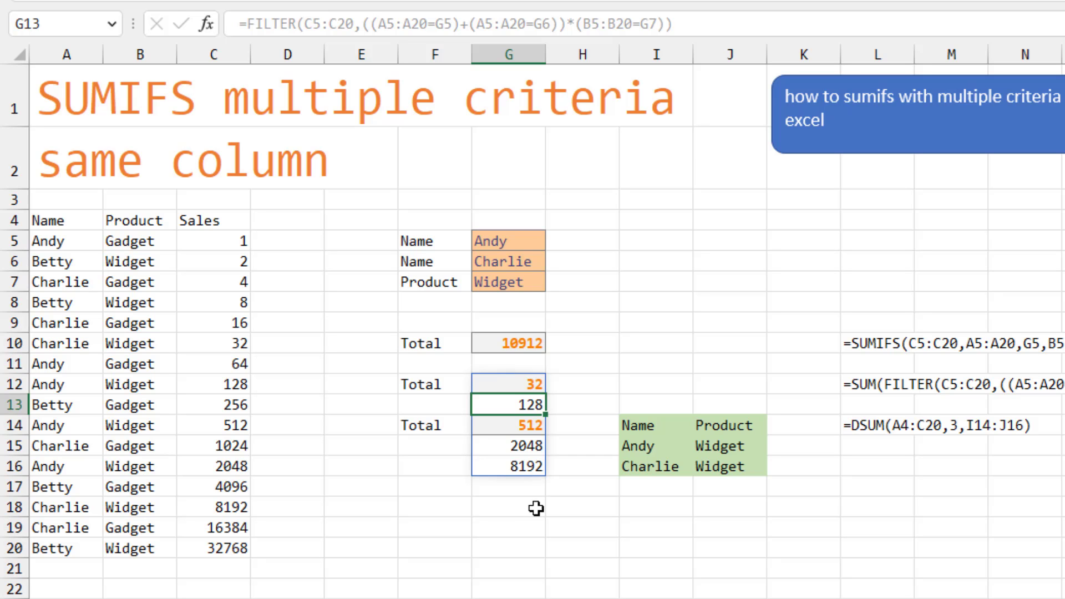
pyautogui.click(508, 384)
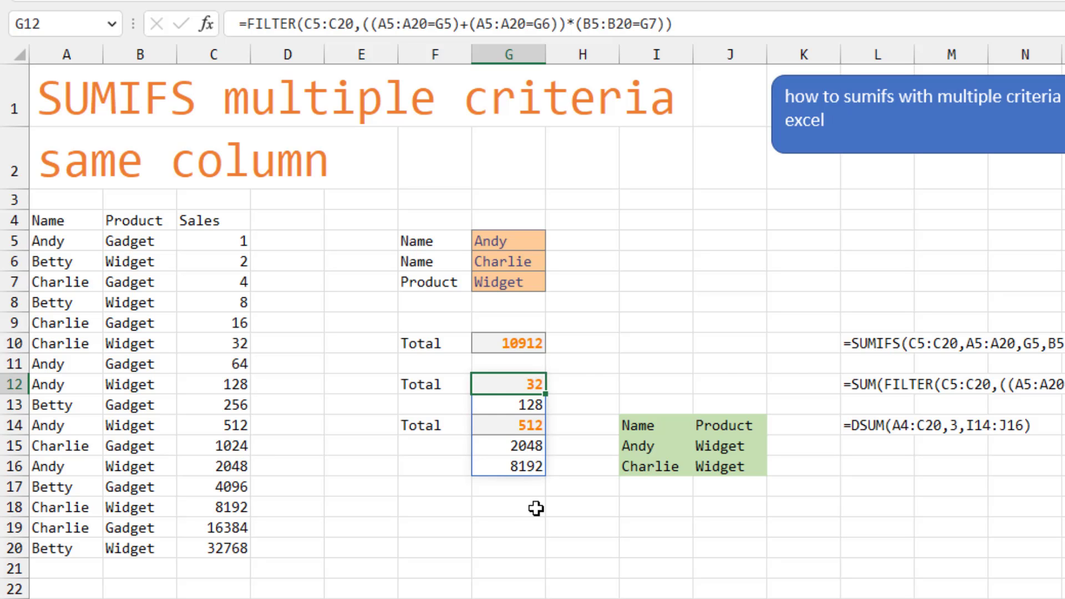
# Wrap the G12 FILTER formula in SUM so it returns 10912
pyautogui.write('SUM')
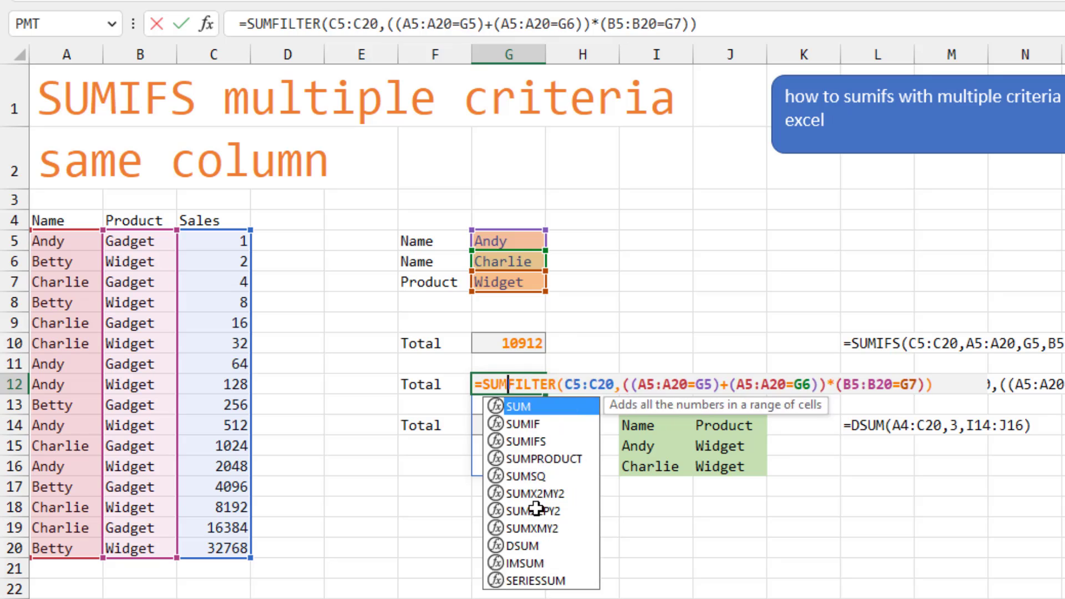
pyautogui.press('Return')
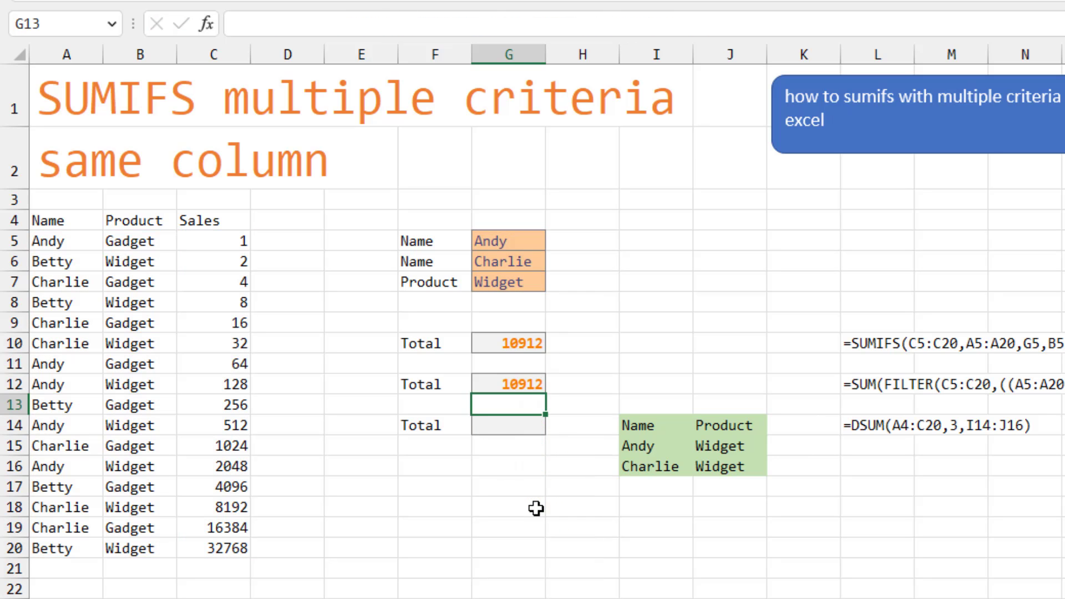
pyautogui.click(508, 384)
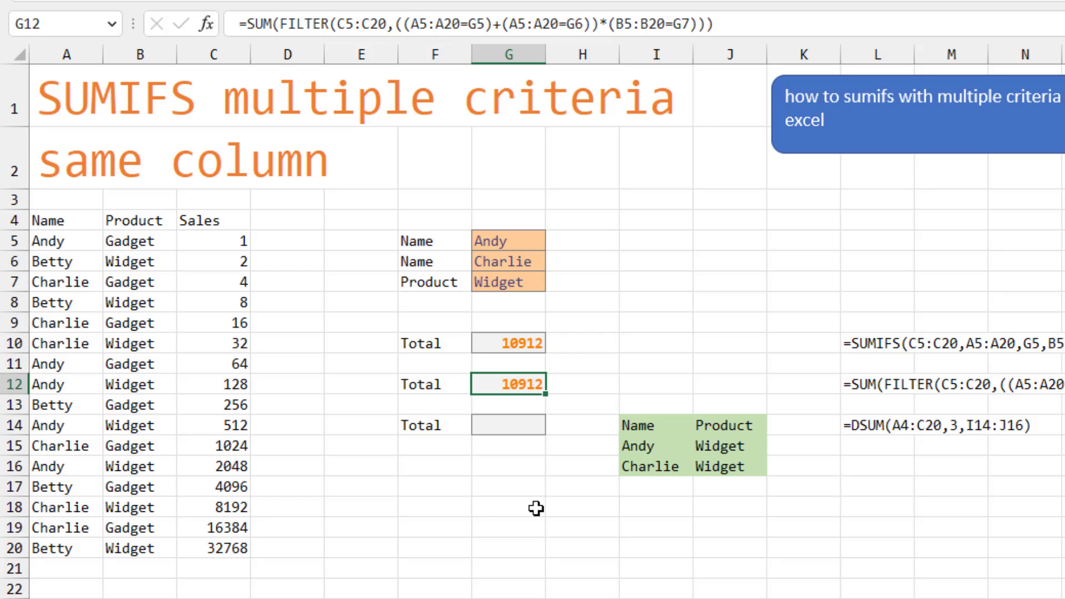
pyautogui.moveTo(533, 438)
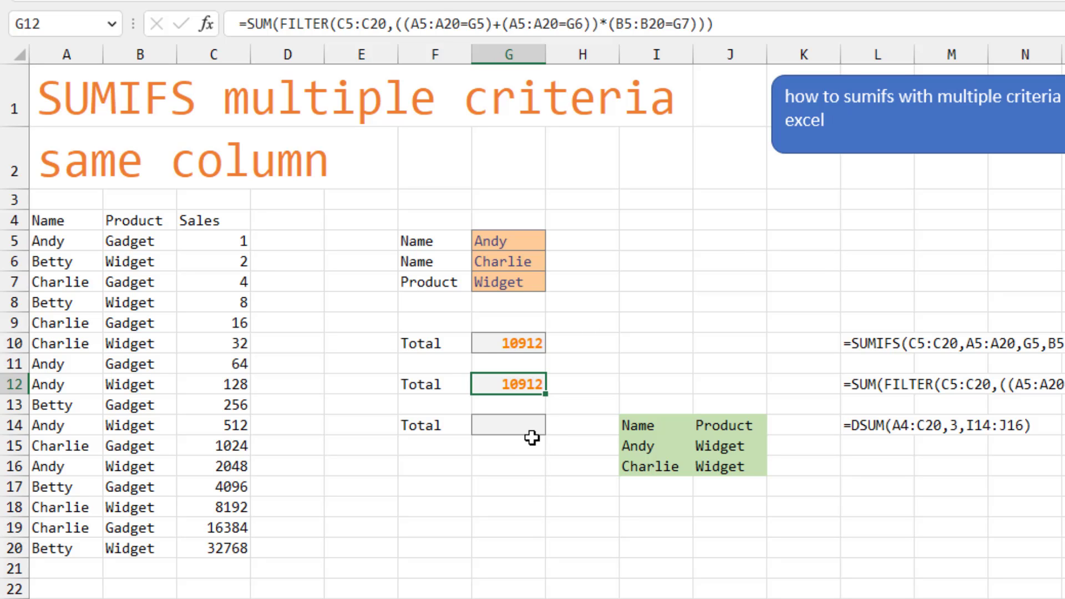
pyautogui.moveTo(872, 437)
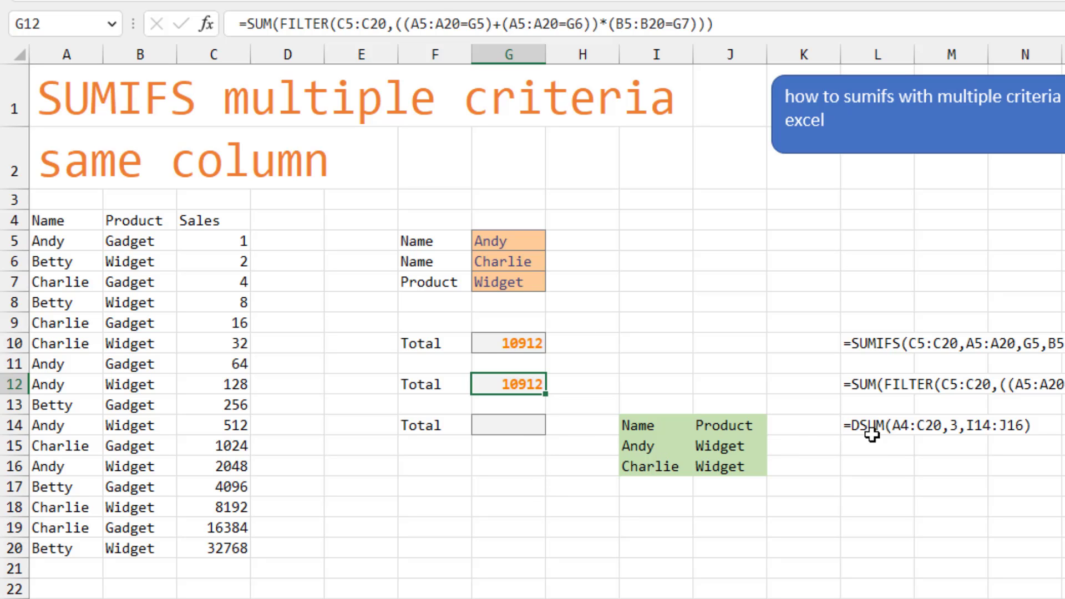
pyautogui.moveTo(672, 433)
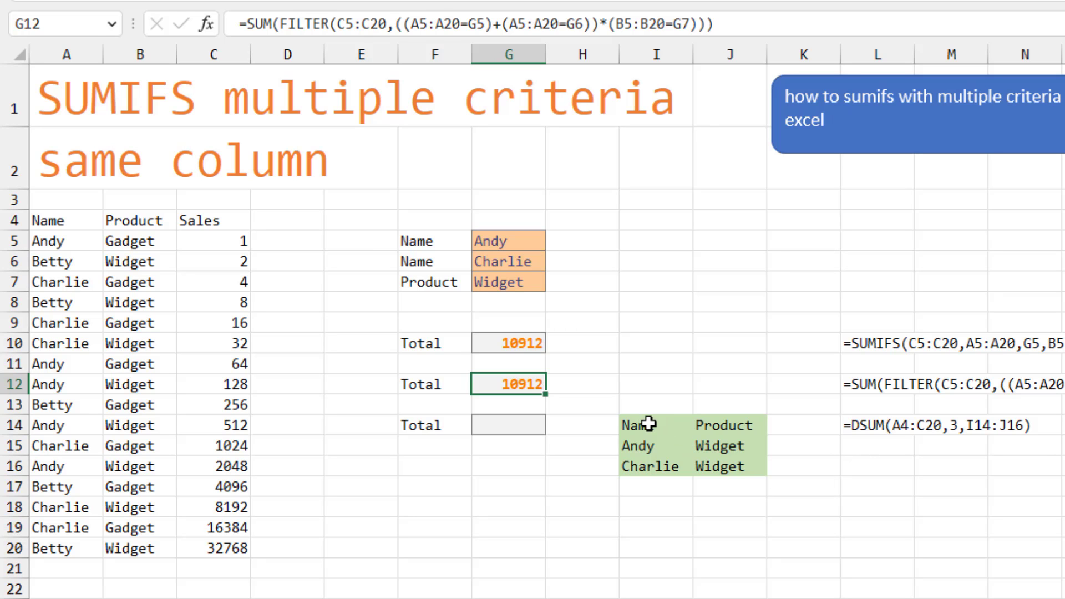
pyautogui.moveTo(726, 427)
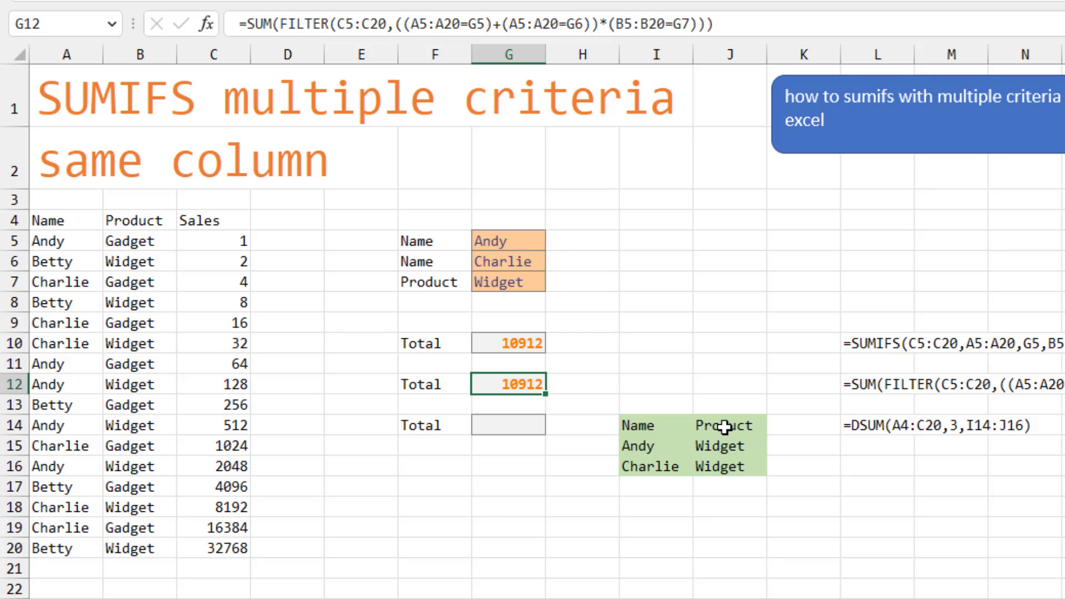
pyautogui.moveTo(723, 473)
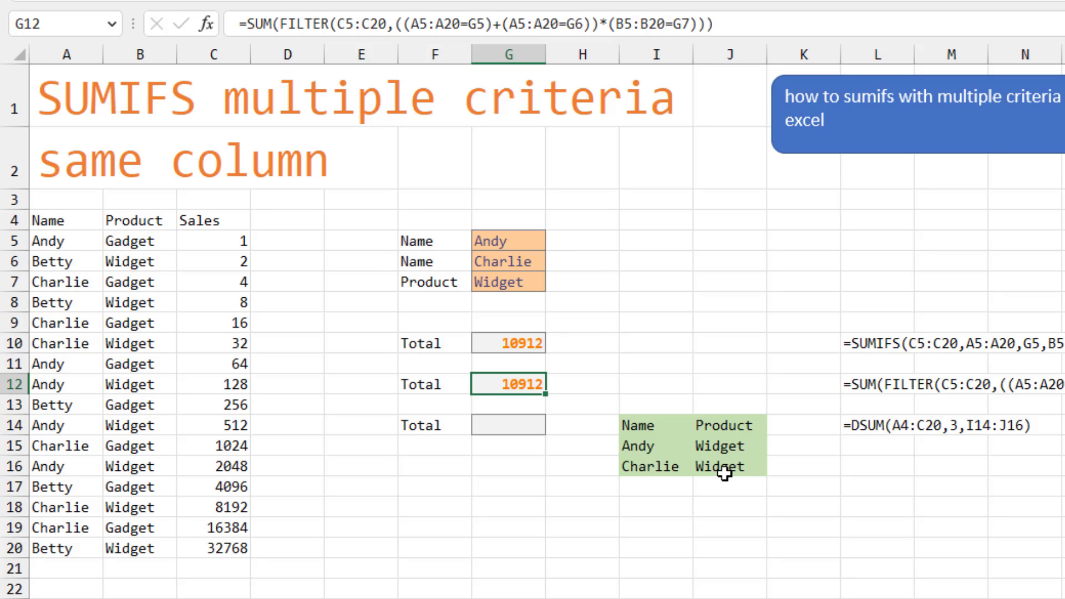
pyautogui.moveTo(633, 445)
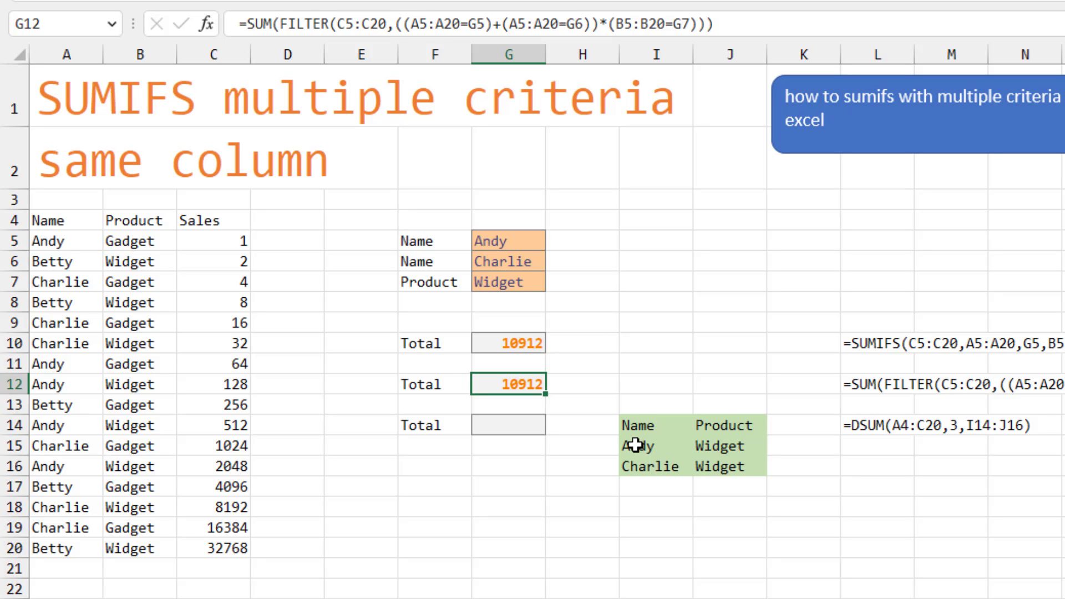
pyautogui.moveTo(669, 473)
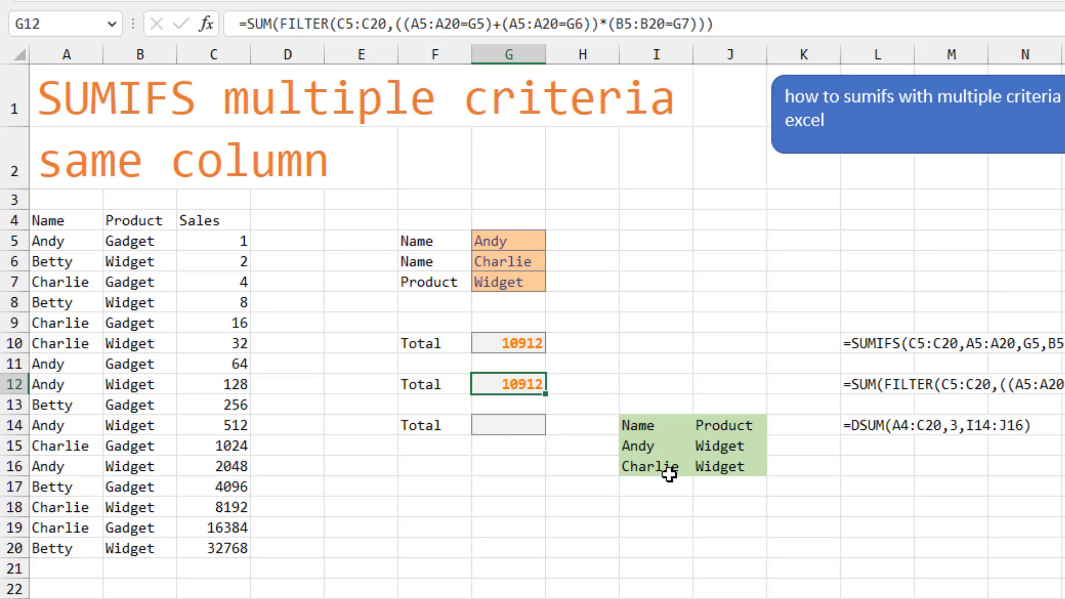
pyautogui.click(508, 424)
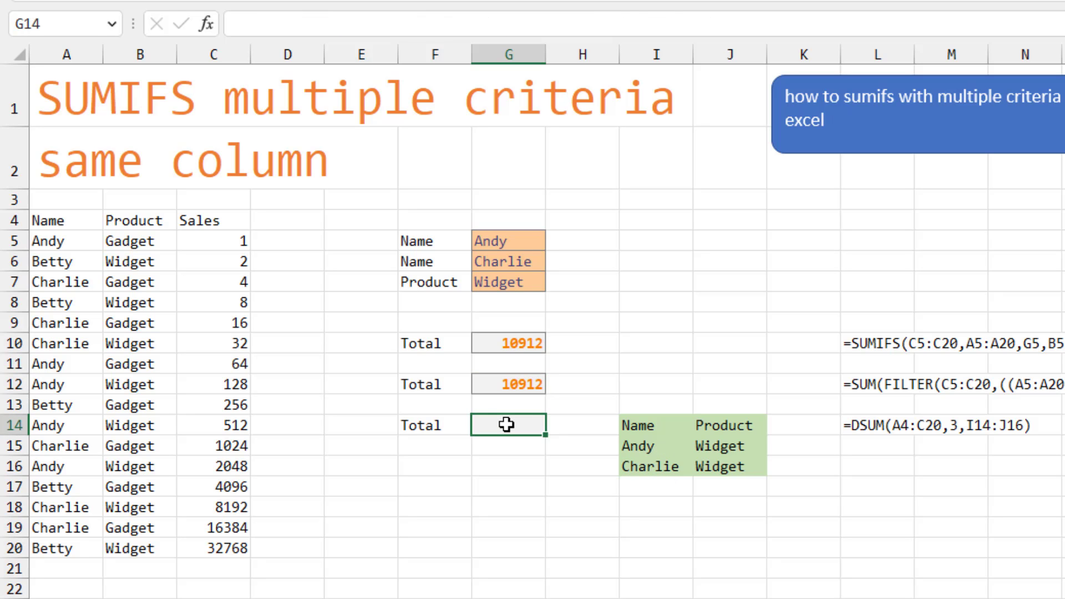
# Enter =DSUM(A4:C20,3,I14:J16) in G14 using the green criteria block, returning 10912
pyautogui.write('=dsum(*')
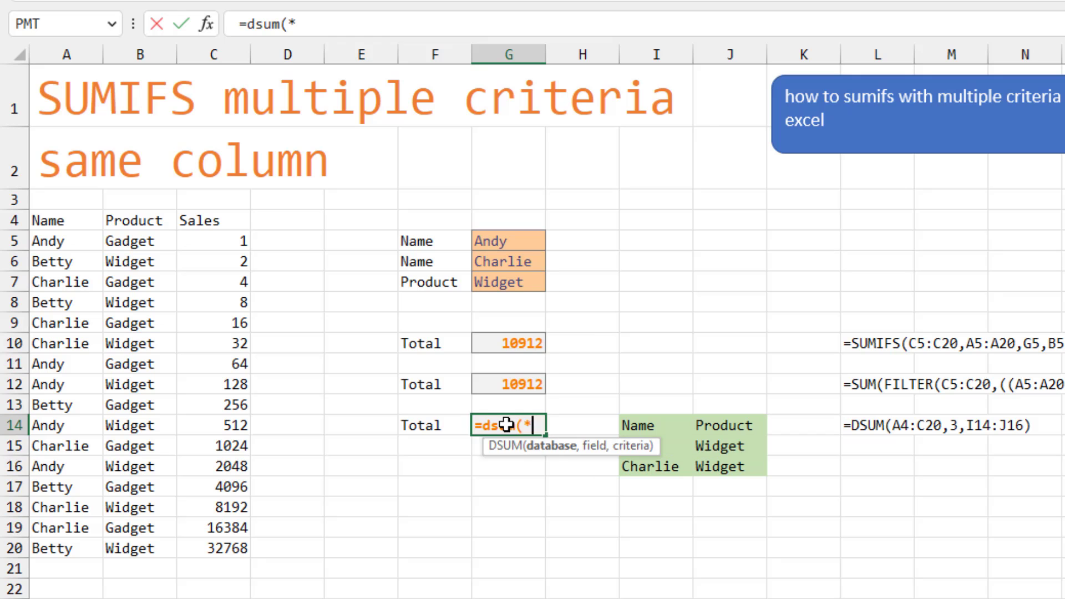
pyautogui.press('Backspace')
pyautogui.write('A4:C20,')
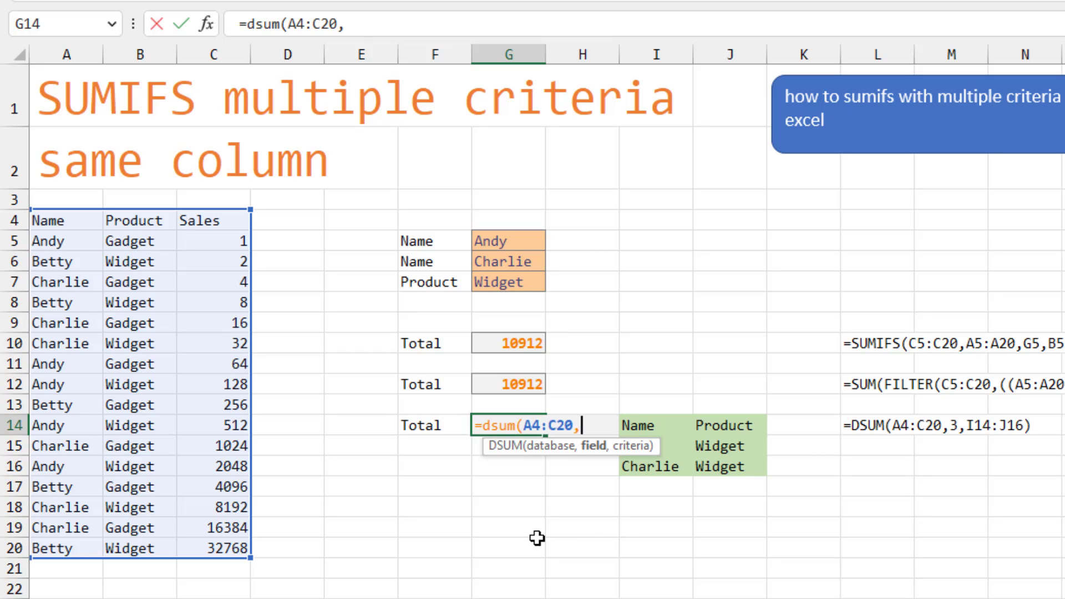
pyautogui.write('3,I14:J16')
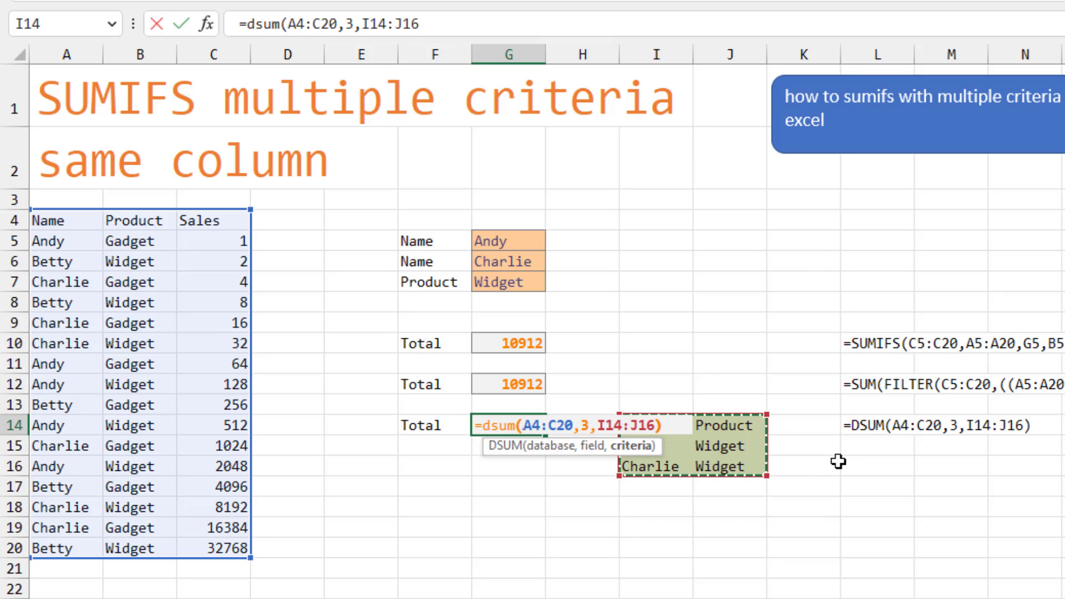
pyautogui.press('Return')
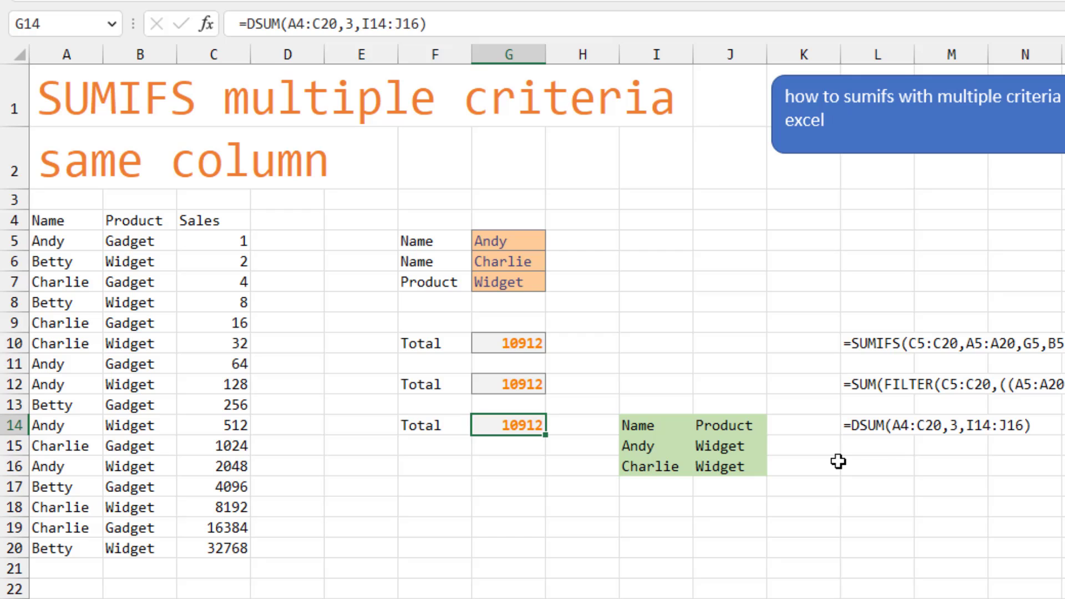
pyautogui.moveTo(901, 430)
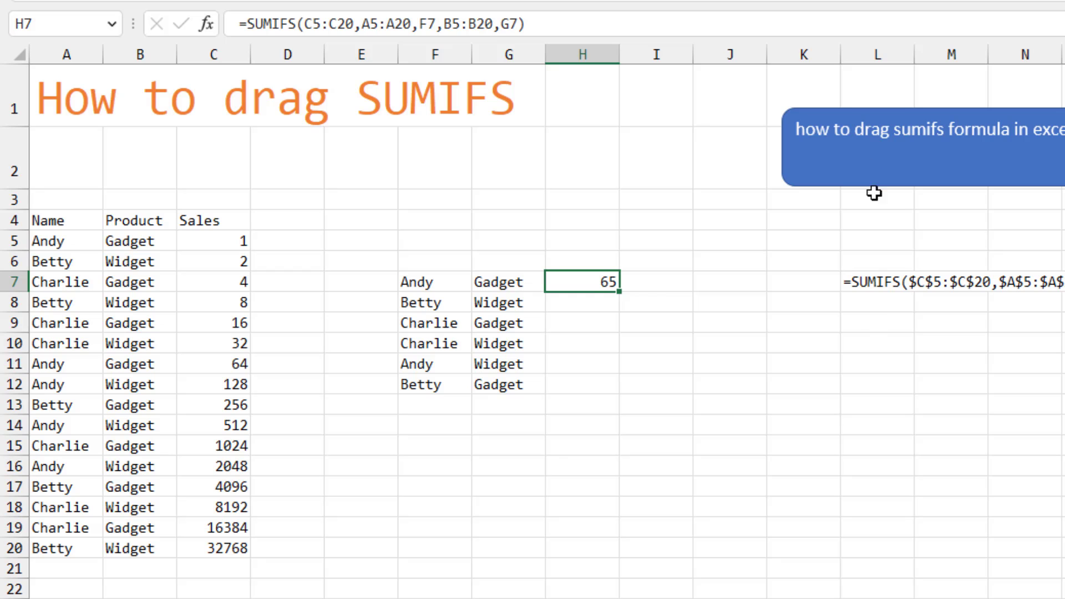
pyautogui.moveTo(825, 326)
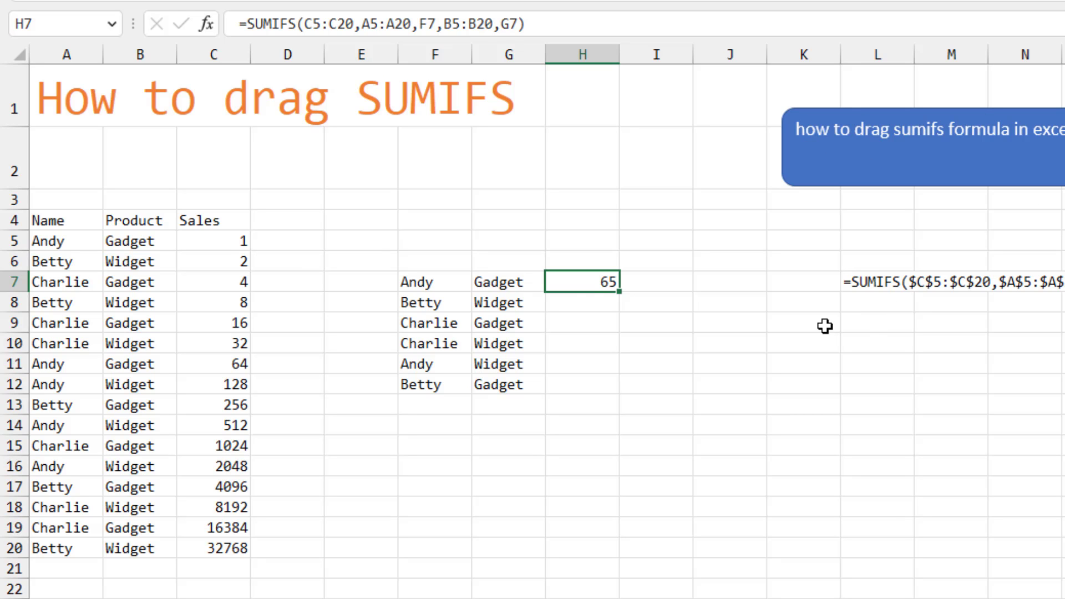
pyautogui.moveTo(421, 282)
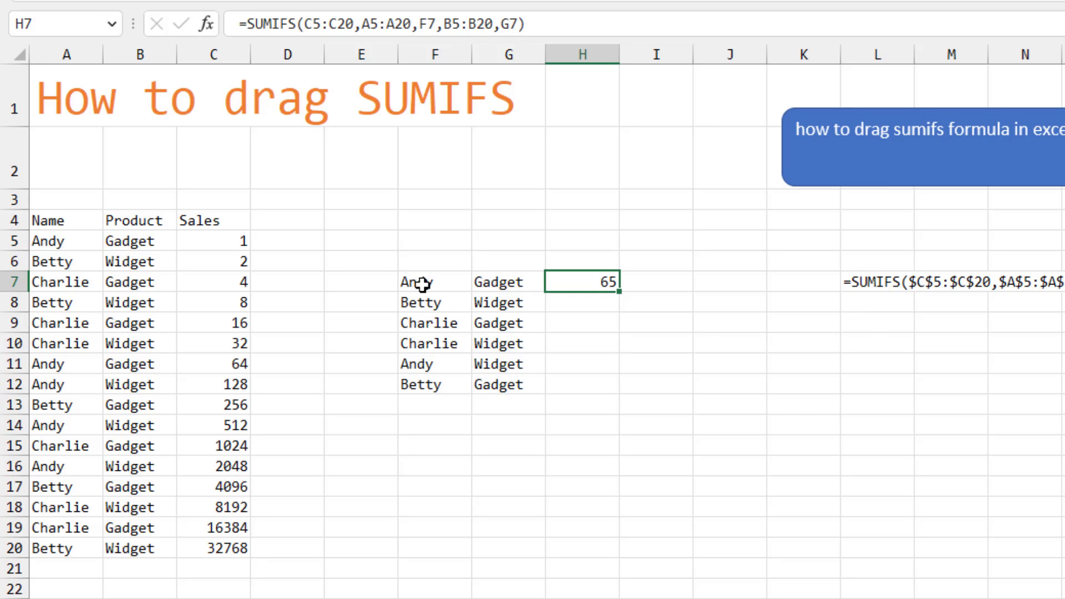
pyautogui.moveTo(488, 291)
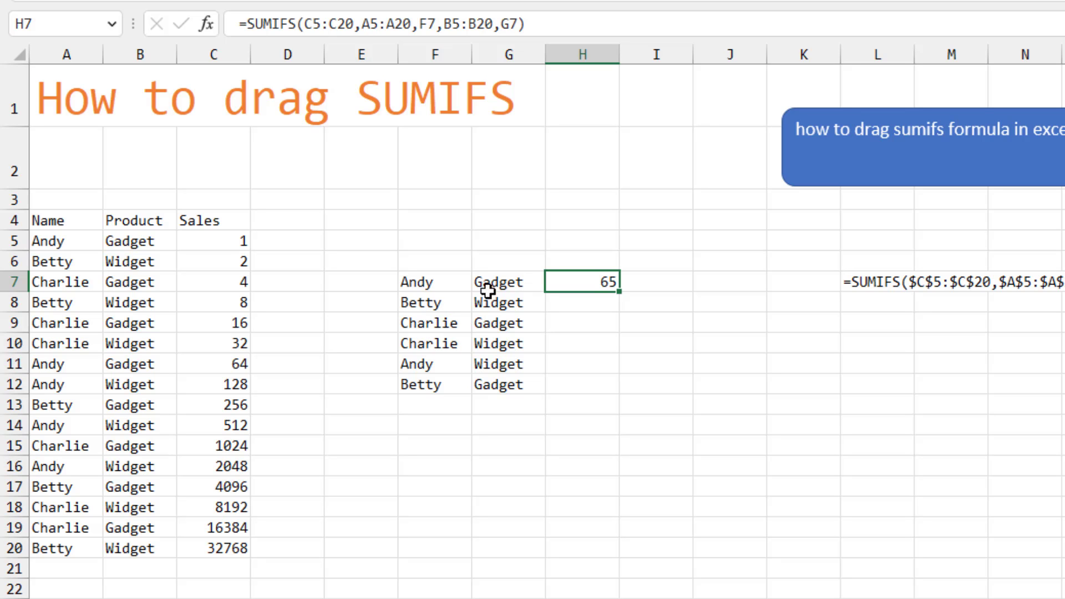
pyautogui.moveTo(584, 433)
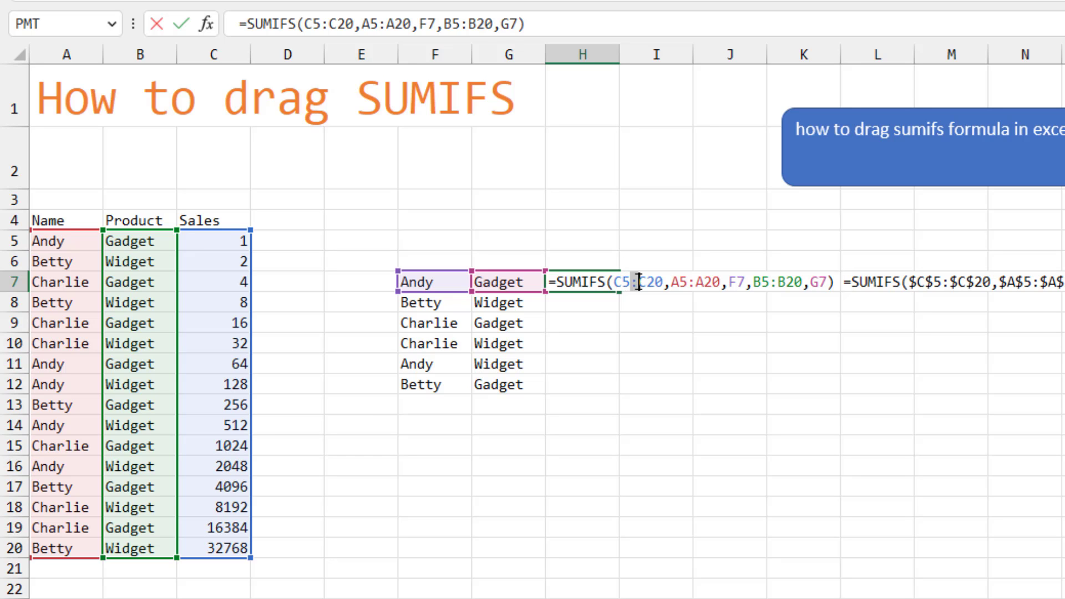
# Make the H7 SUMIFS sum and Name ranges absolute with F4 and commit it
pyautogui.press('f4')
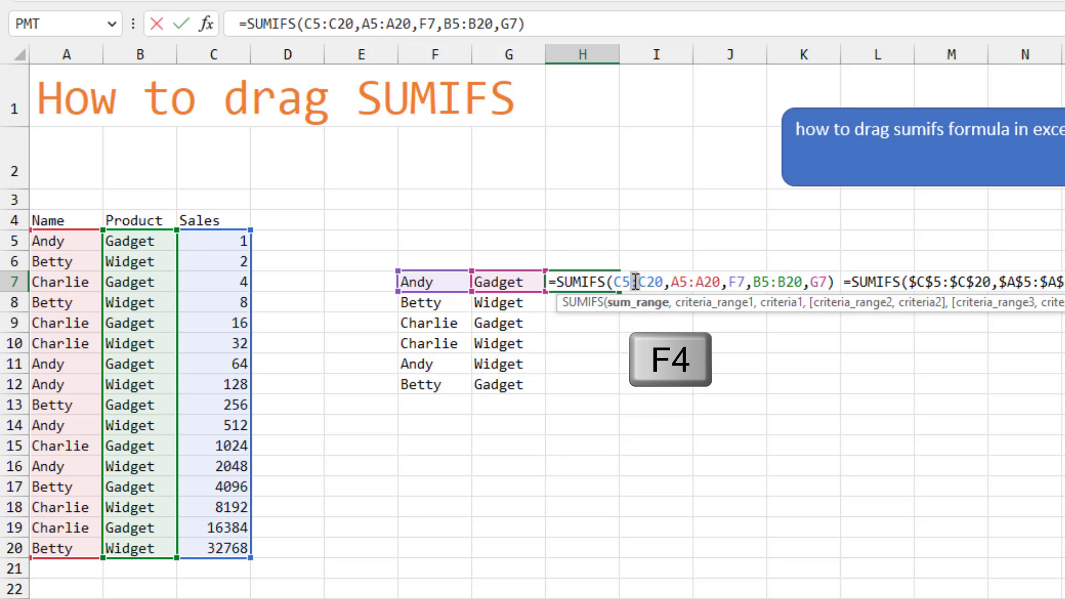
pyautogui.press('f4')
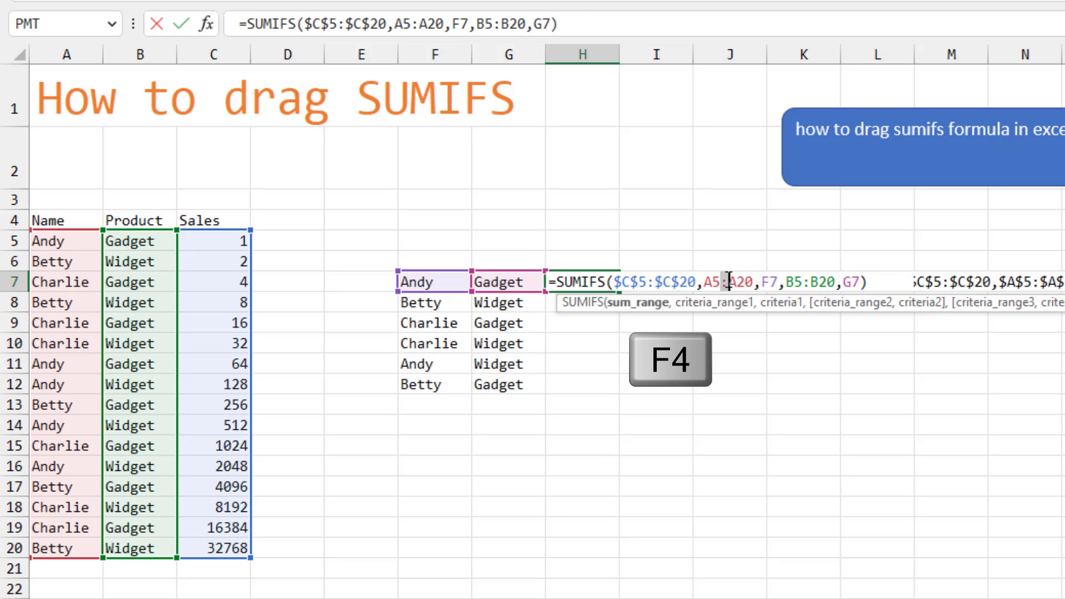
pyautogui.press('f4')
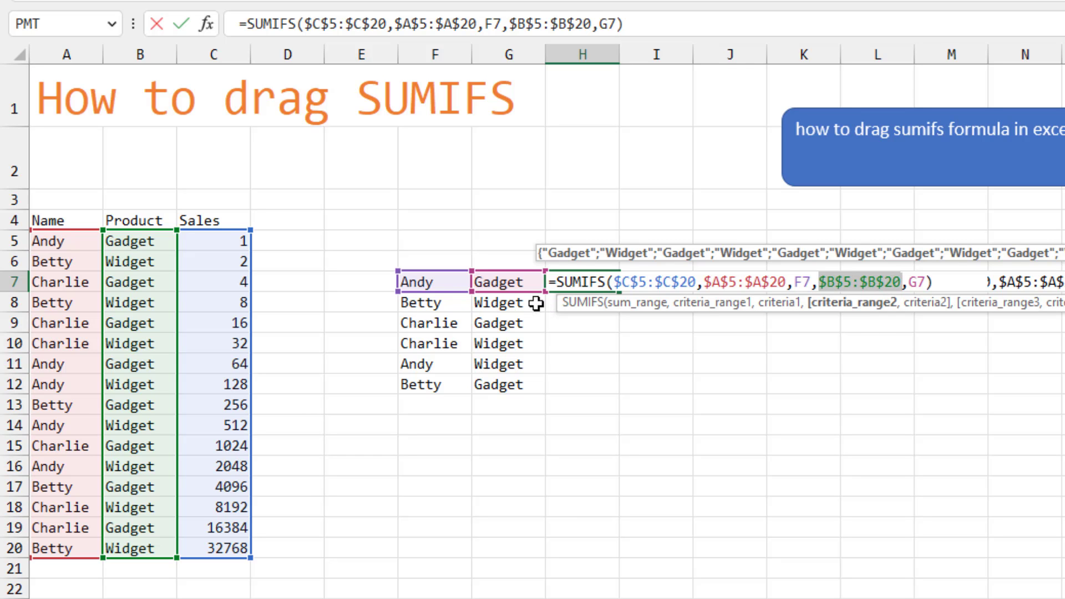
pyautogui.moveTo(441, 282)
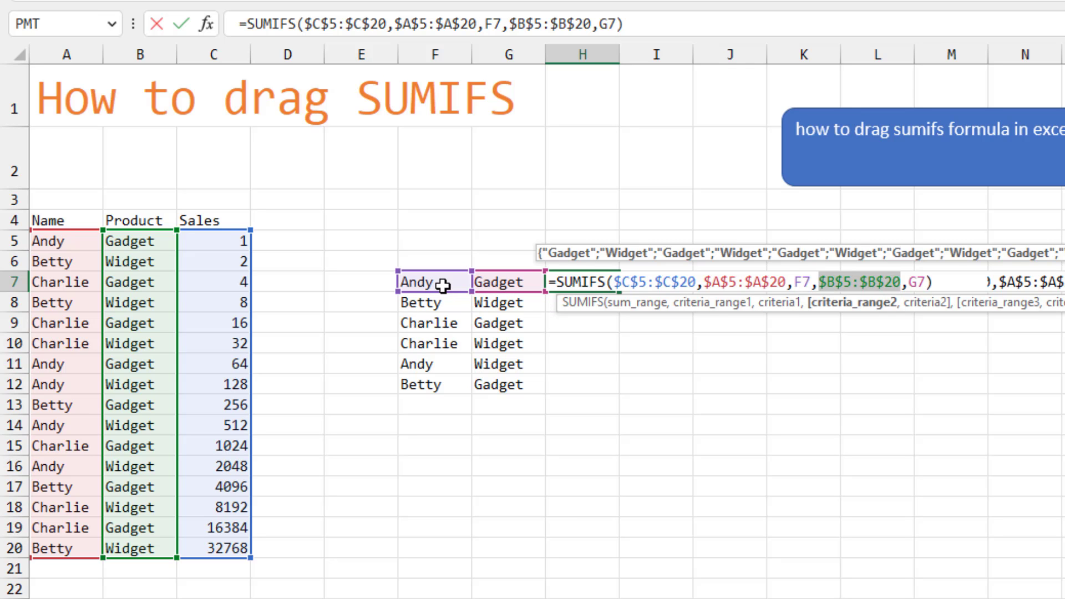
pyautogui.moveTo(428, 299)
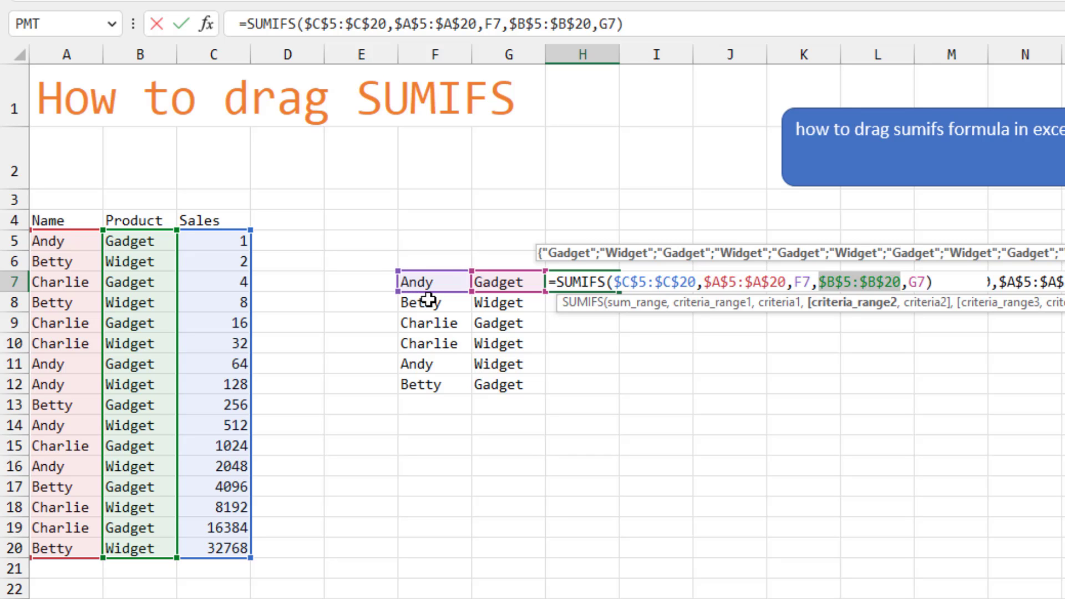
pyautogui.moveTo(535, 326)
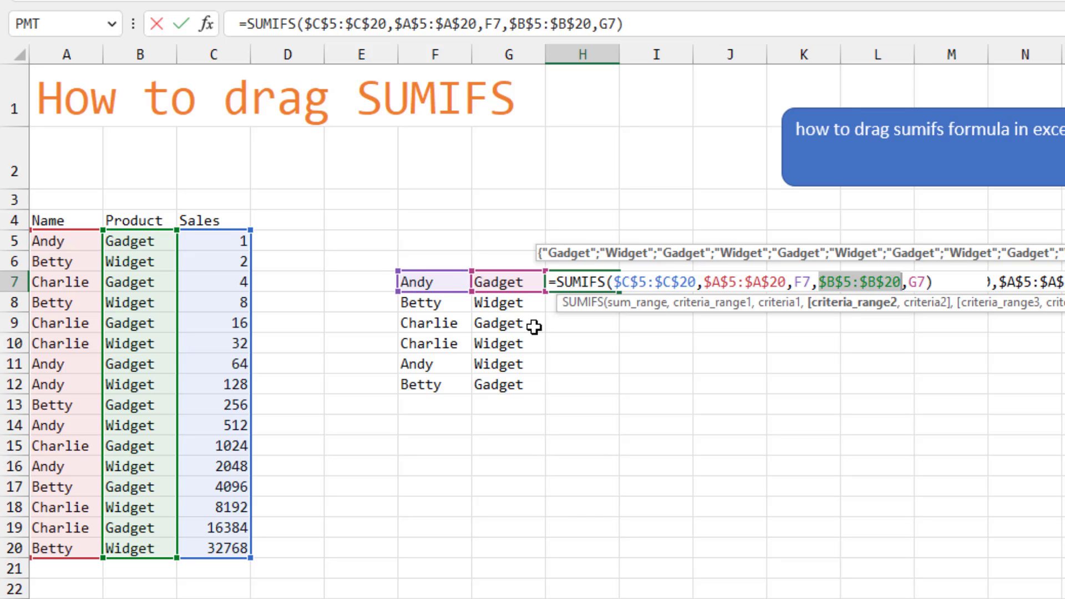
pyautogui.press('Return')
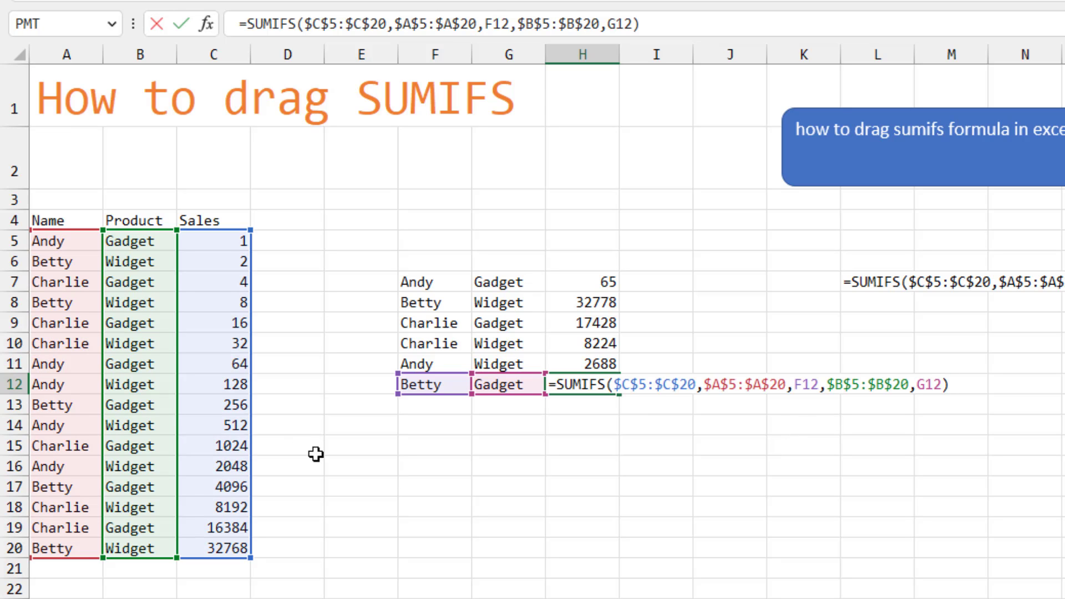
pyautogui.moveTo(257, 340)
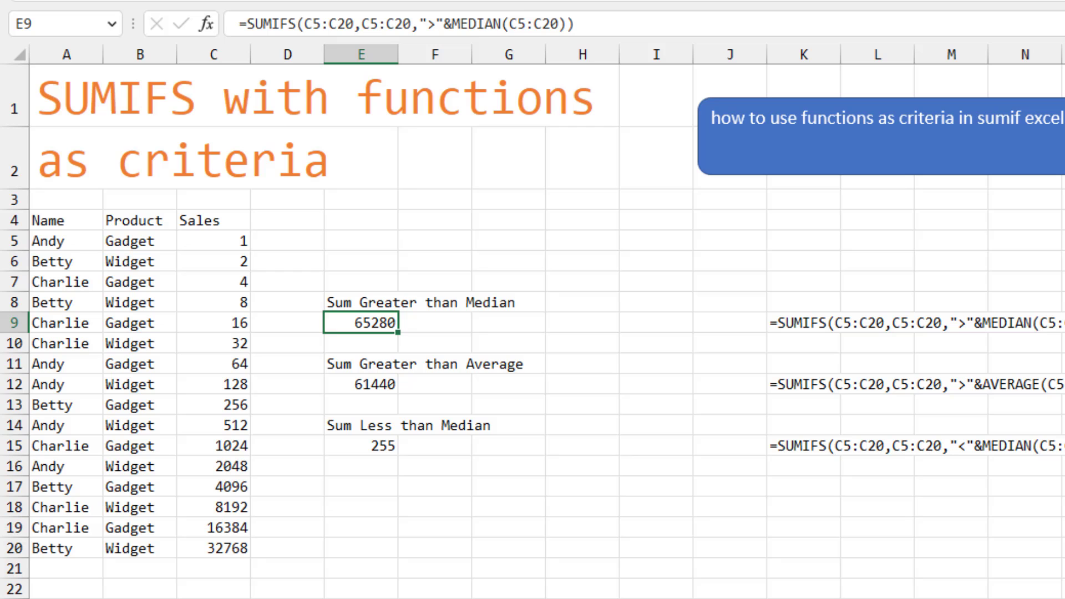
pyautogui.moveTo(624, 321)
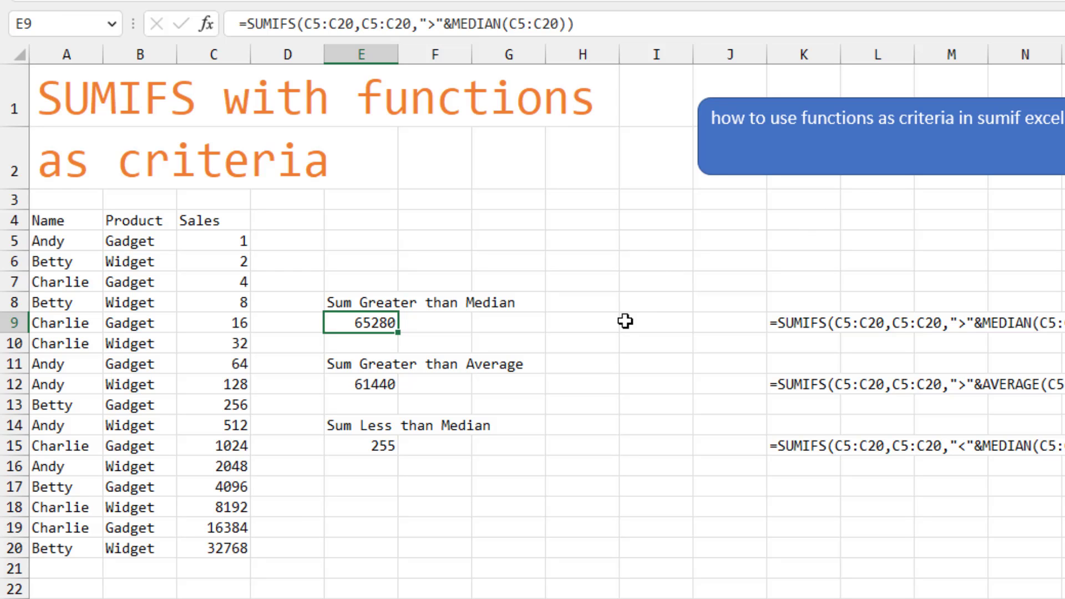
pyautogui.moveTo(540, 361)
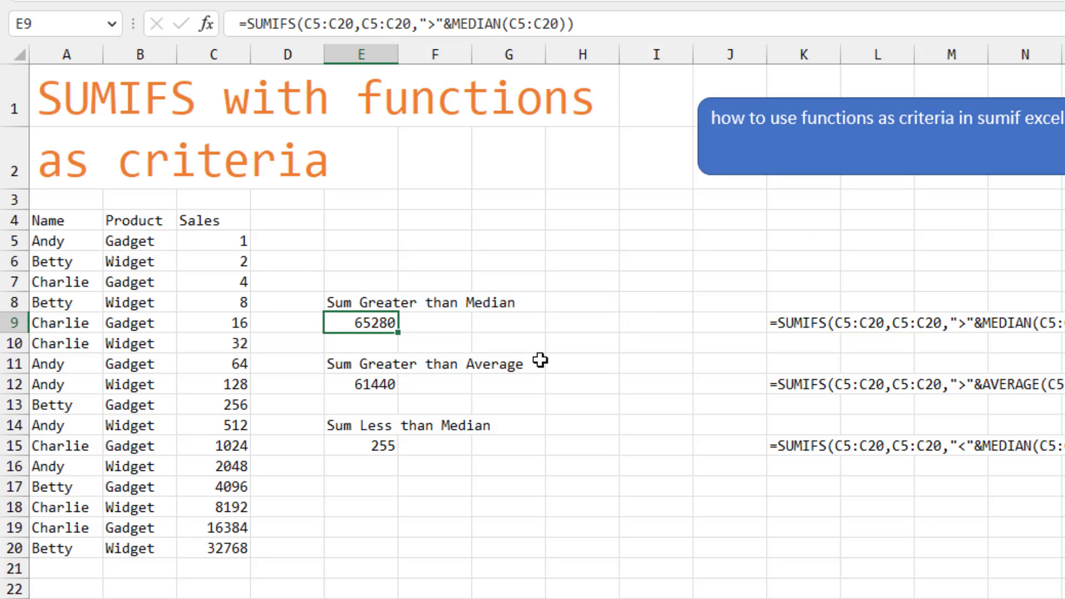
pyautogui.moveTo(563, 448)
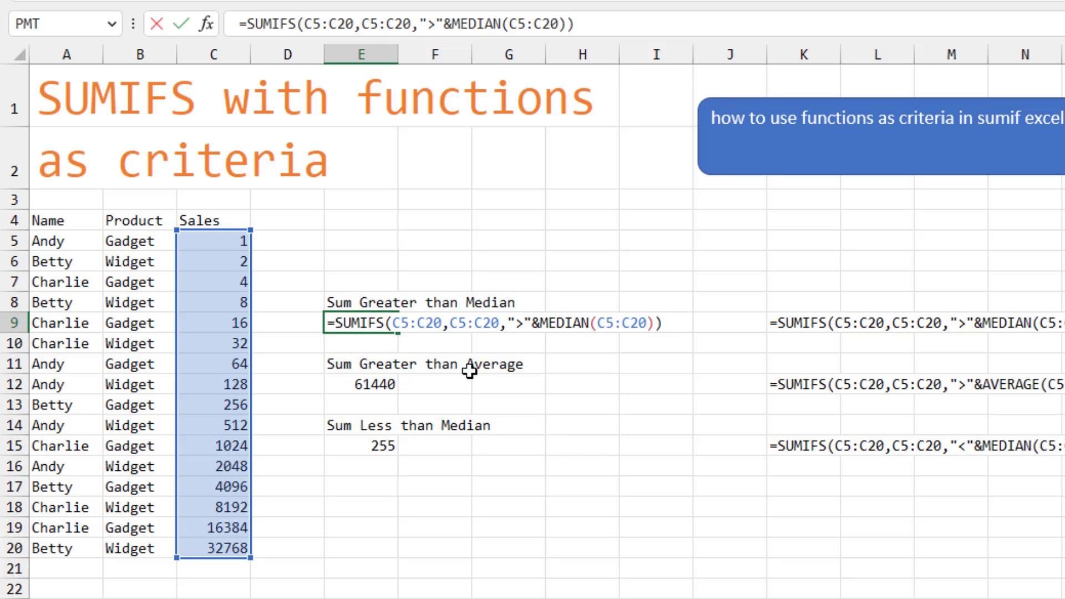
pyautogui.moveTo(209, 250)
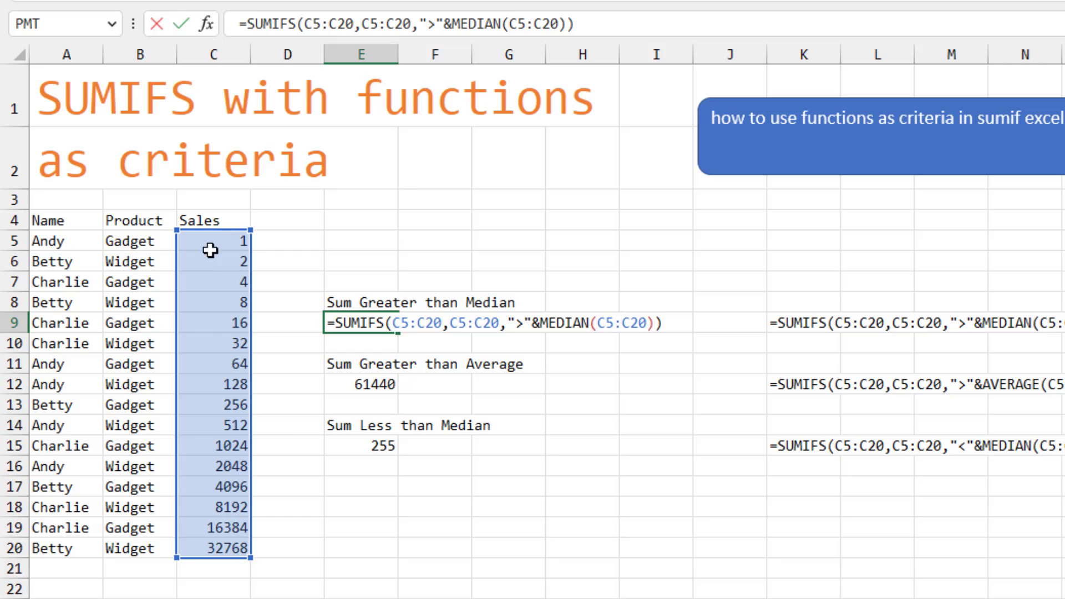
pyautogui.moveTo(418, 500)
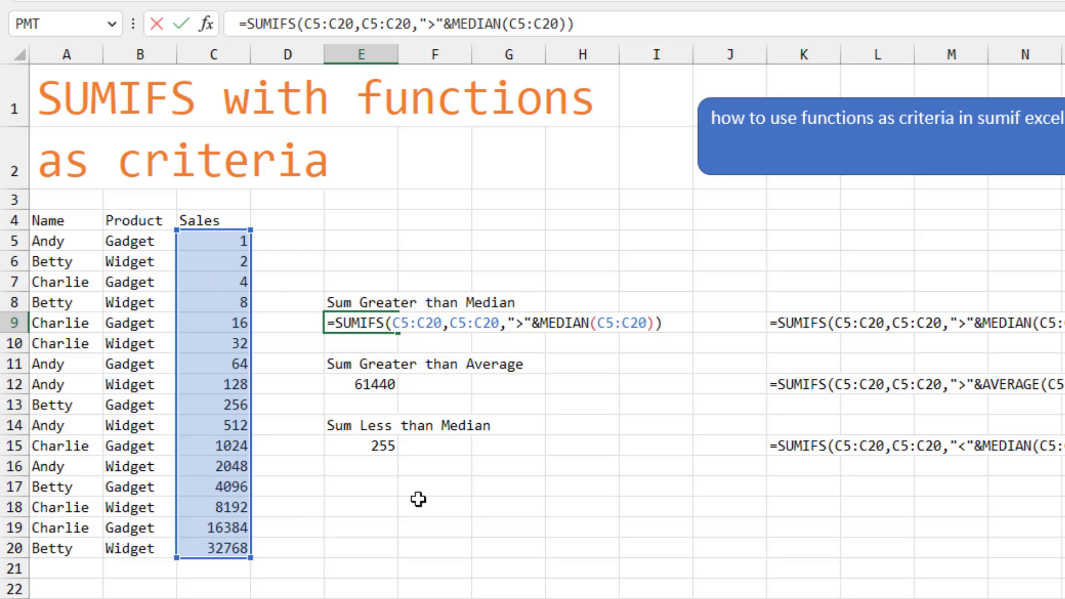
pyautogui.moveTo(217, 227)
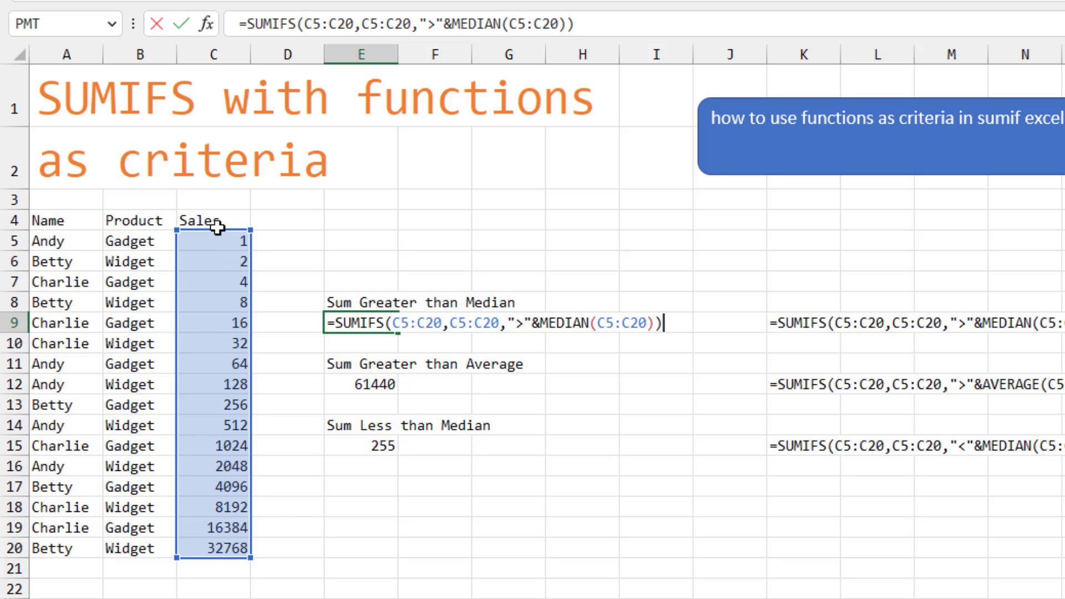
pyautogui.moveTo(306, 428)
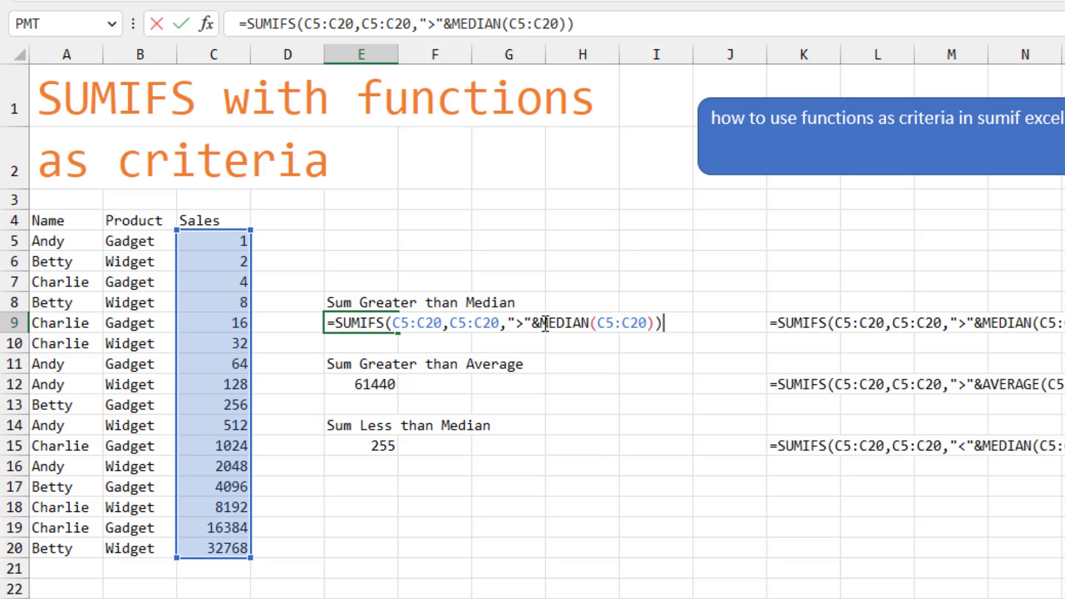
pyautogui.moveTo(625, 323)
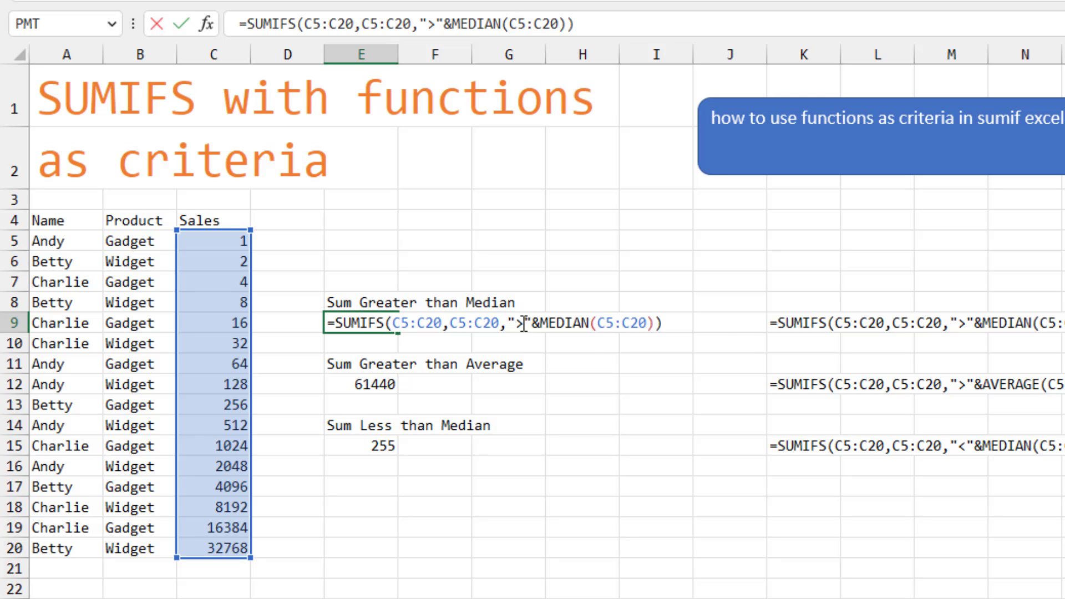
# Review the median- and average-based SUMIFS formulas in E9 and E15
pyautogui.write('=')
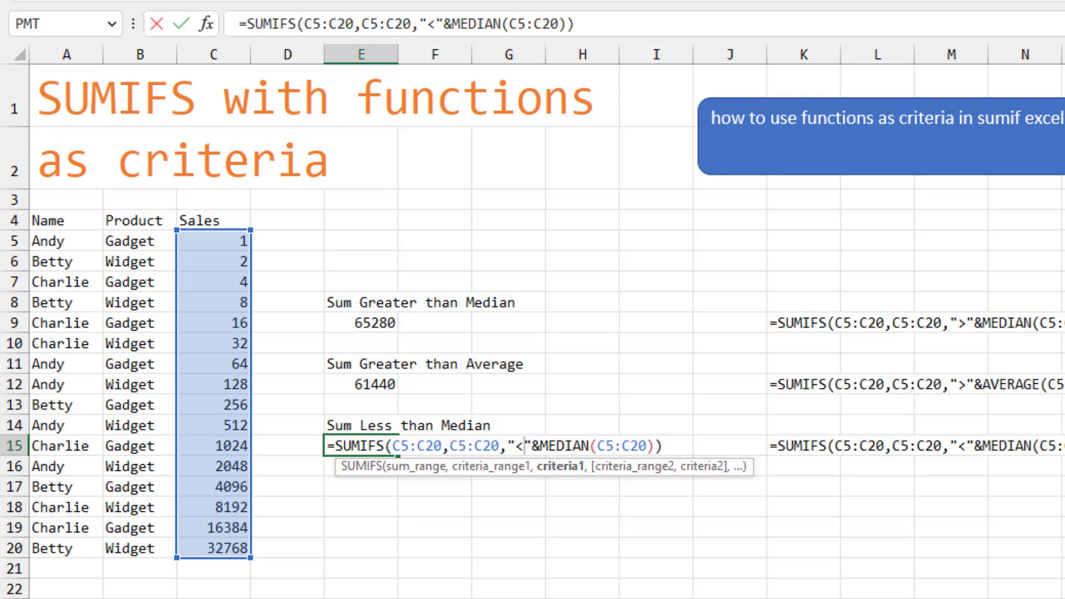
pyautogui.write('=')
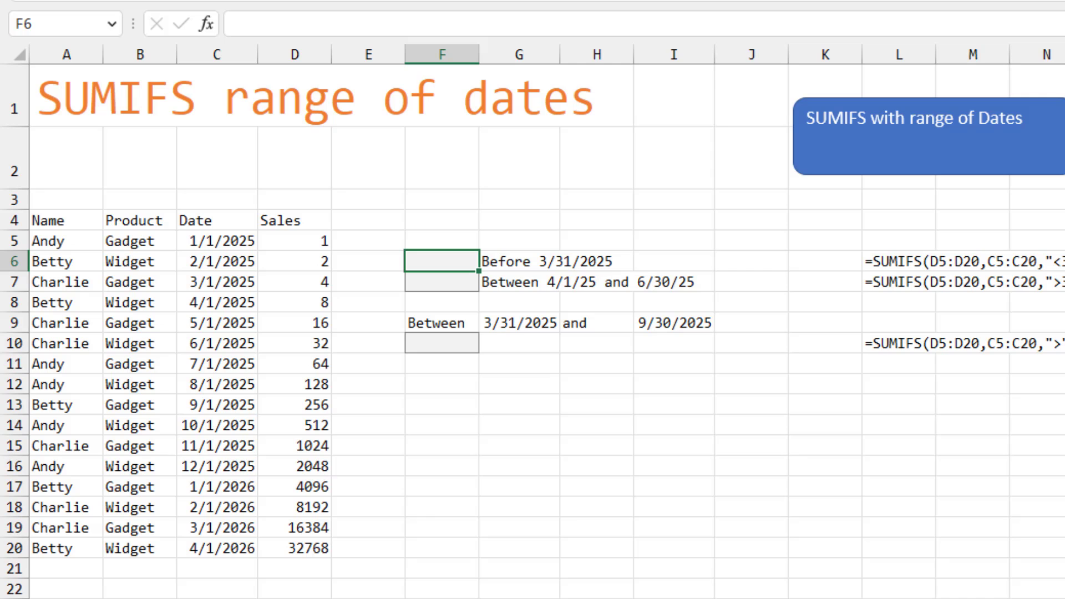
pyautogui.moveTo(228, 338)
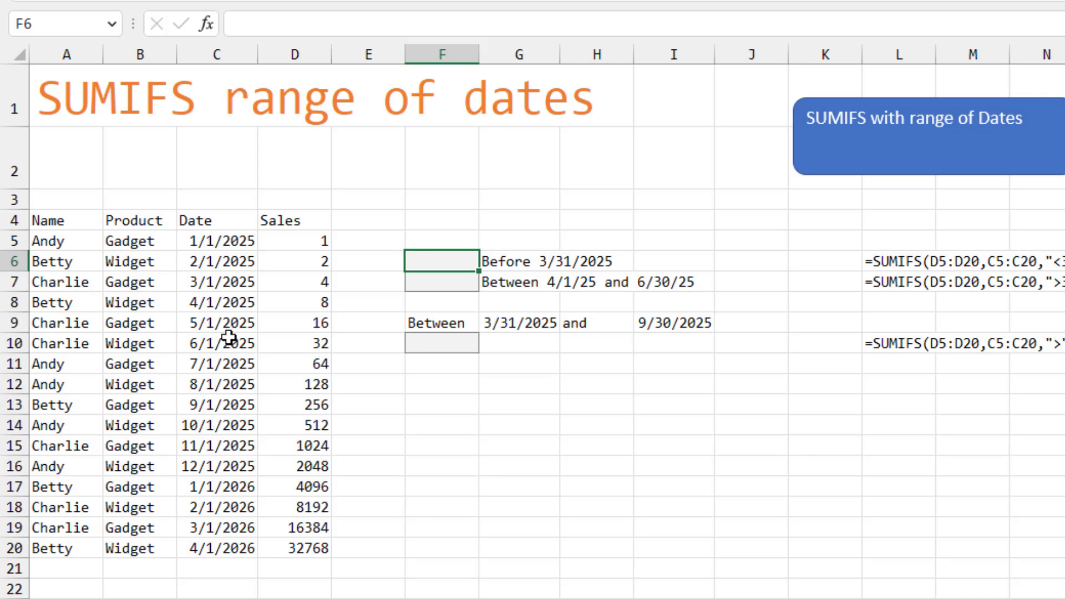
pyautogui.moveTo(229, 433)
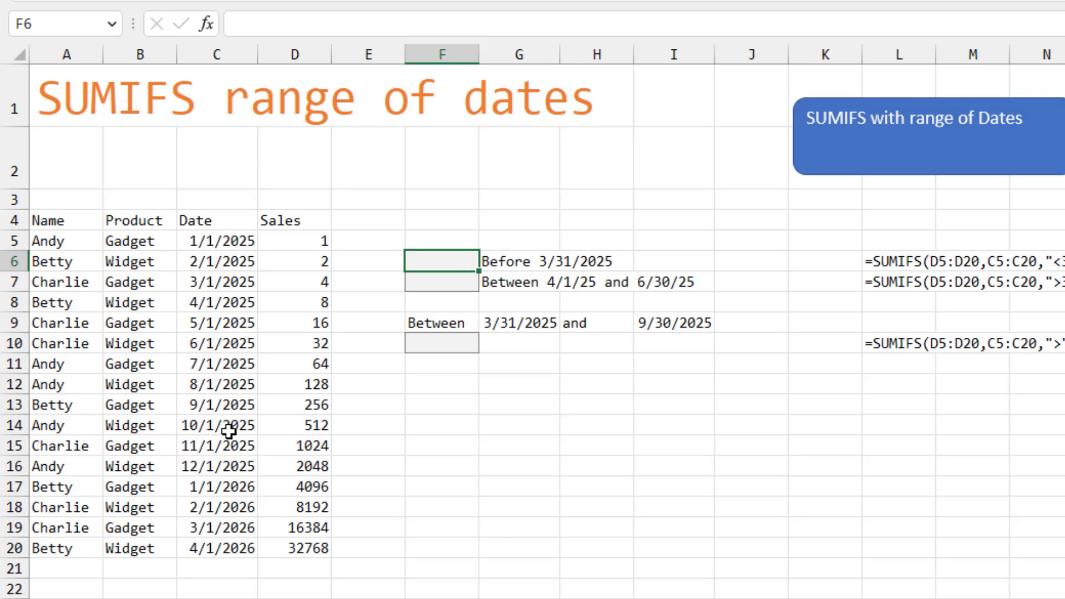
# Enter =SUMIFS(D5:D20,C5:C20,"<3/31/2025") in F6 to total sales before 3/31/2025
pyautogui.write('=')
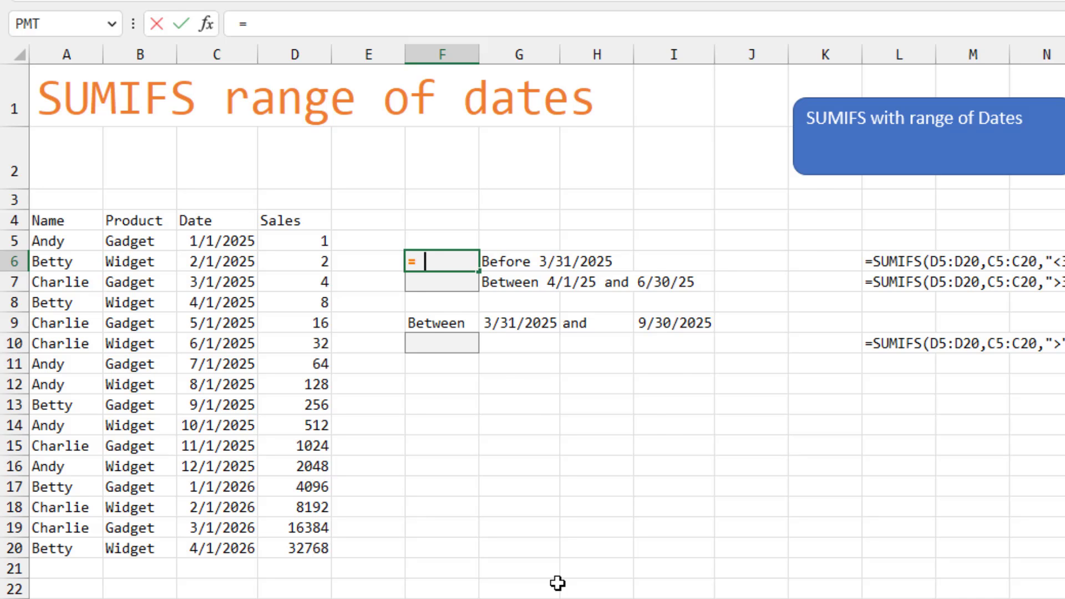
pyautogui.write('sumifs(D5:D20')
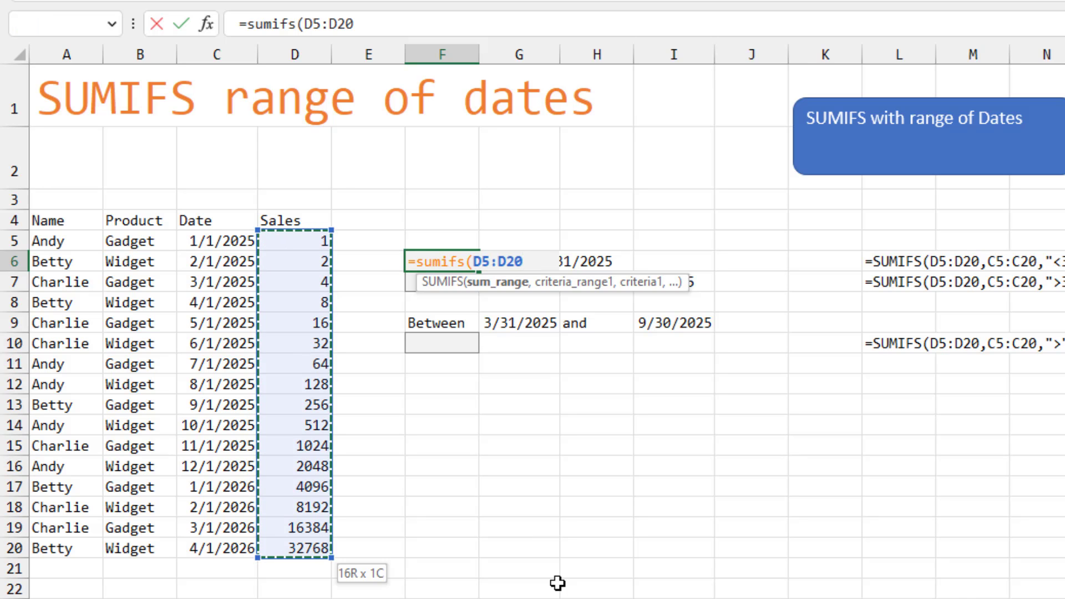
pyautogui.click(295, 261)
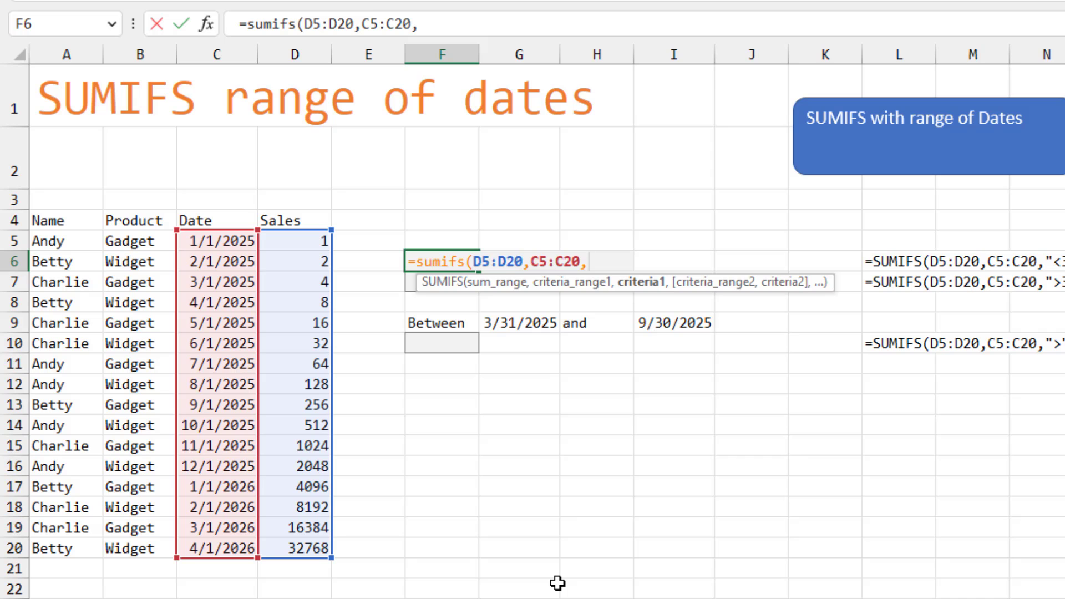
pyautogui.write('"<')
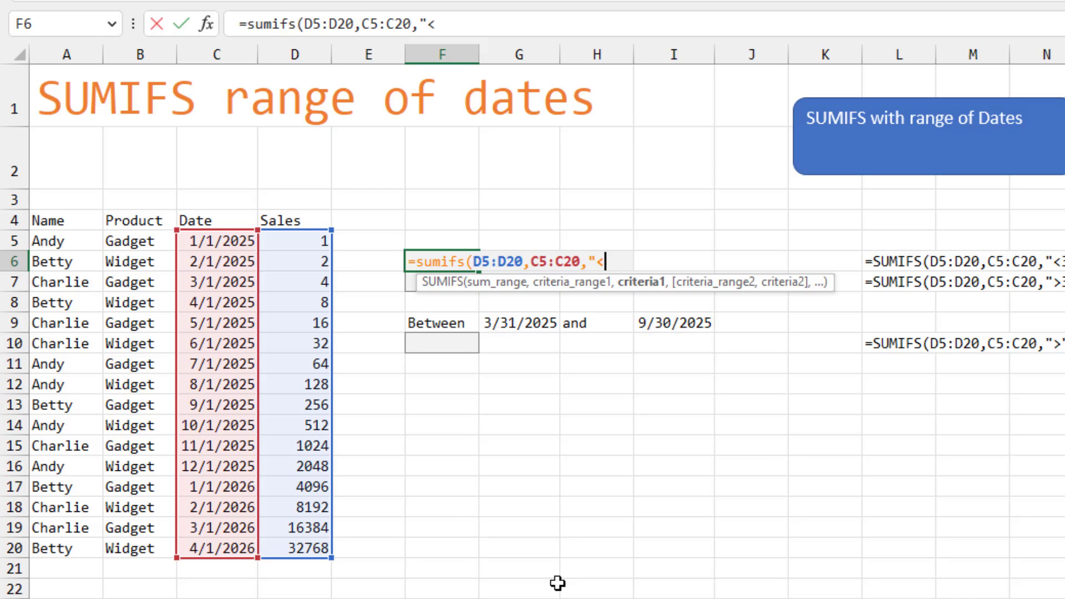
pyautogui.write('3/31')
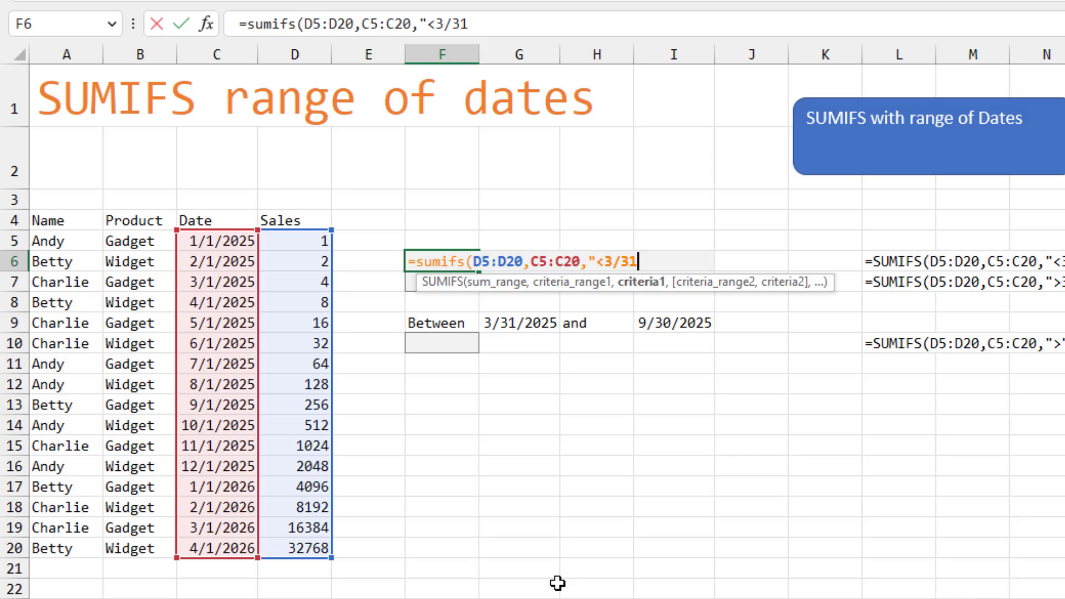
pyautogui.write('/2025")')
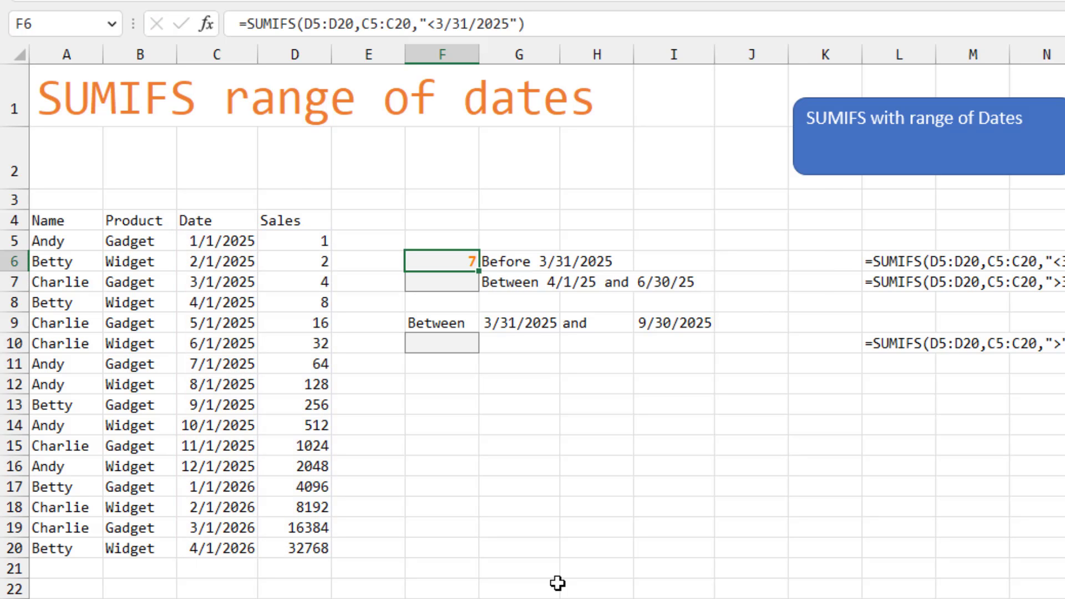
pyautogui.moveTo(305, 282)
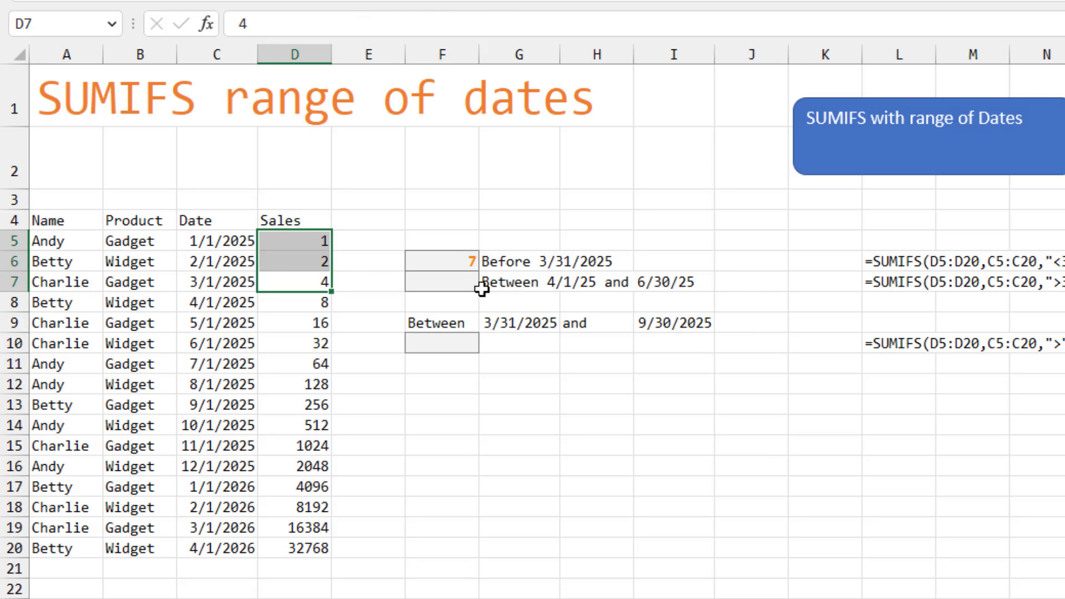
pyautogui.click(442, 282)
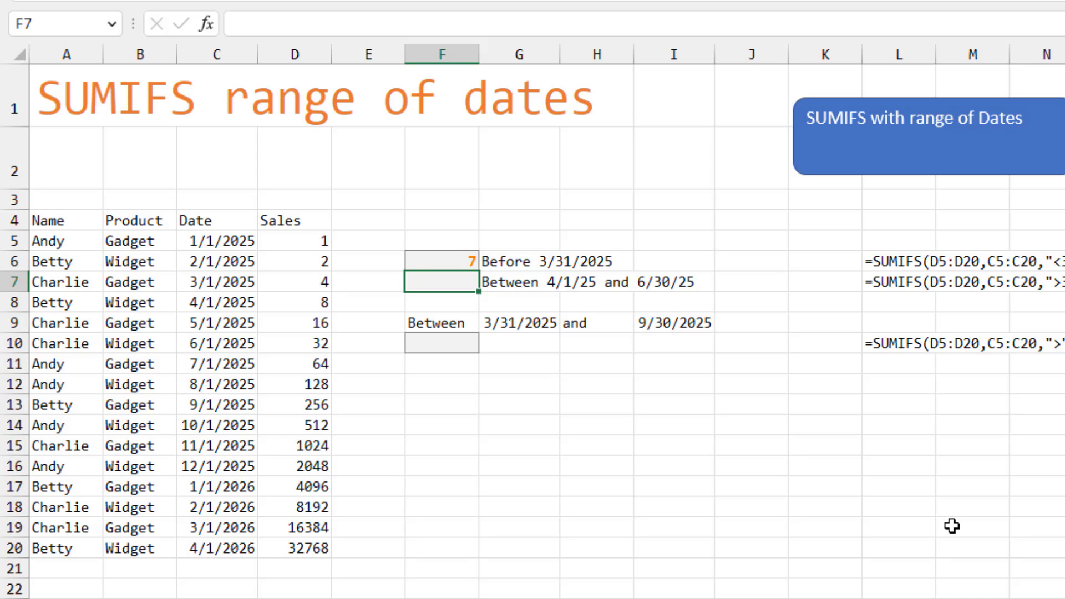
# Enter =SUMIFS(D5:D20,C5:C20,">3/31/2025",C5:C20,"<=6/30/2025") in F7
pyautogui.write('=')
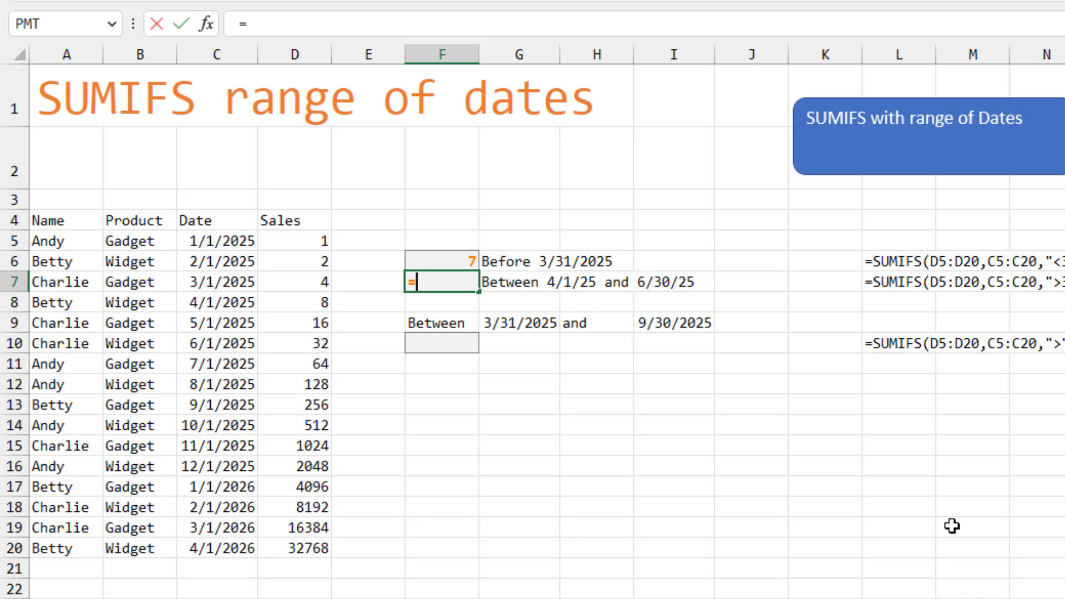
pyautogui.write('SUMIFS(D5:D20,C5:C20')
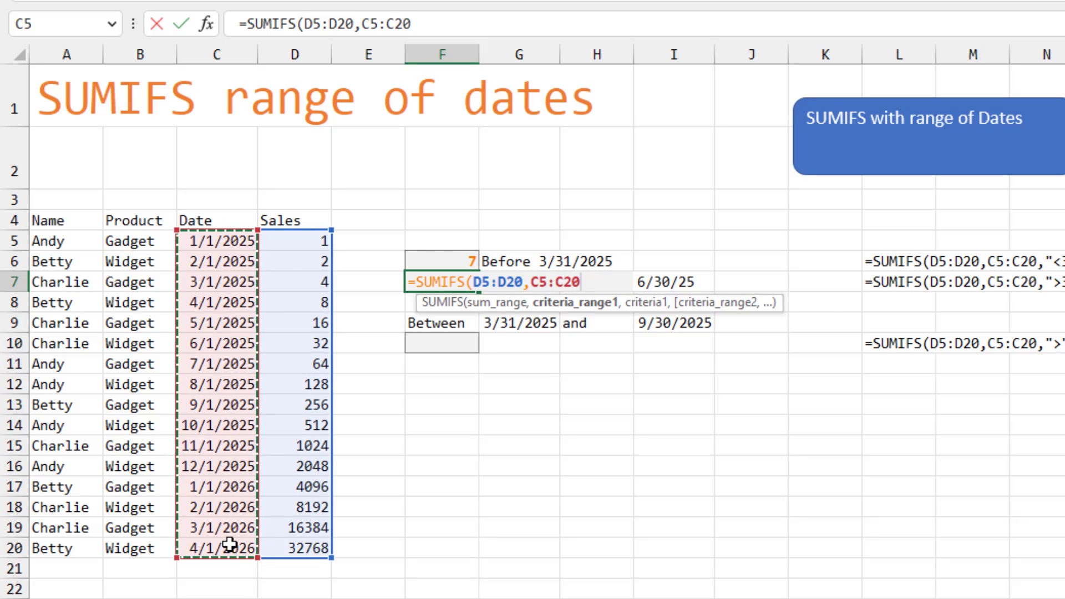
pyautogui.write(',">')
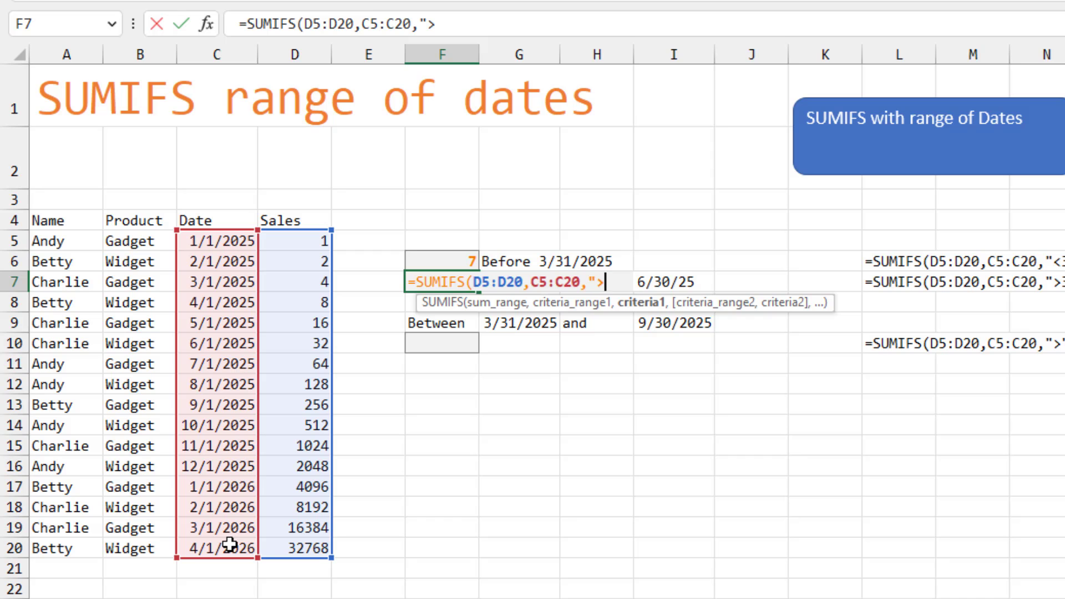
pyautogui.write('3/31')
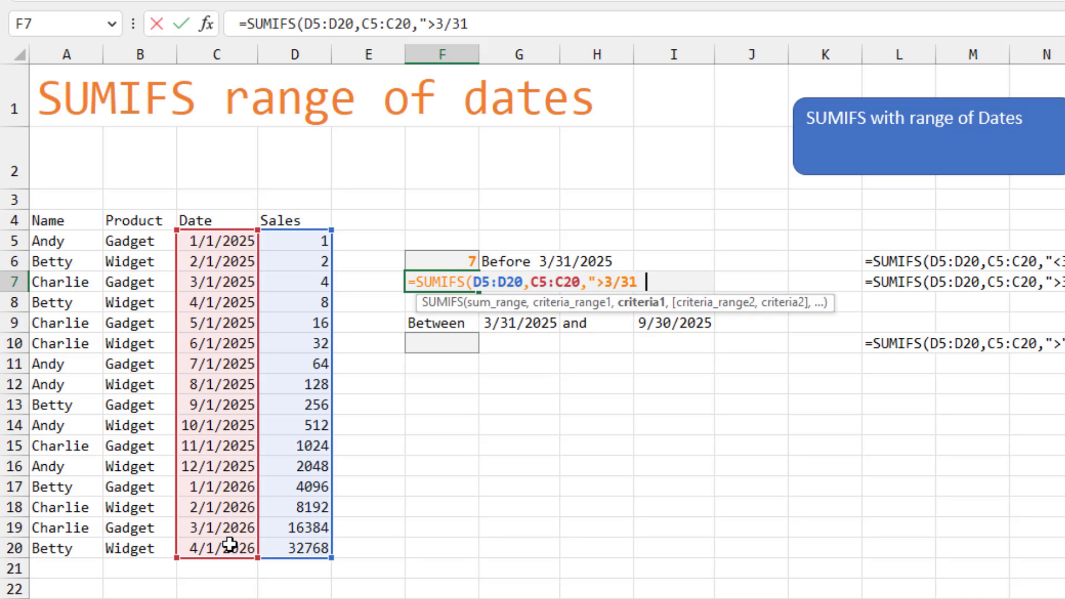
pyautogui.write('2025"')
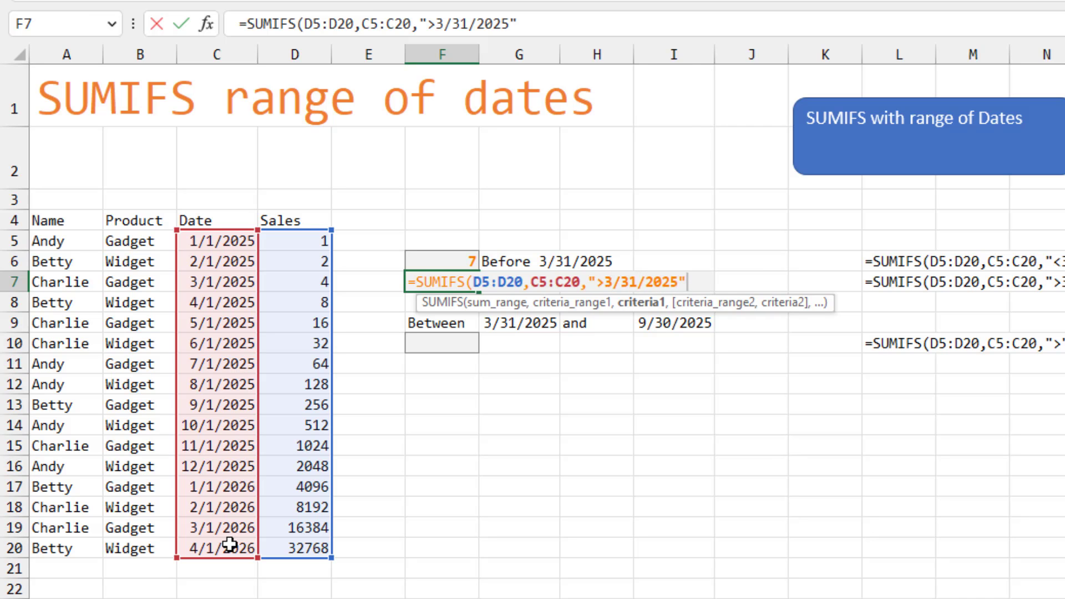
pyautogui.write(',C5:C20')
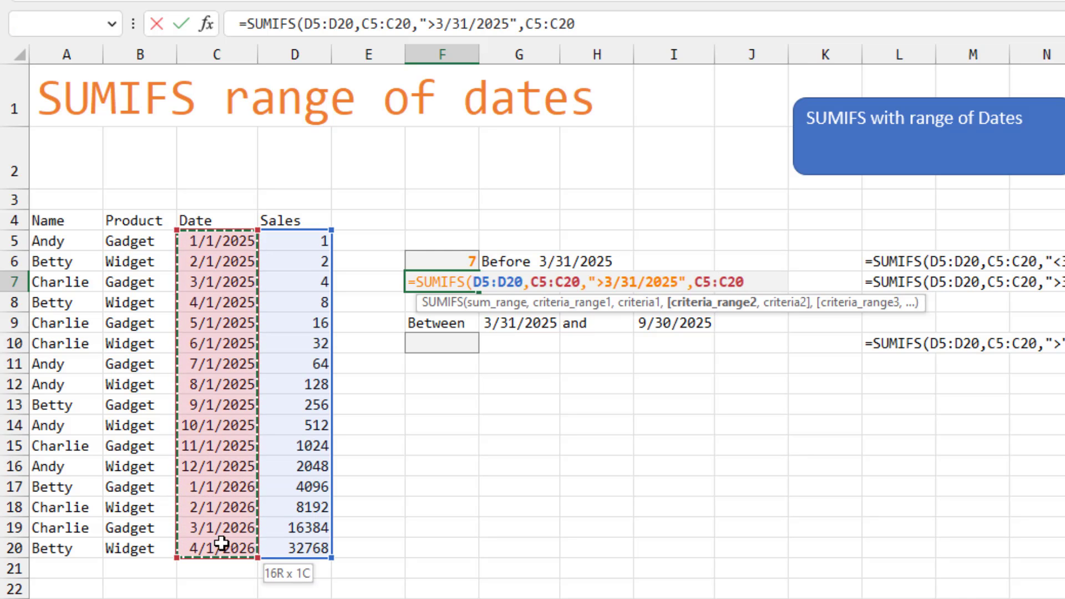
pyautogui.write(',')
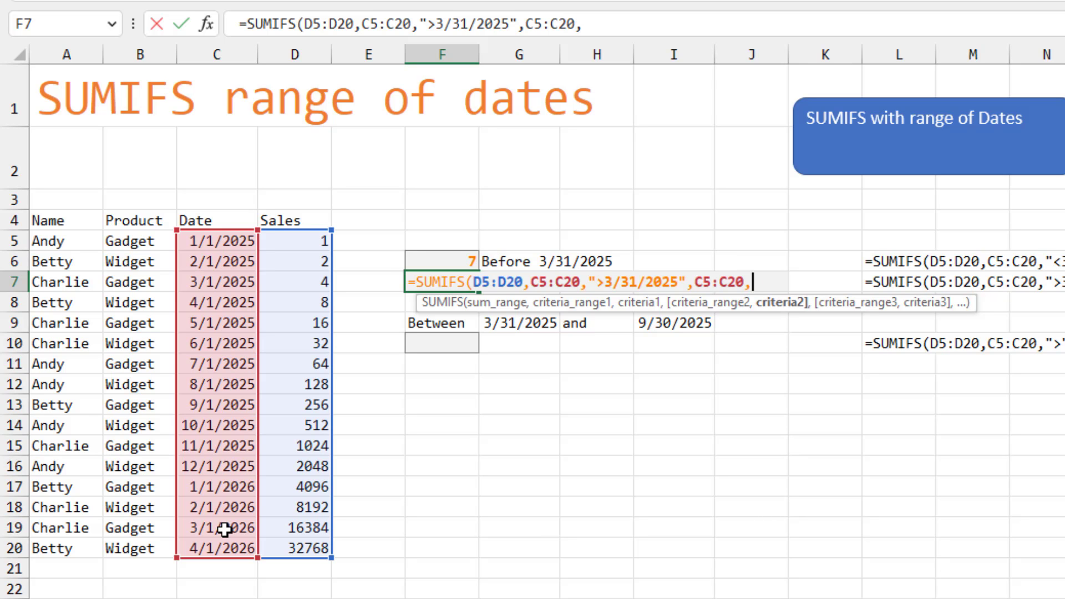
pyautogui.write('"<')
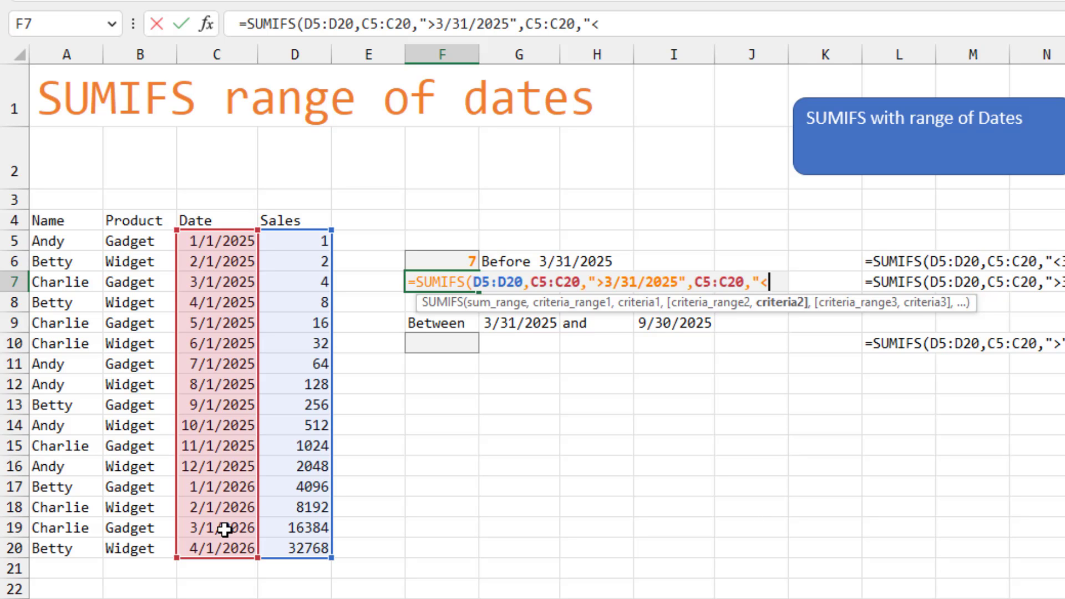
pyautogui.write('=6/30')
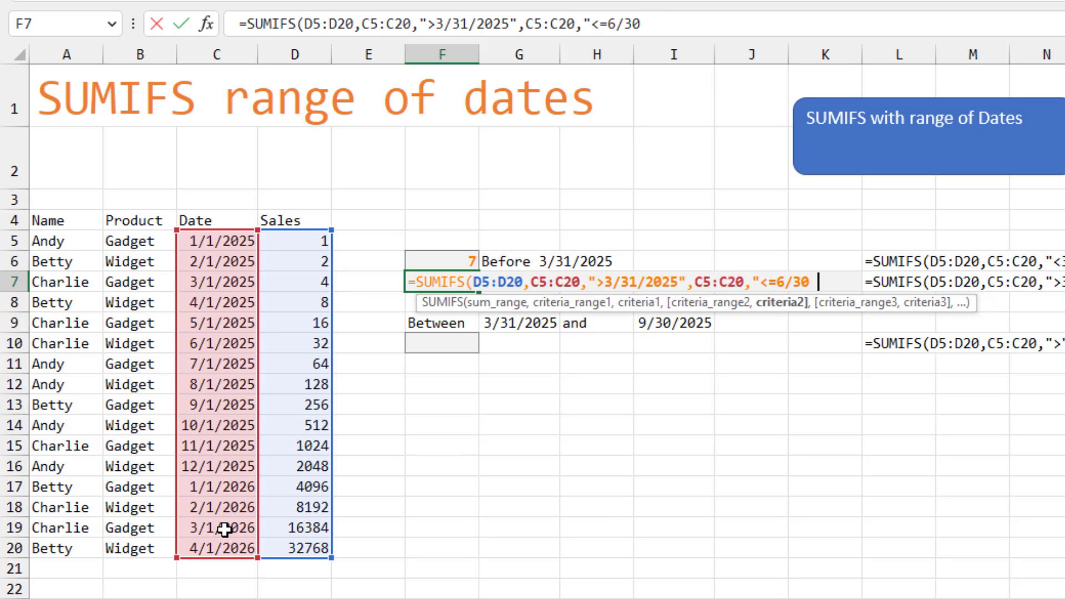
pyautogui.write('202')
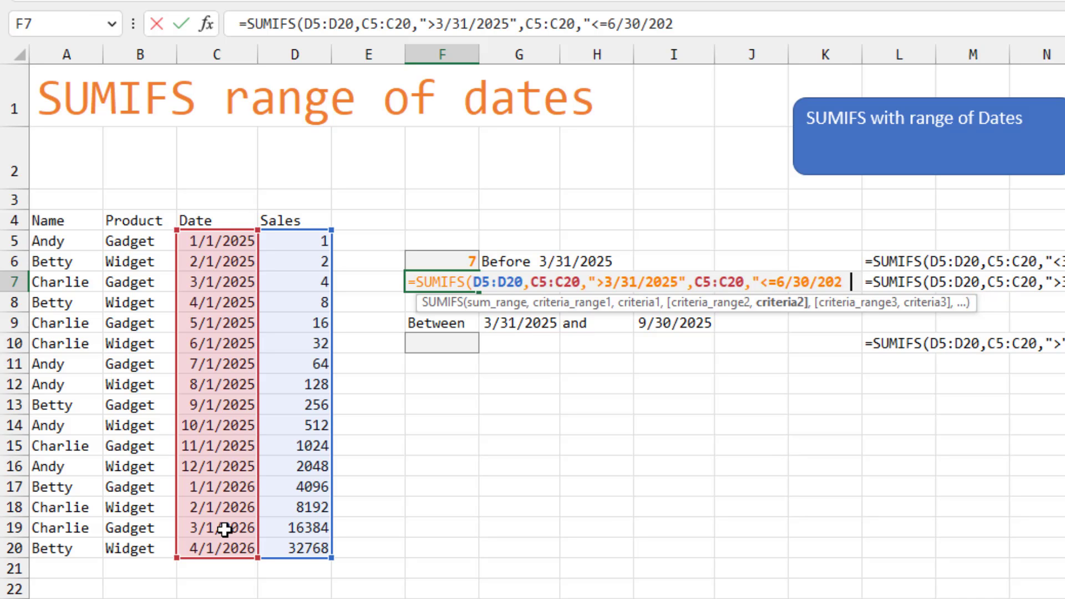
pyautogui.write('5")')
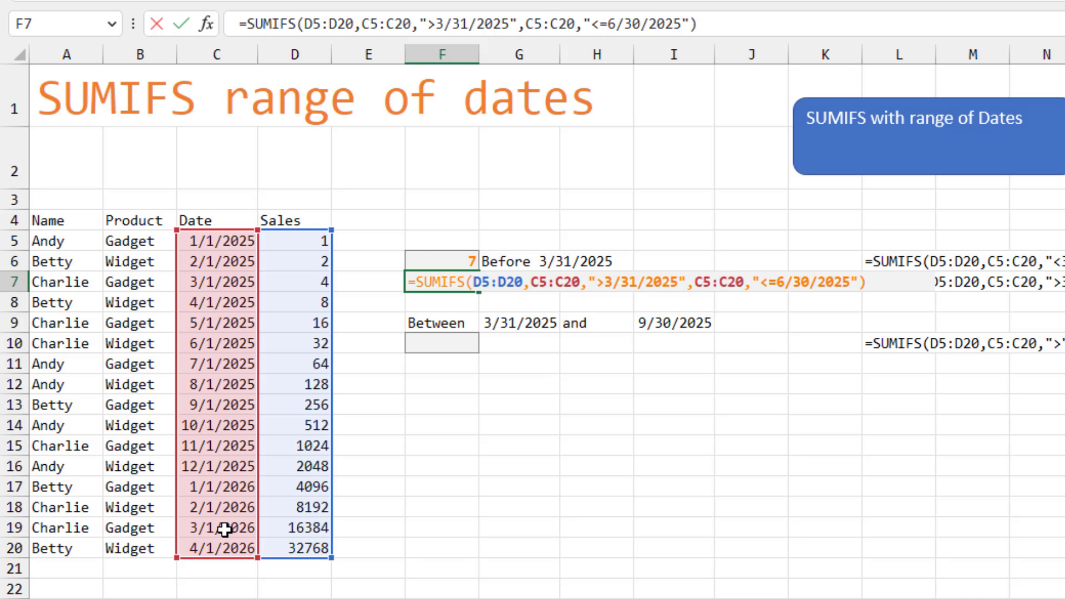
pyautogui.press('Return')
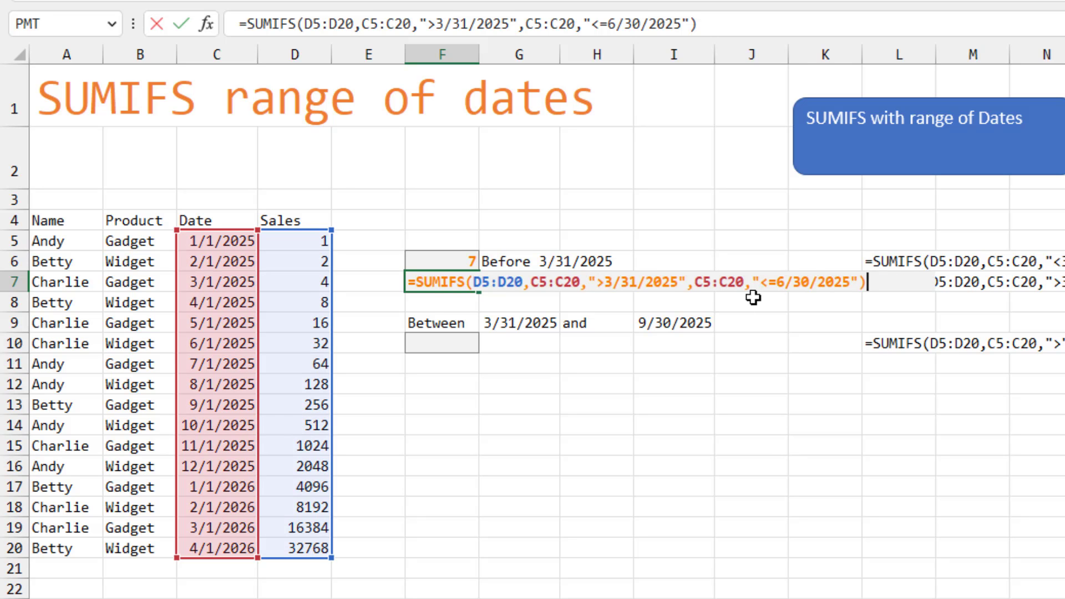
pyautogui.moveTo(815, 280)
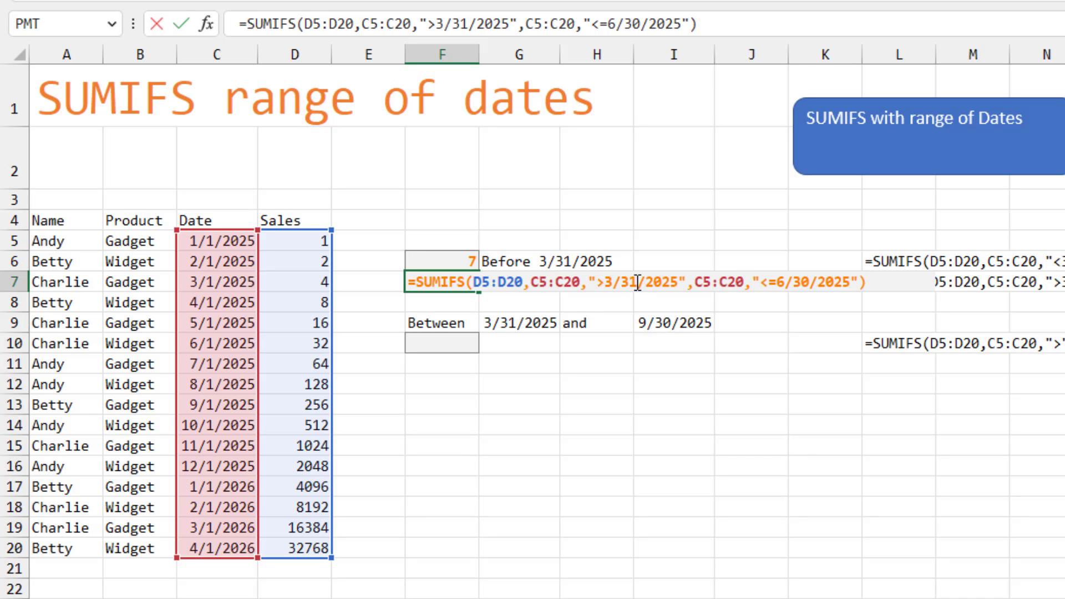
pyautogui.moveTo(524, 327)
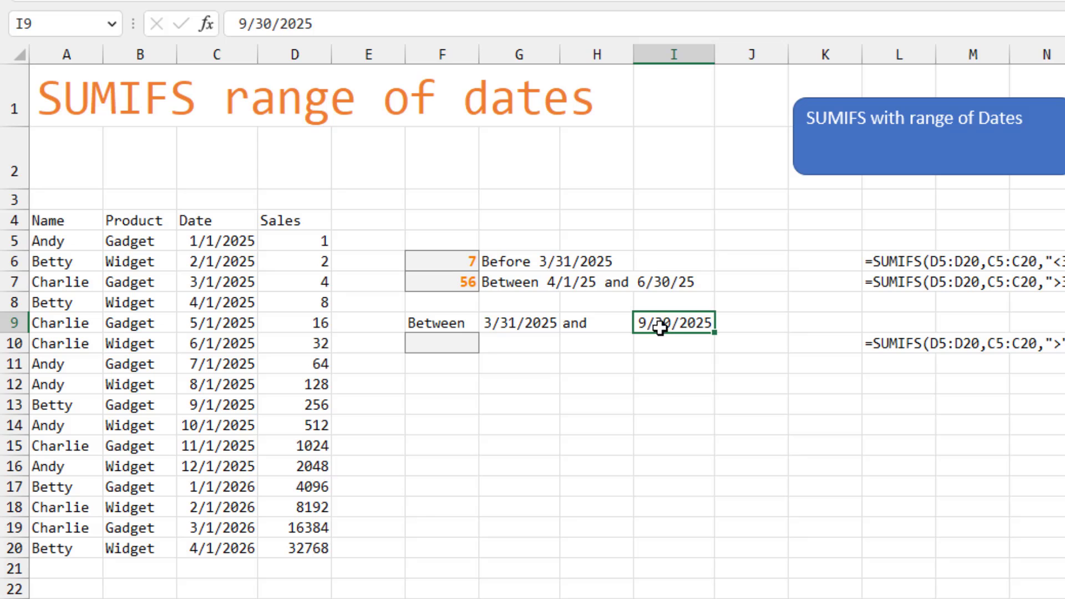
# In F10, start a SUMIFS on D5:D20 for dates after the G9 start date
pyautogui.click(442, 343)
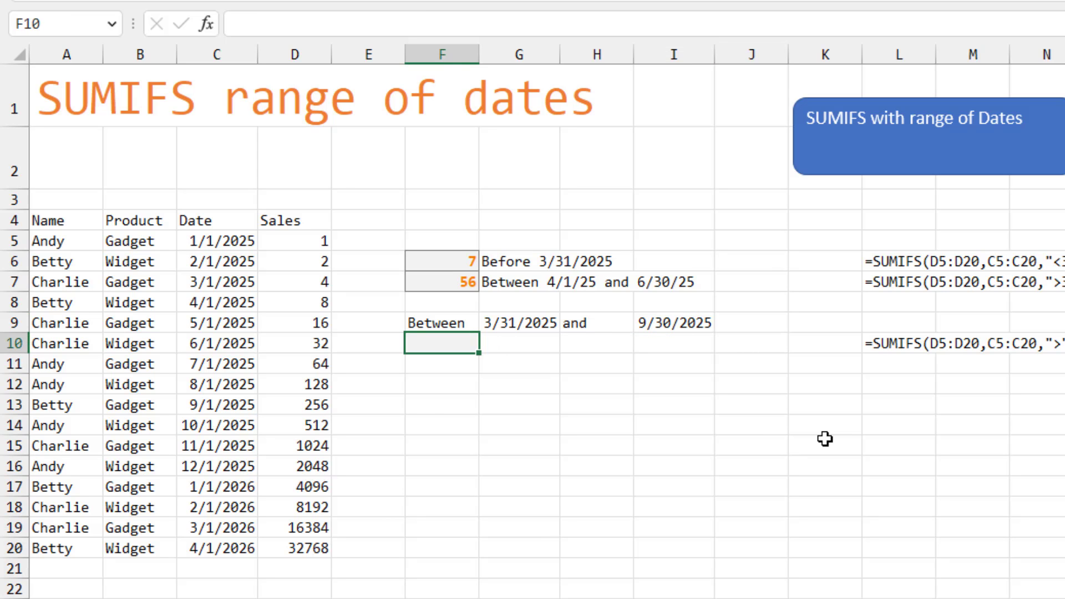
pyautogui.write('=sumifs')
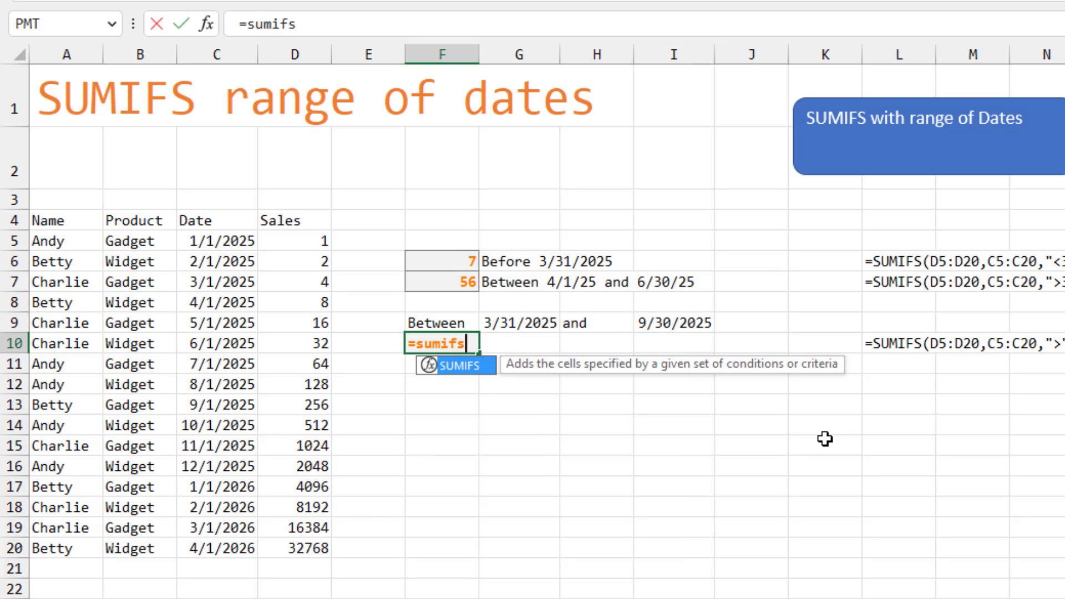
pyautogui.write('(D5:D20')
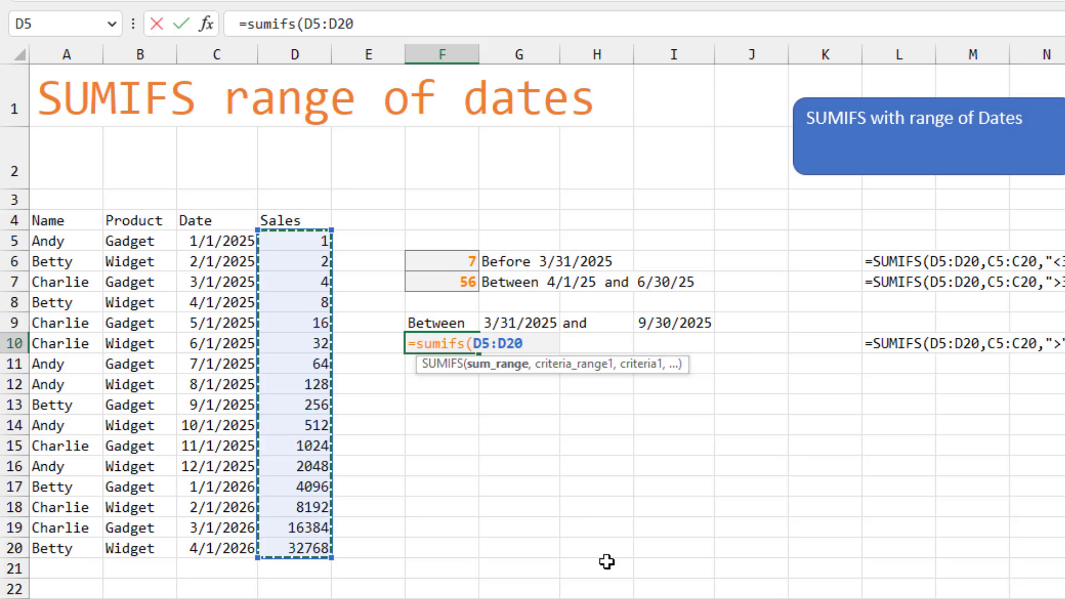
pyautogui.write(',C5:C20,')
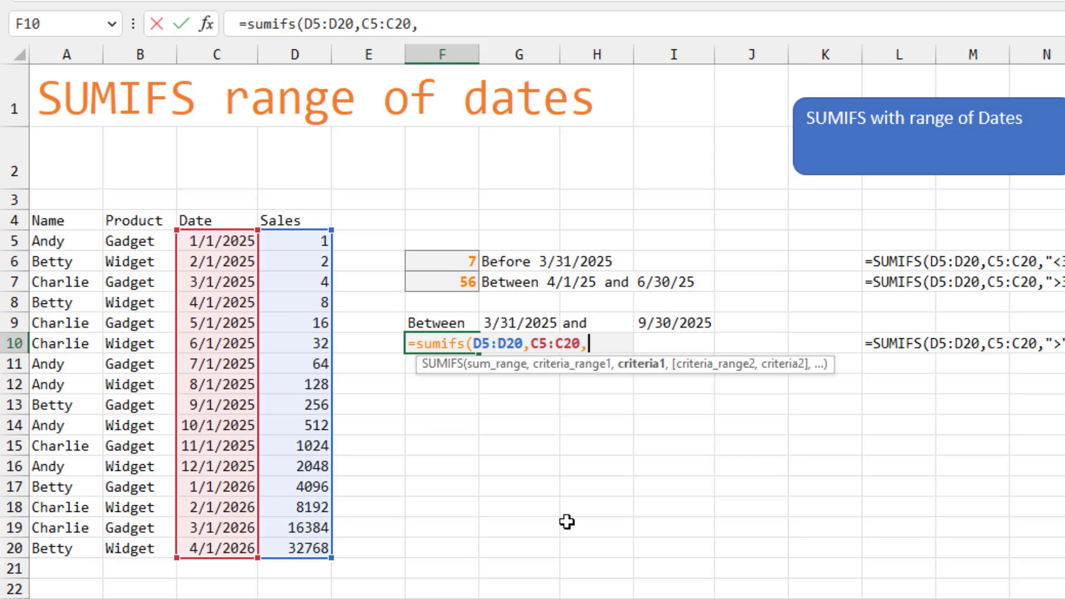
pyautogui.write('"')
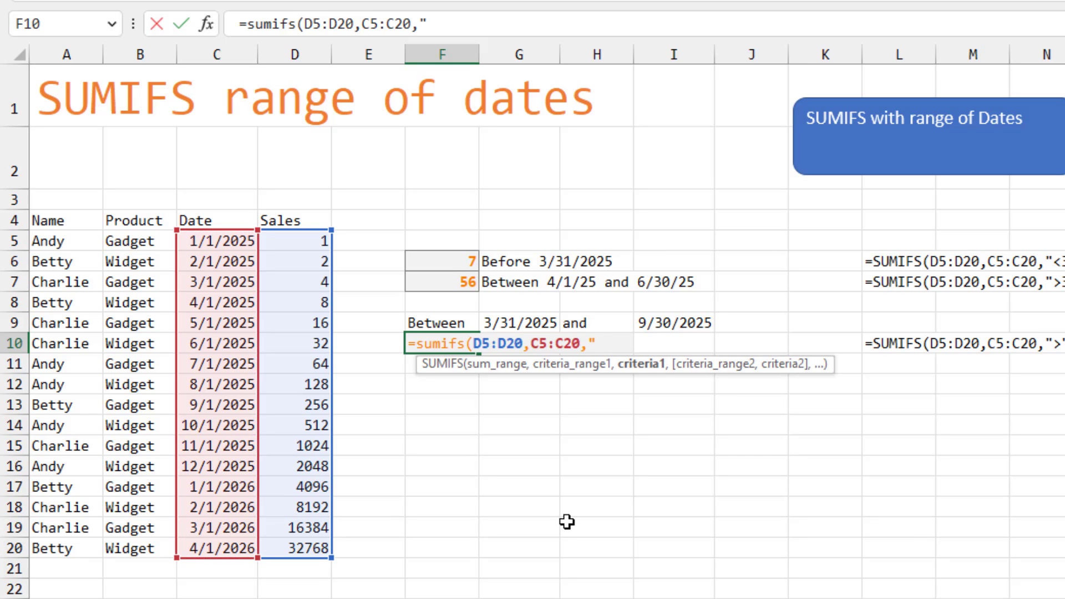
pyautogui.write('>"&')
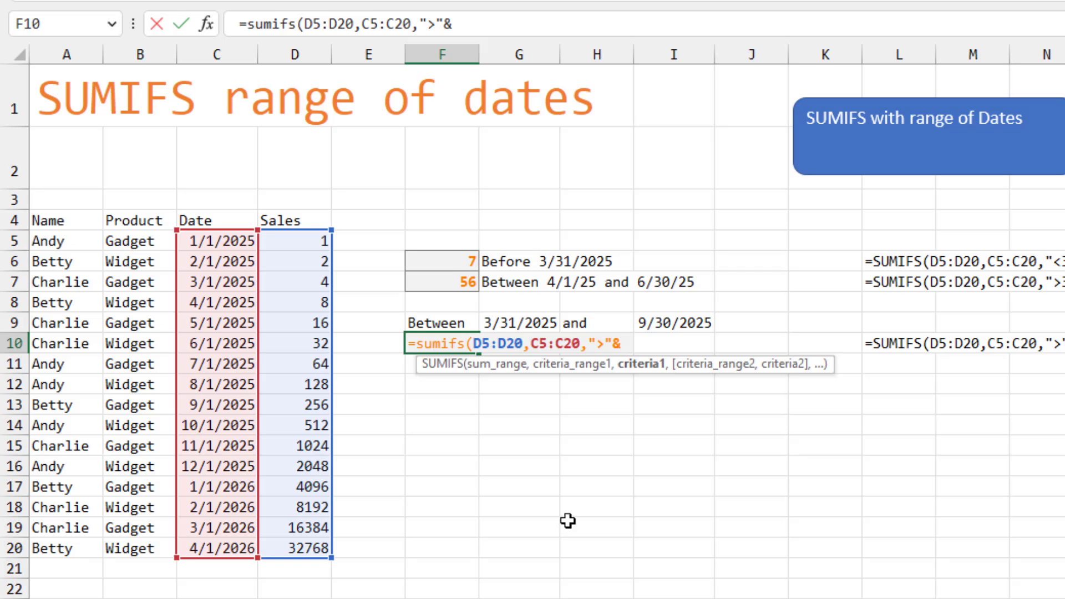
pyautogui.click(518, 322)
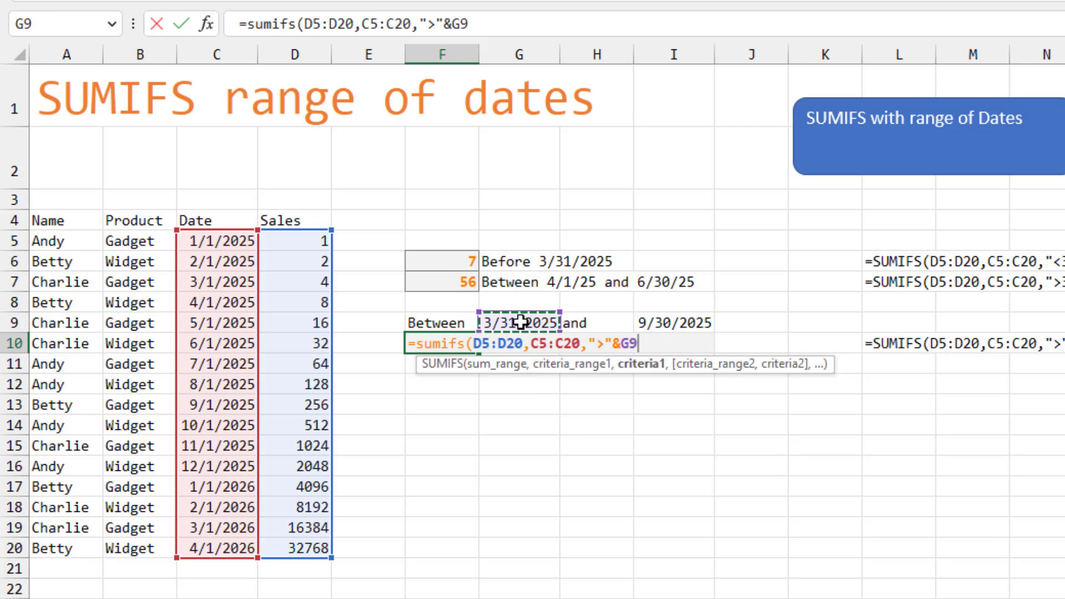
# Add the criterion C5:C20 before the I9 end date to the F10 formula
pyautogui.write(',C5:C20,')
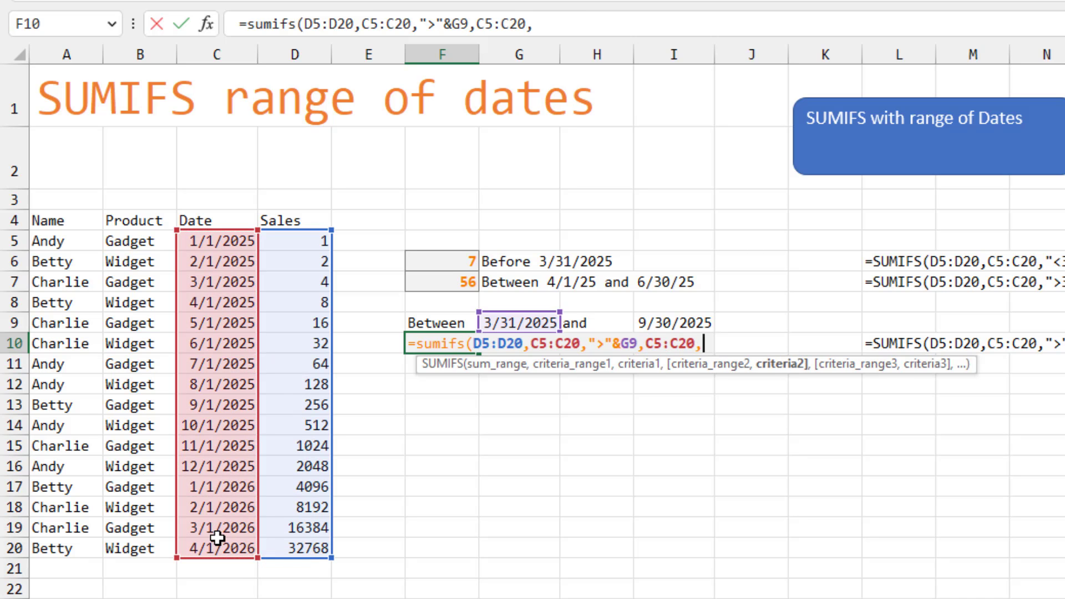
pyautogui.write('"')
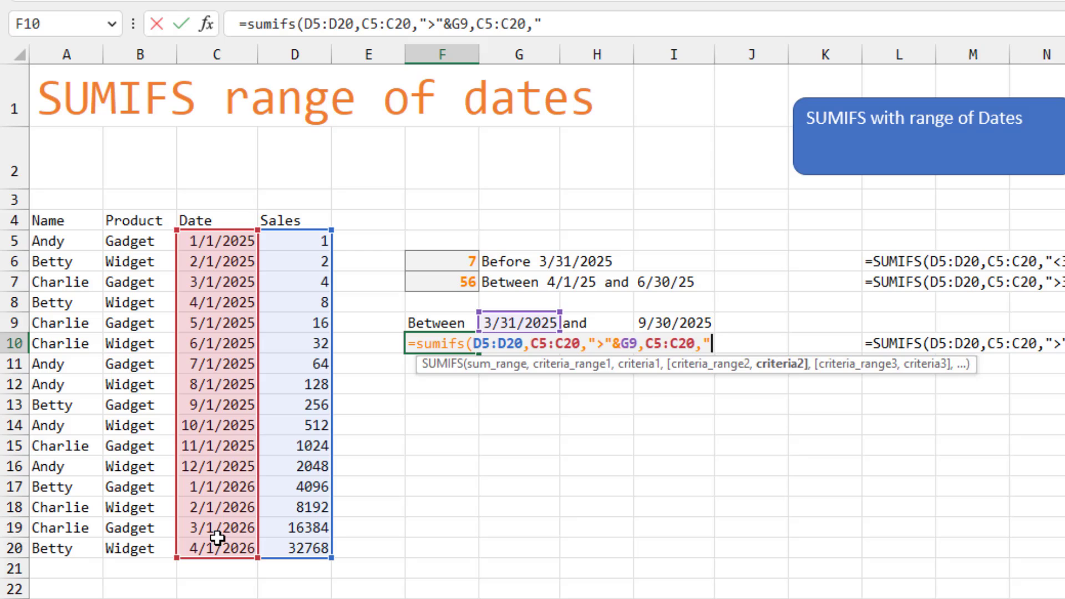
pyautogui.write('<')
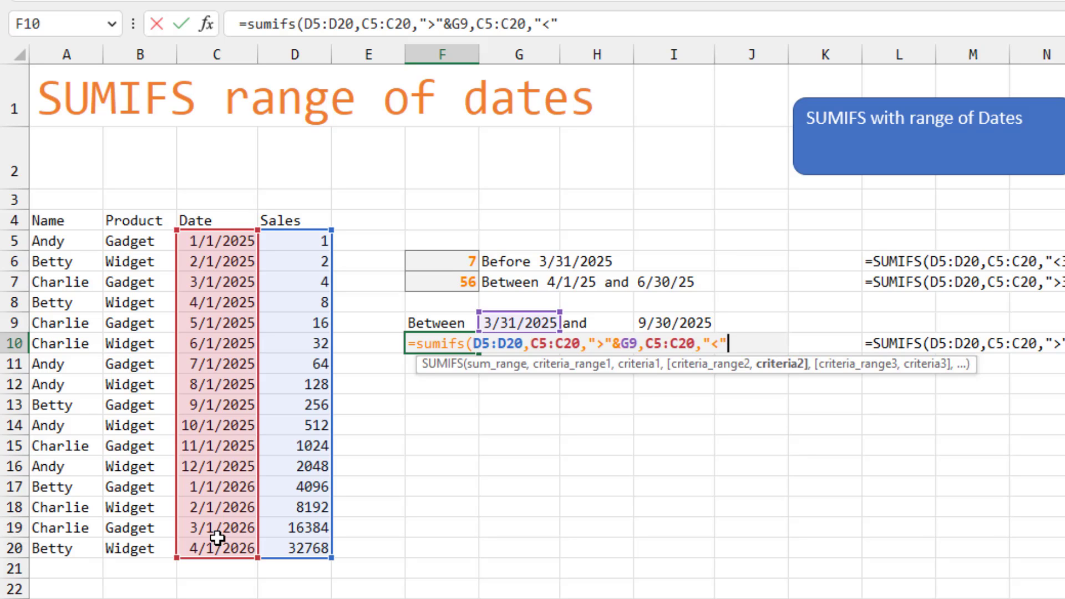
pyautogui.write('&')
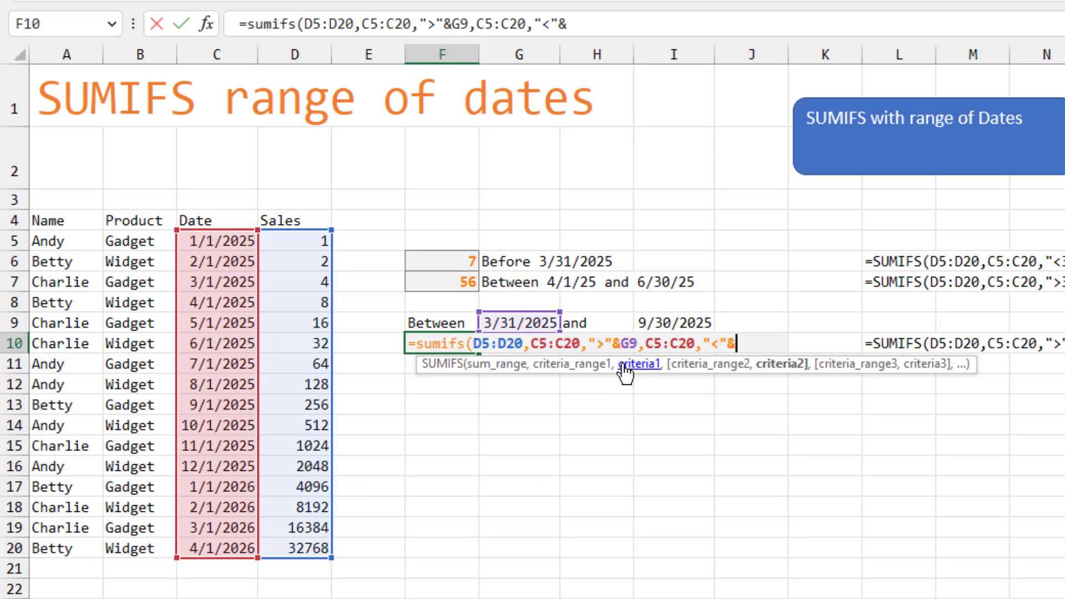
pyautogui.click(674, 321)
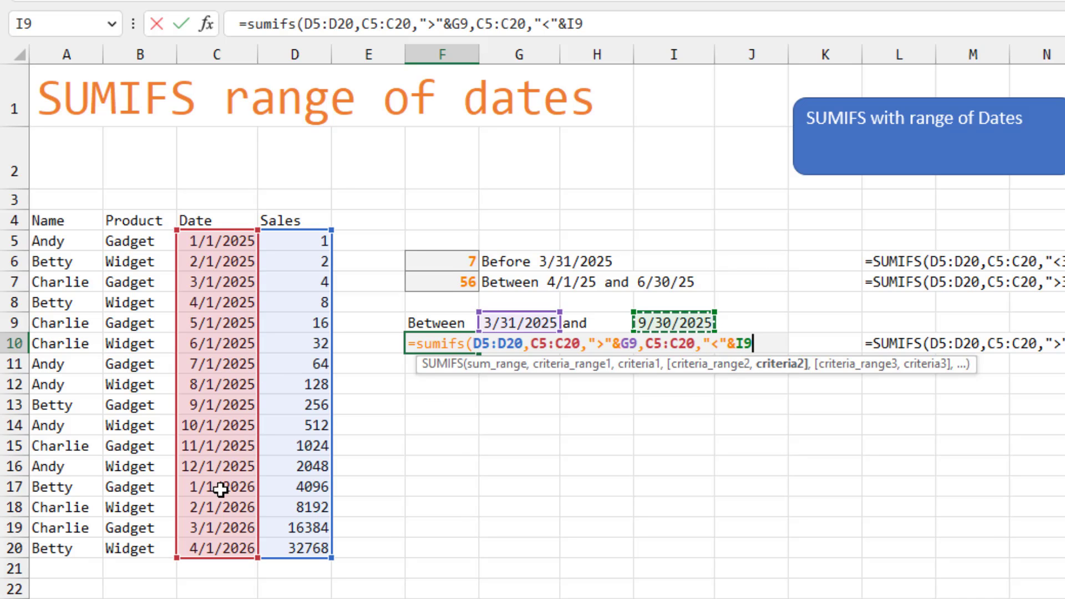
pyautogui.moveTo(807, 333)
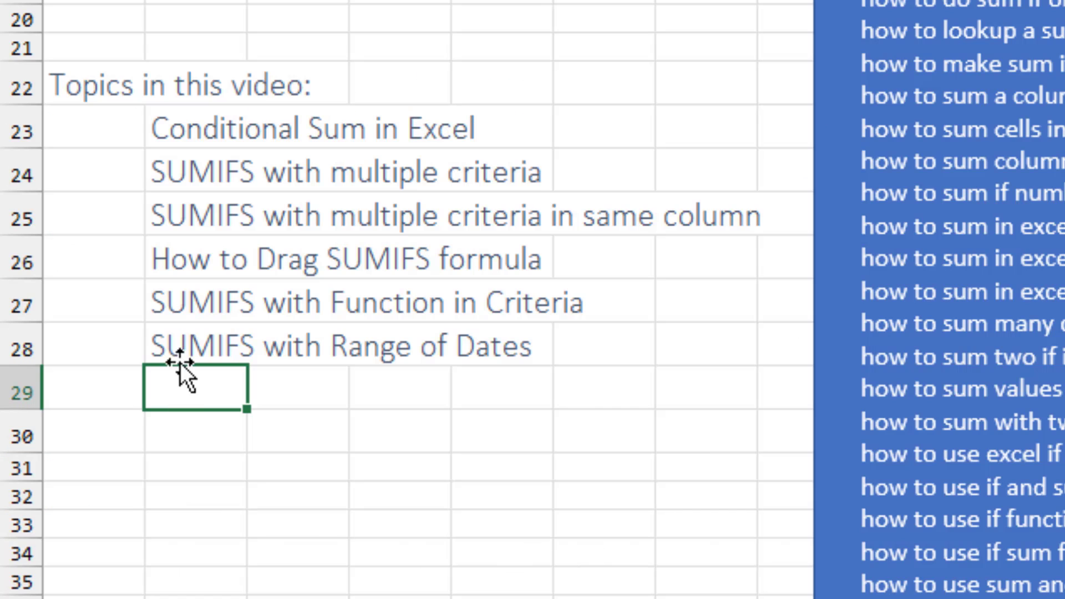
pyautogui.moveTo(307, 490)
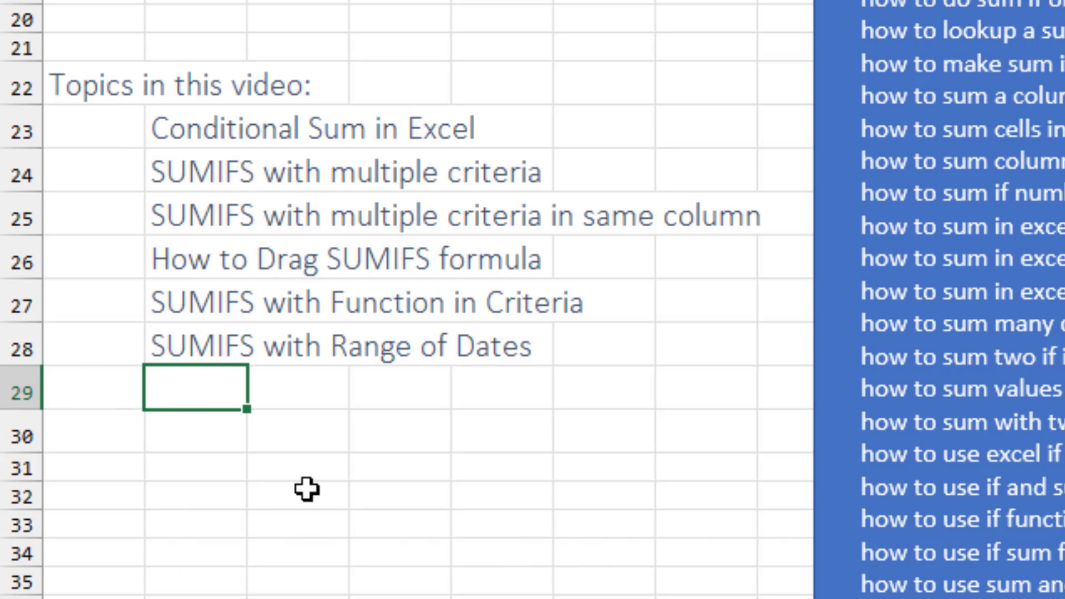